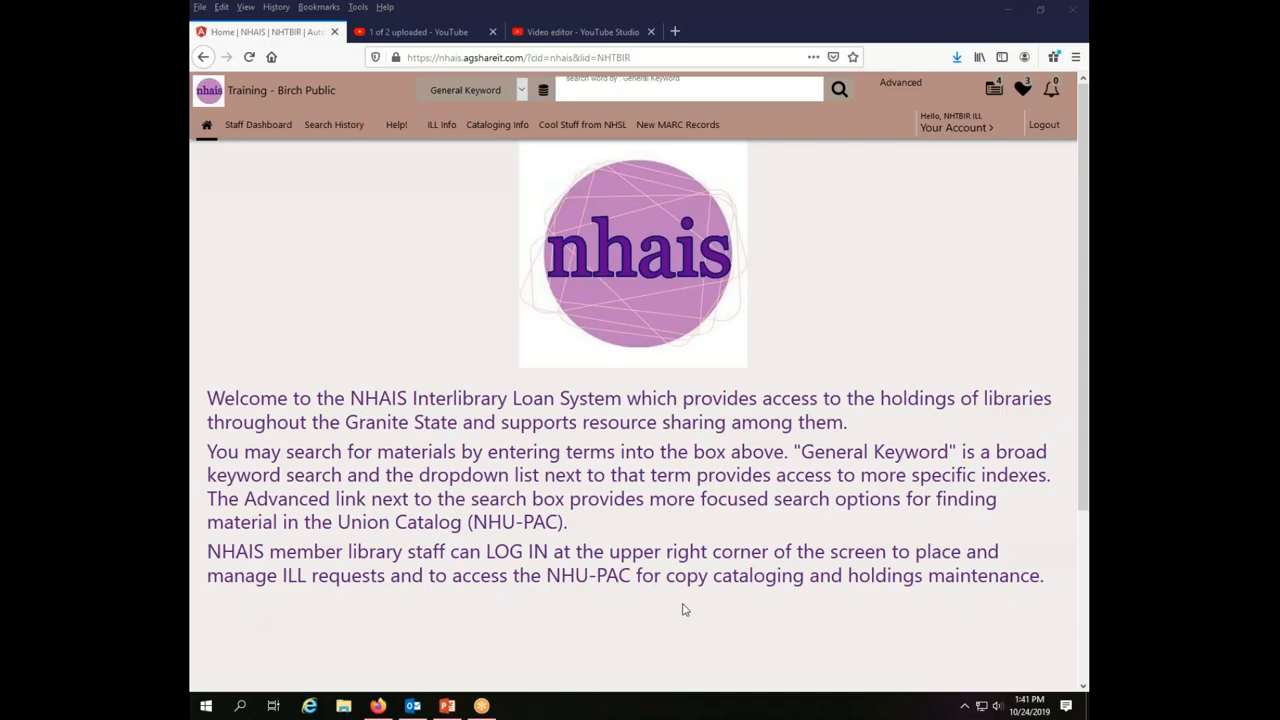
{"action": "mouse_move", "coordinate": [694, 608]}
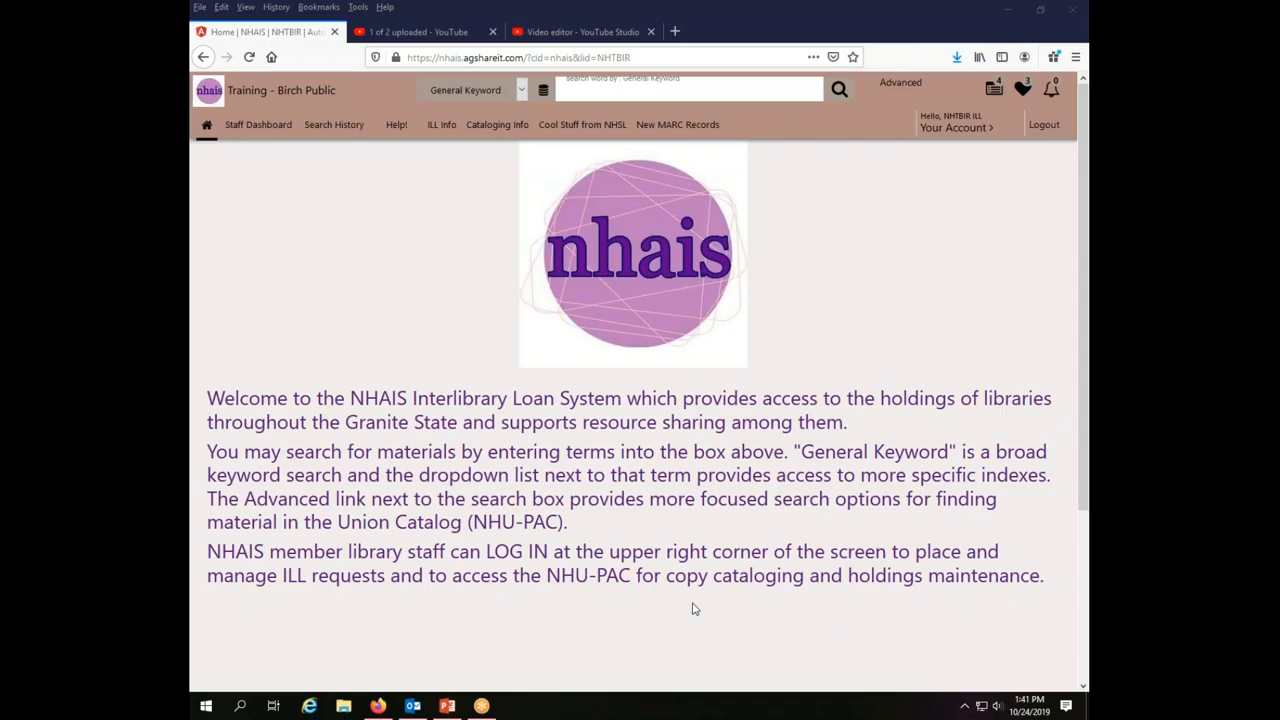
{"action": "mouse_move", "coordinate": [1000, 274]}
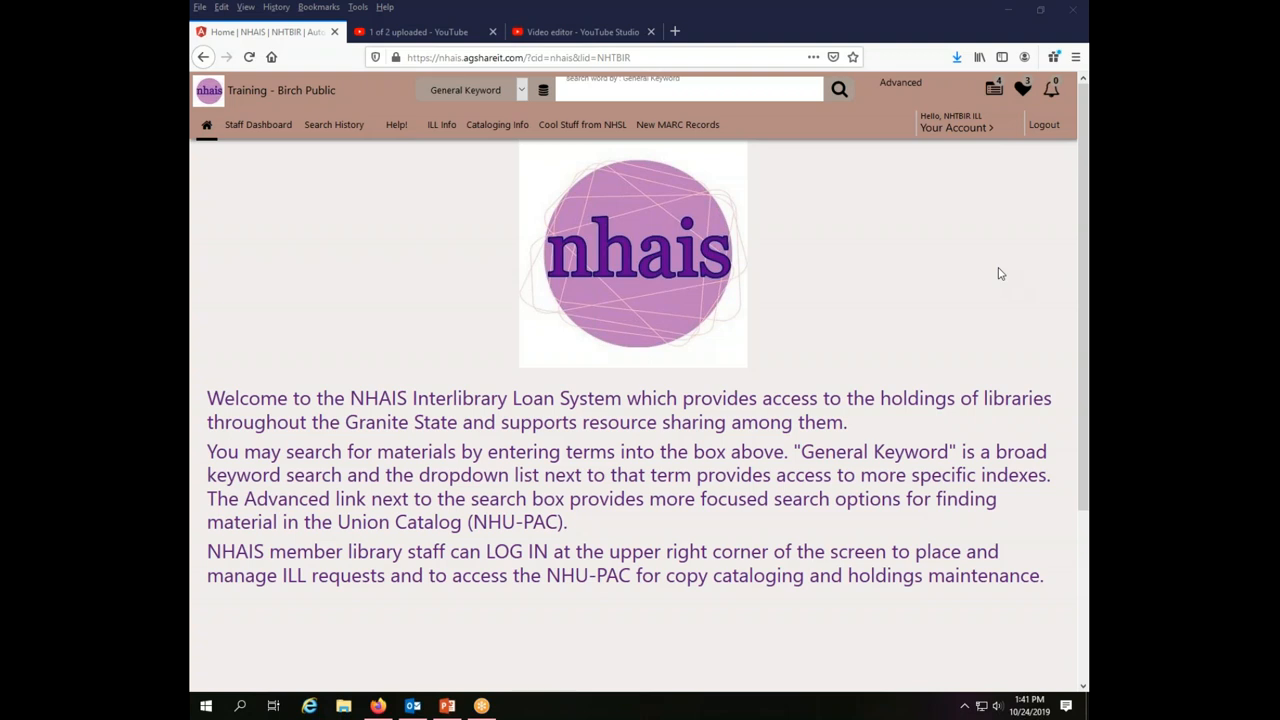
{"action": "mouse_move", "coordinate": [956, 196]}
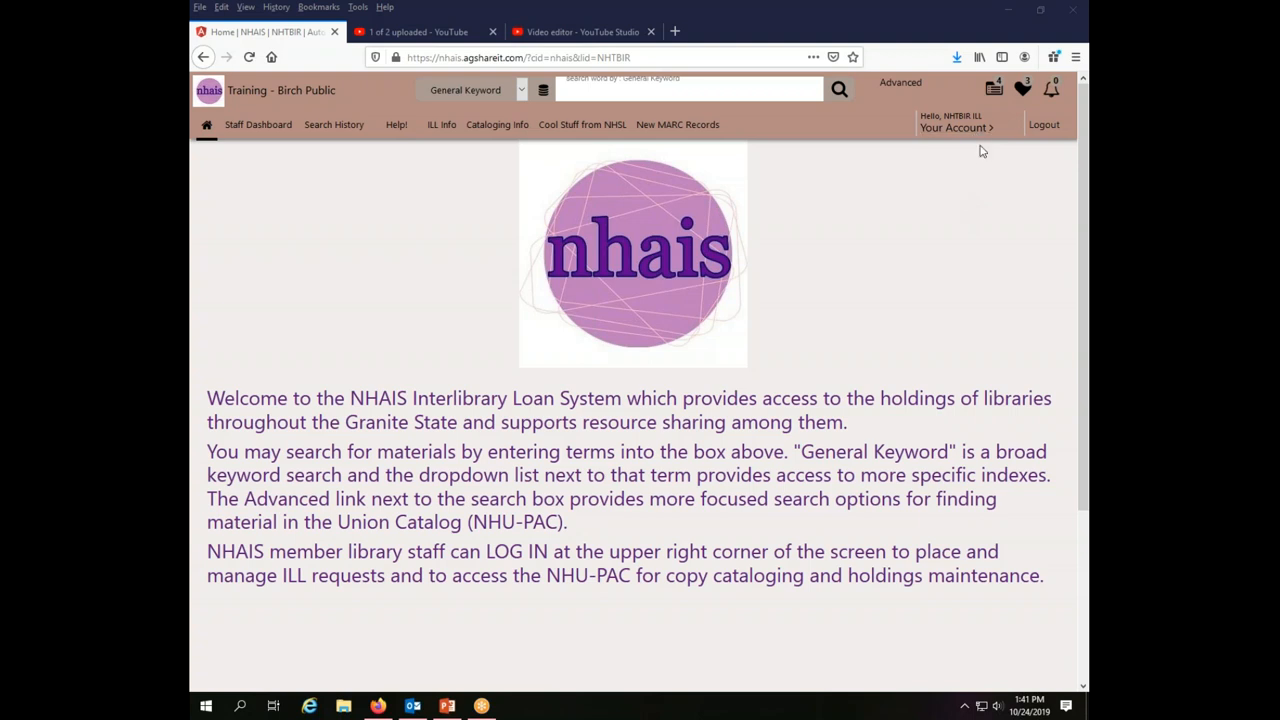
{"action": "mouse_move", "coordinate": [994, 192]}
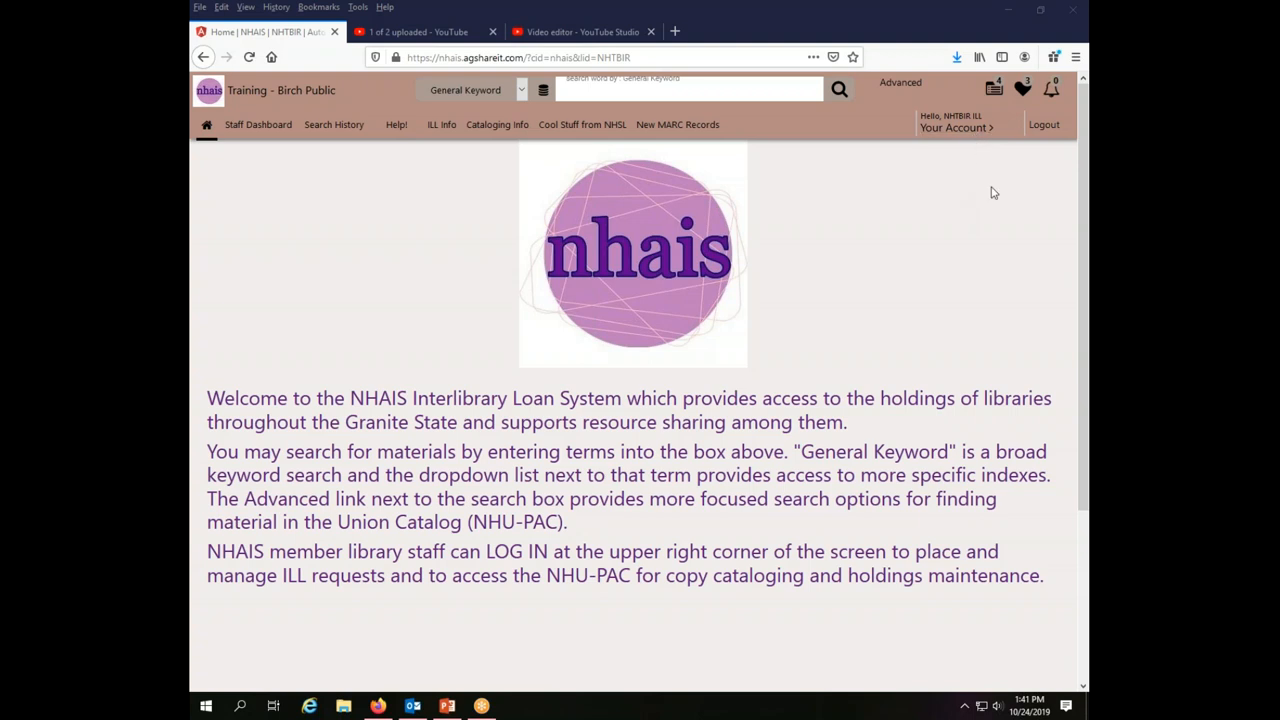
{"action": "mouse_move", "coordinate": [940, 248]}
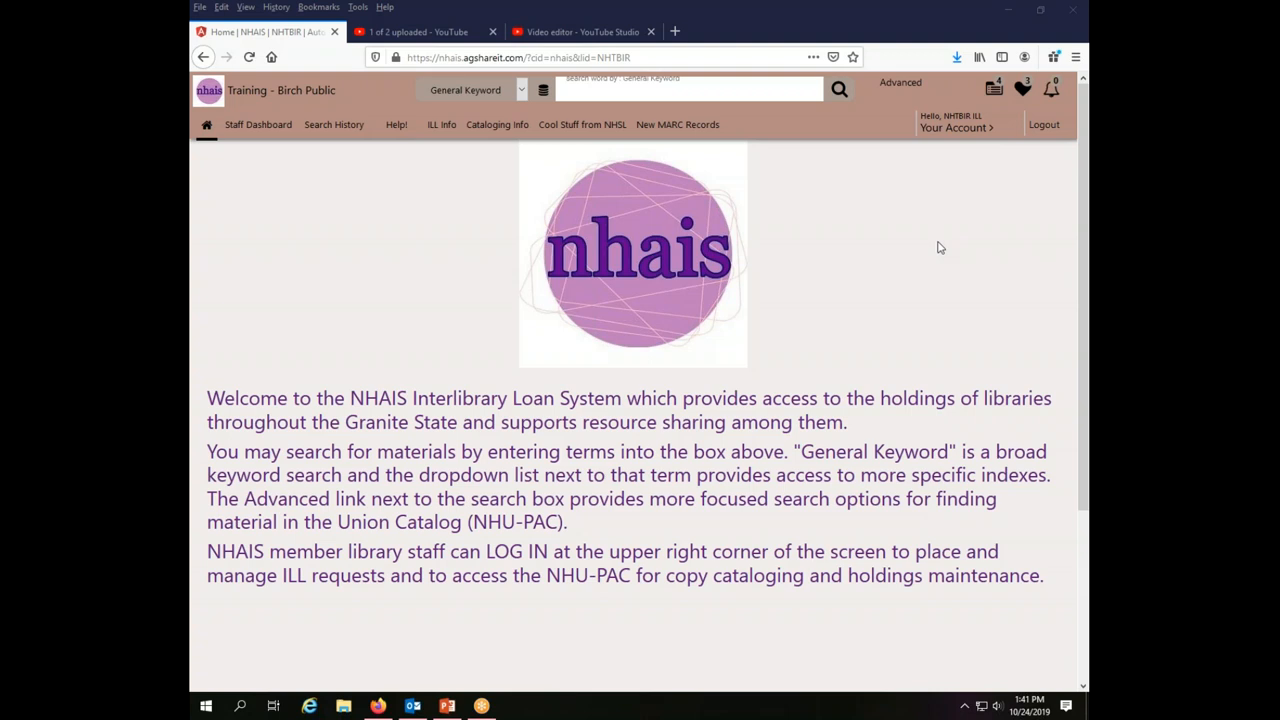
{"action": "mouse_move", "coordinate": [956, 274]}
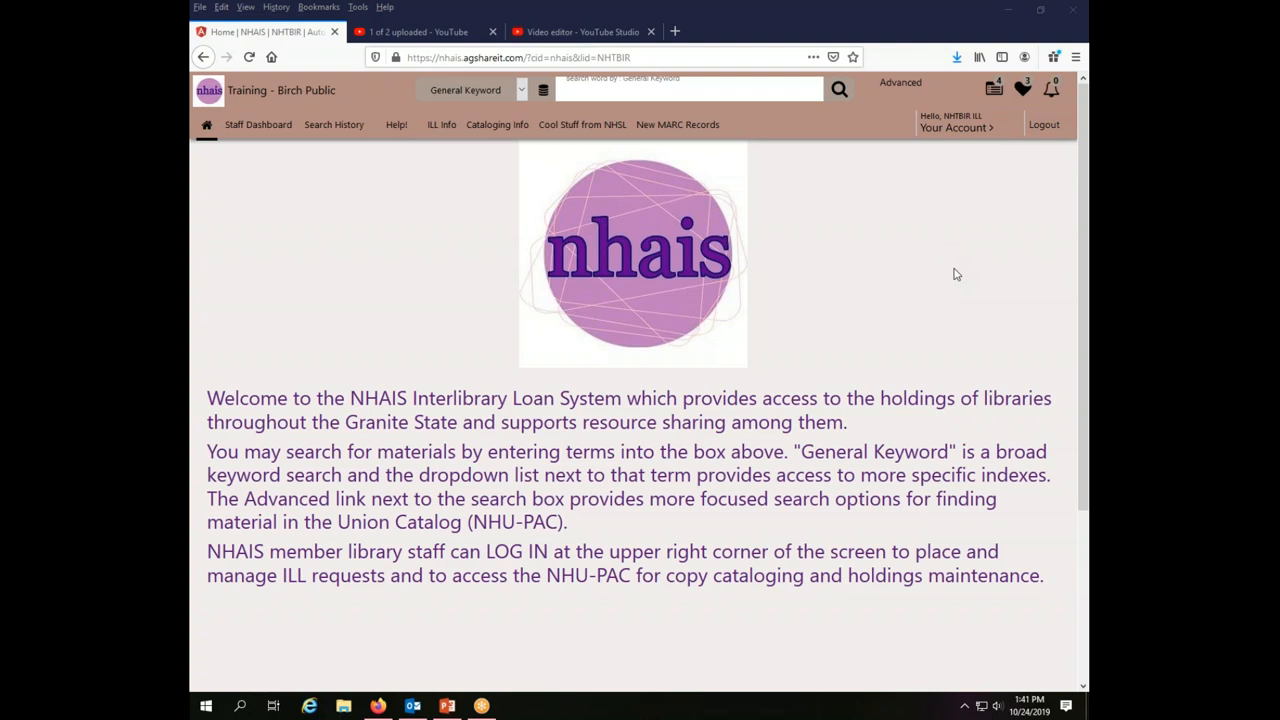
{"action": "mouse_move", "coordinate": [972, 272]}
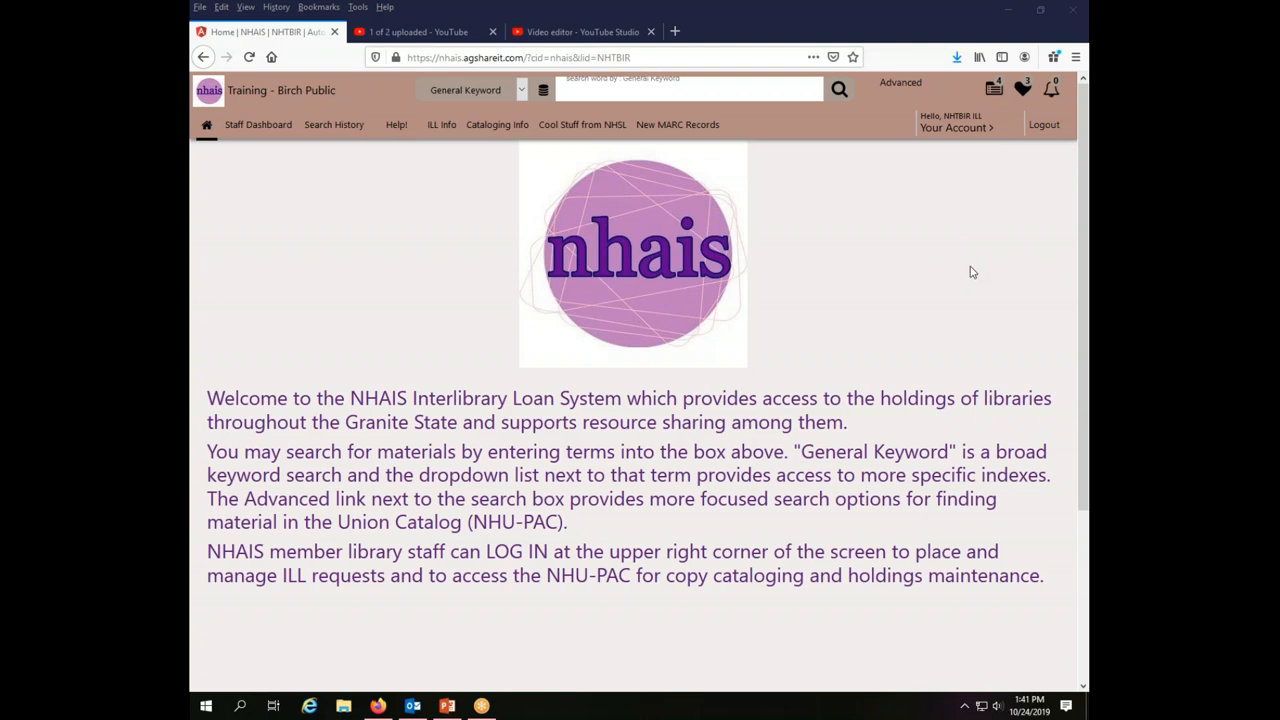
{"action": "mouse_move", "coordinate": [980, 276]}
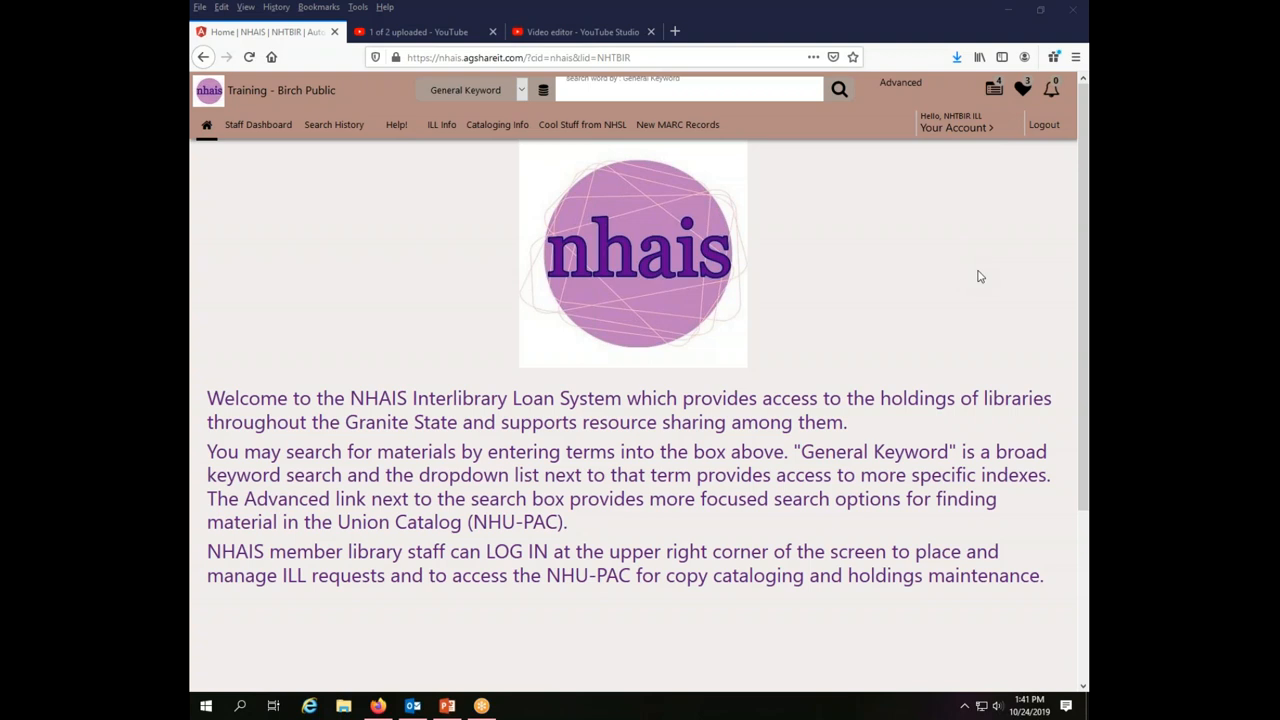
{"action": "mouse_move", "coordinate": [236, 620]}
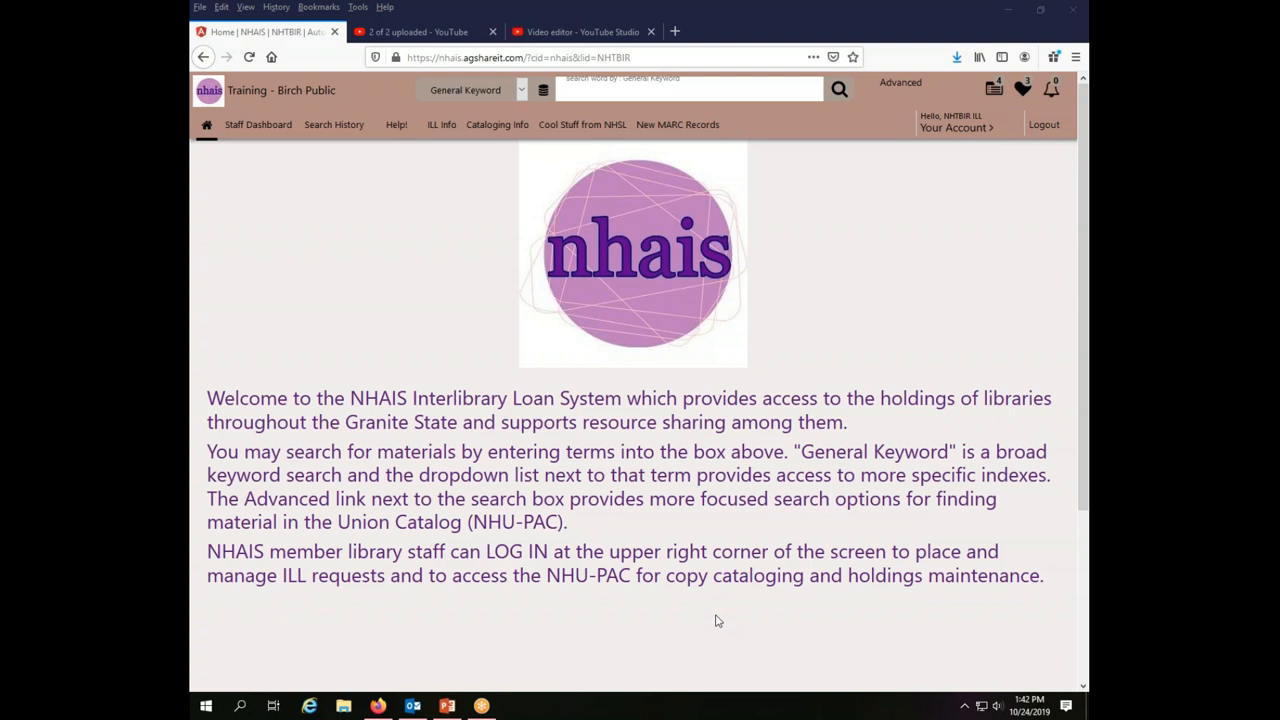
{"action": "mouse_move", "coordinate": [488, 632]}
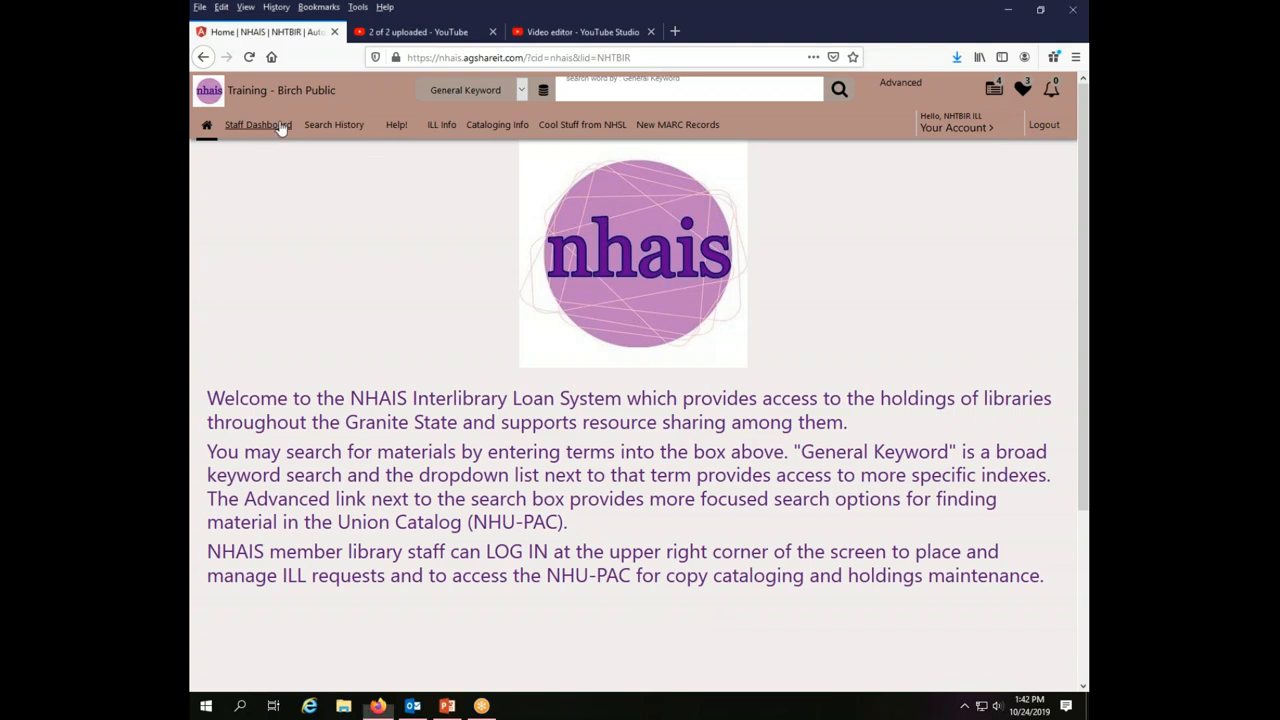
Return to the staff dashboard and expand the Statistics panel listing ILL statistics reports
{"action": "left_click", "coordinate": [256, 124]}
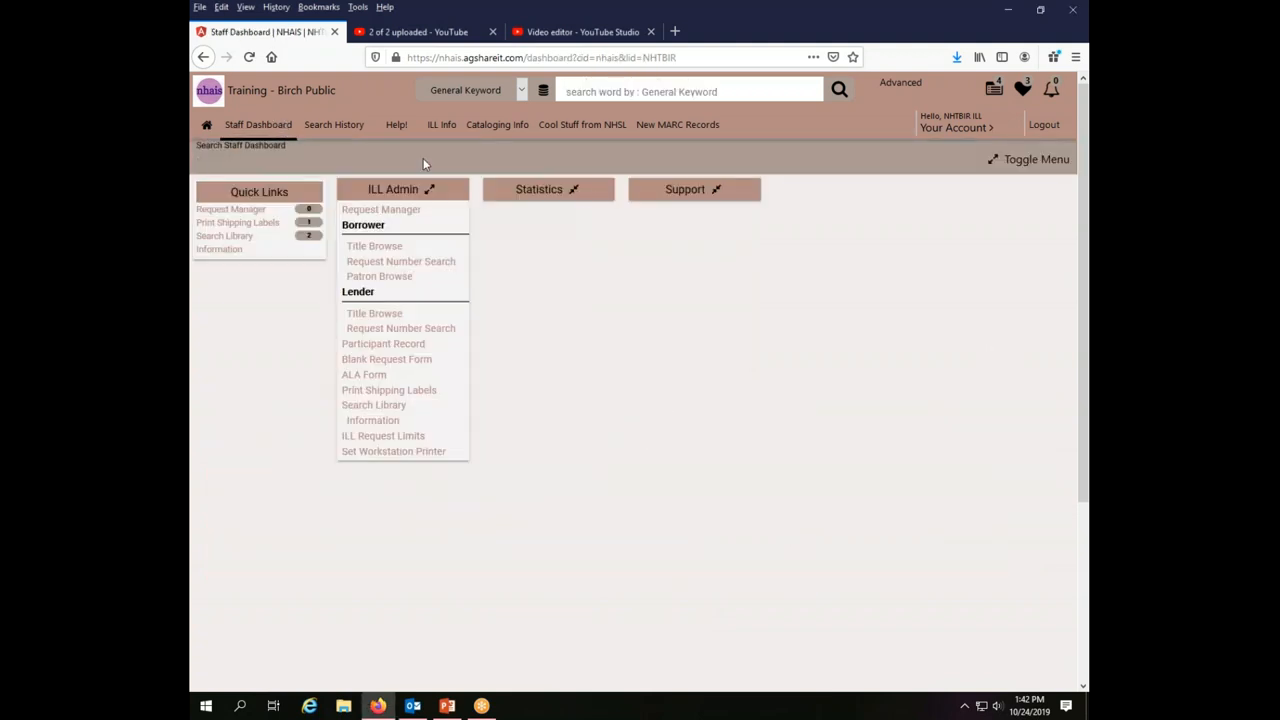
{"action": "mouse_move", "coordinate": [574, 194]}
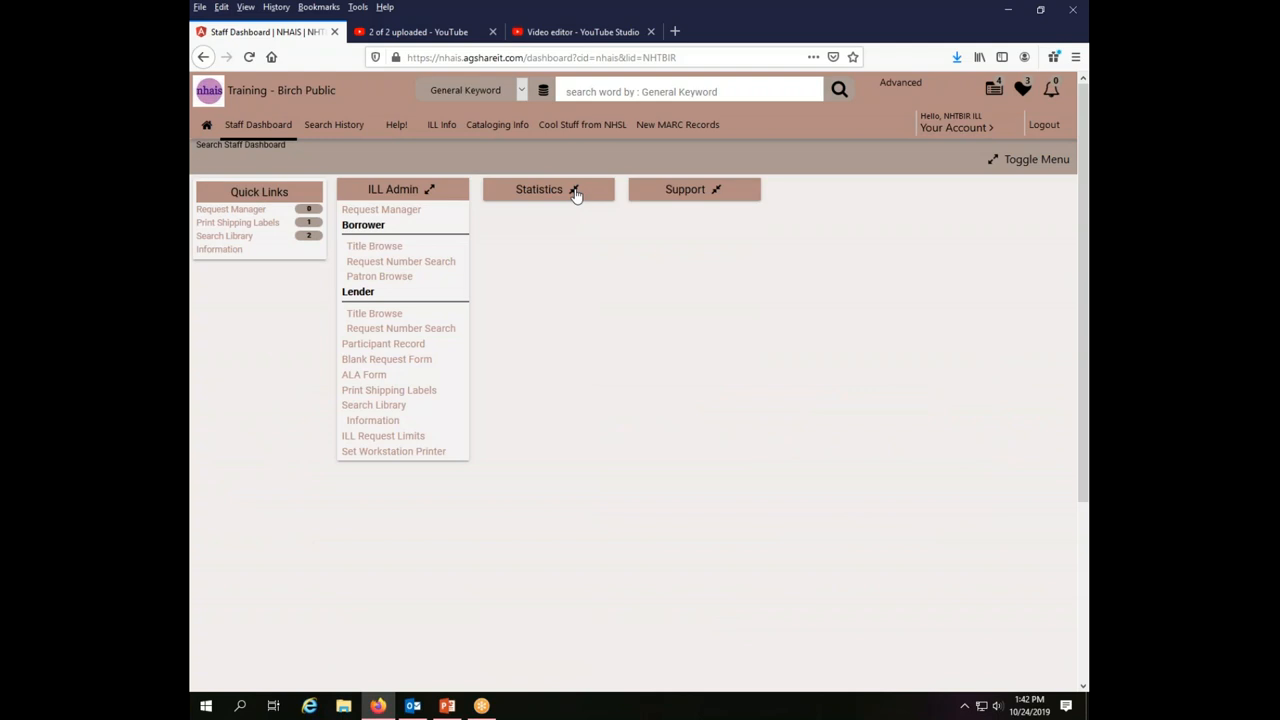
{"action": "left_click", "coordinate": [540, 188]}
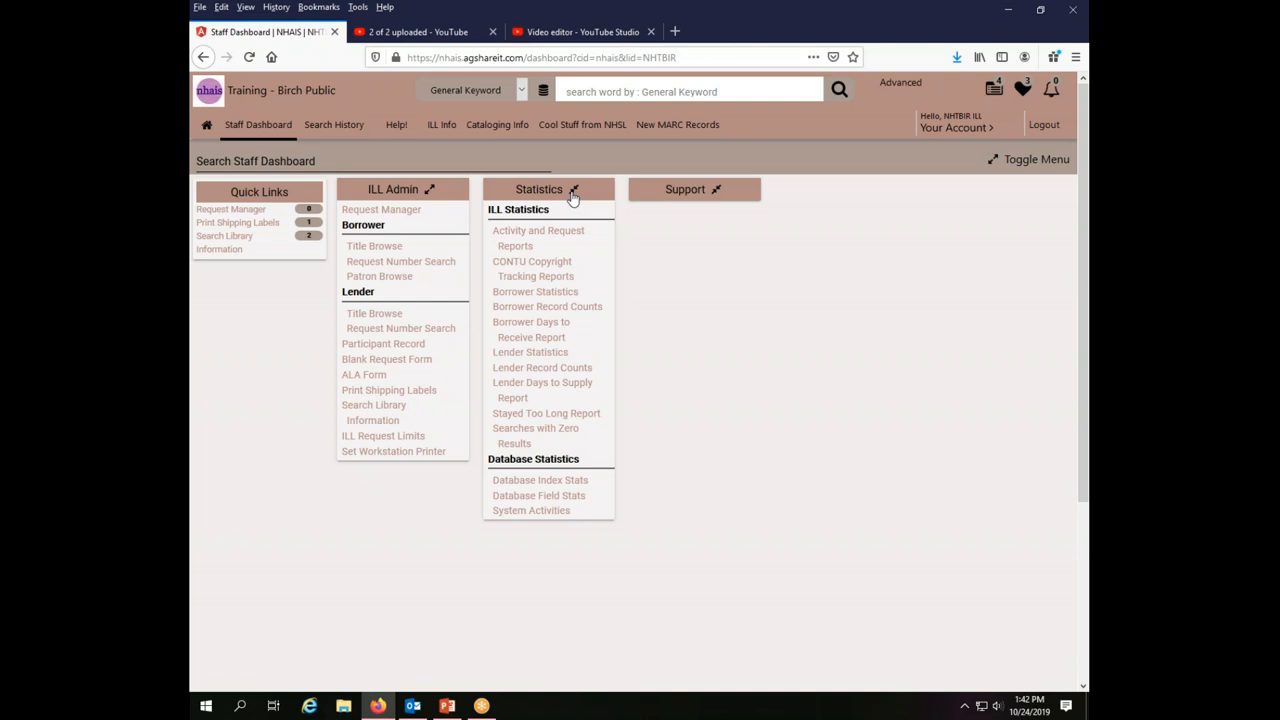
{"action": "mouse_move", "coordinate": [736, 436]}
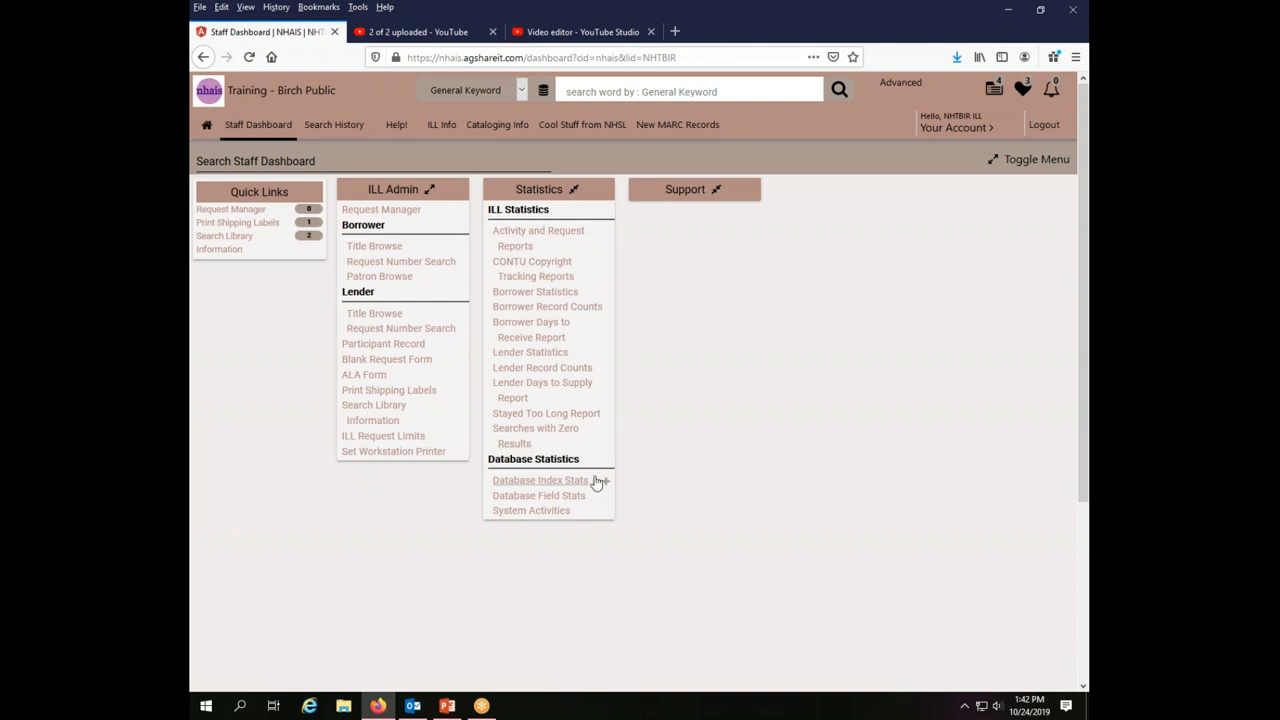
{"action": "mouse_move", "coordinate": [780, 436]}
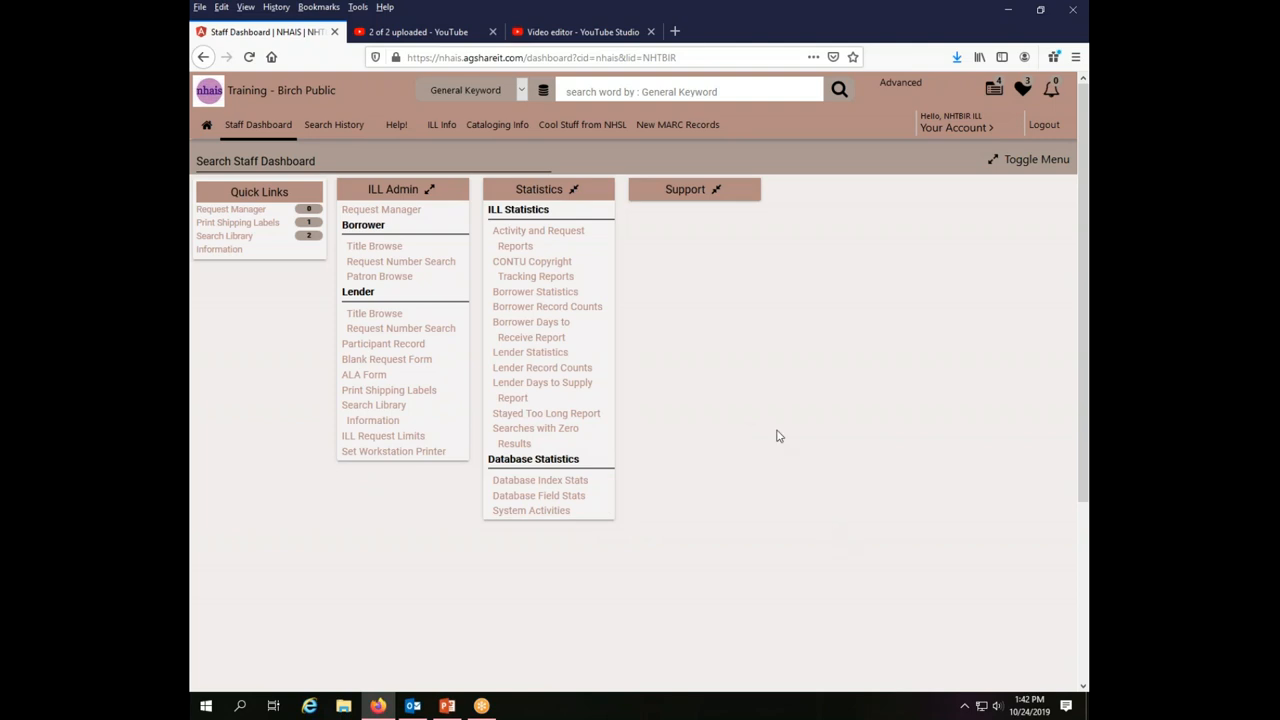
{"action": "mouse_move", "coordinate": [796, 270]}
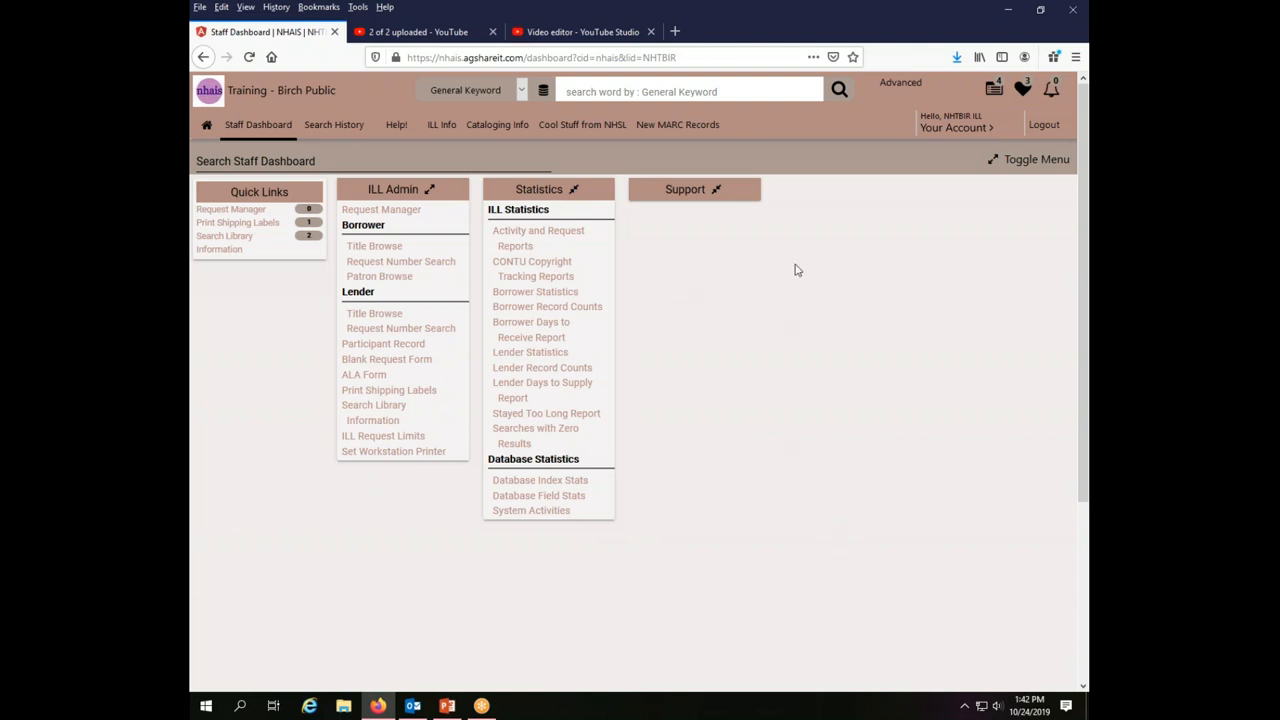
{"action": "mouse_move", "coordinate": [876, 296]}
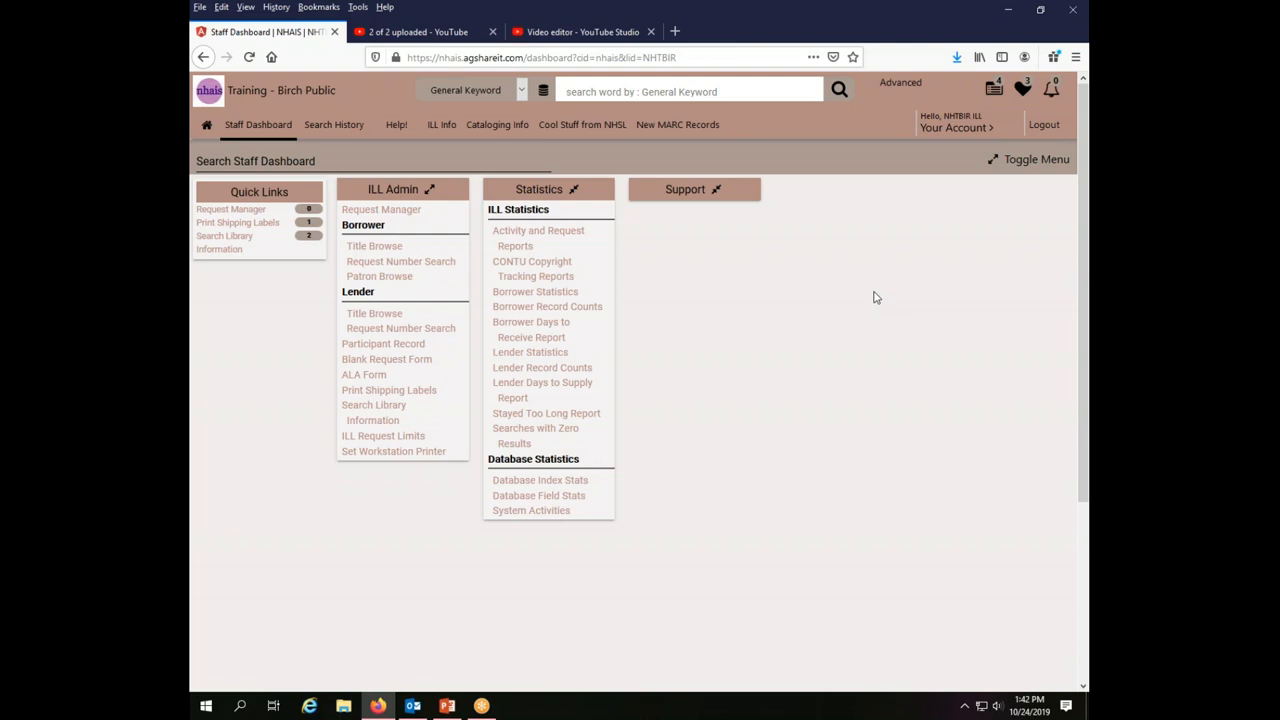
{"action": "mouse_move", "coordinate": [864, 308]}
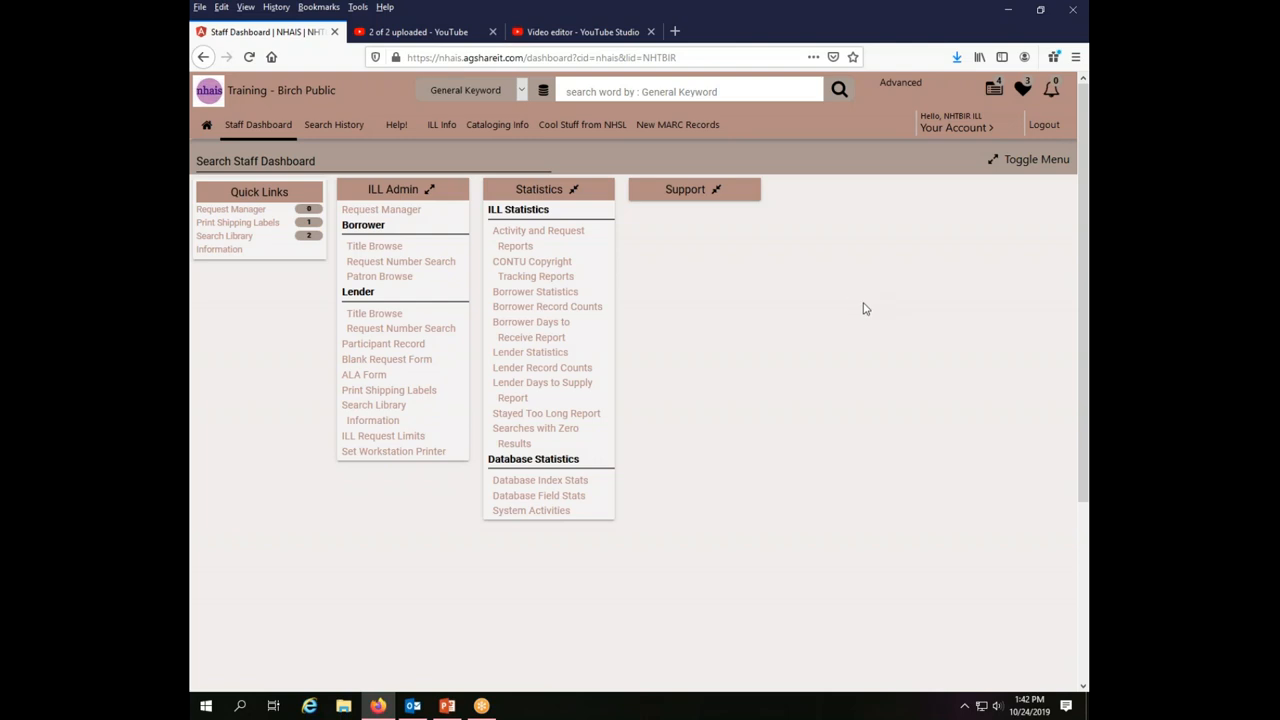
{"action": "mouse_move", "coordinate": [864, 314]}
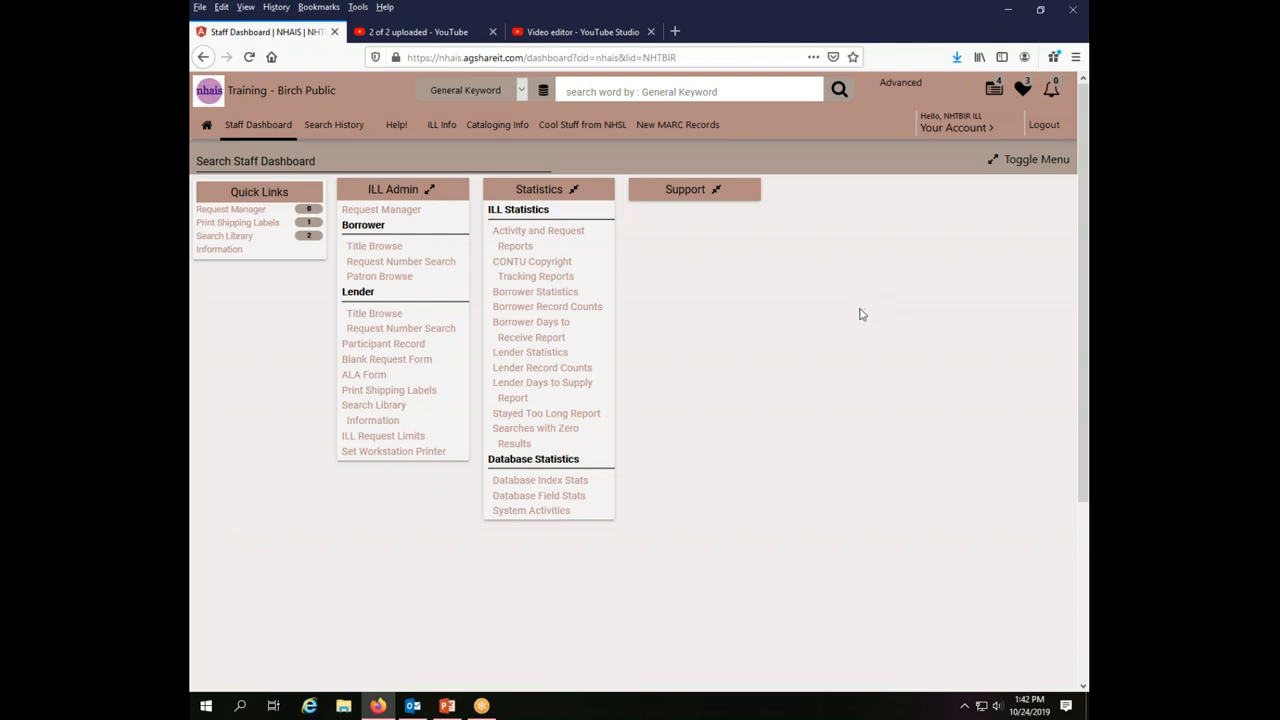
{"action": "mouse_move", "coordinate": [848, 344]}
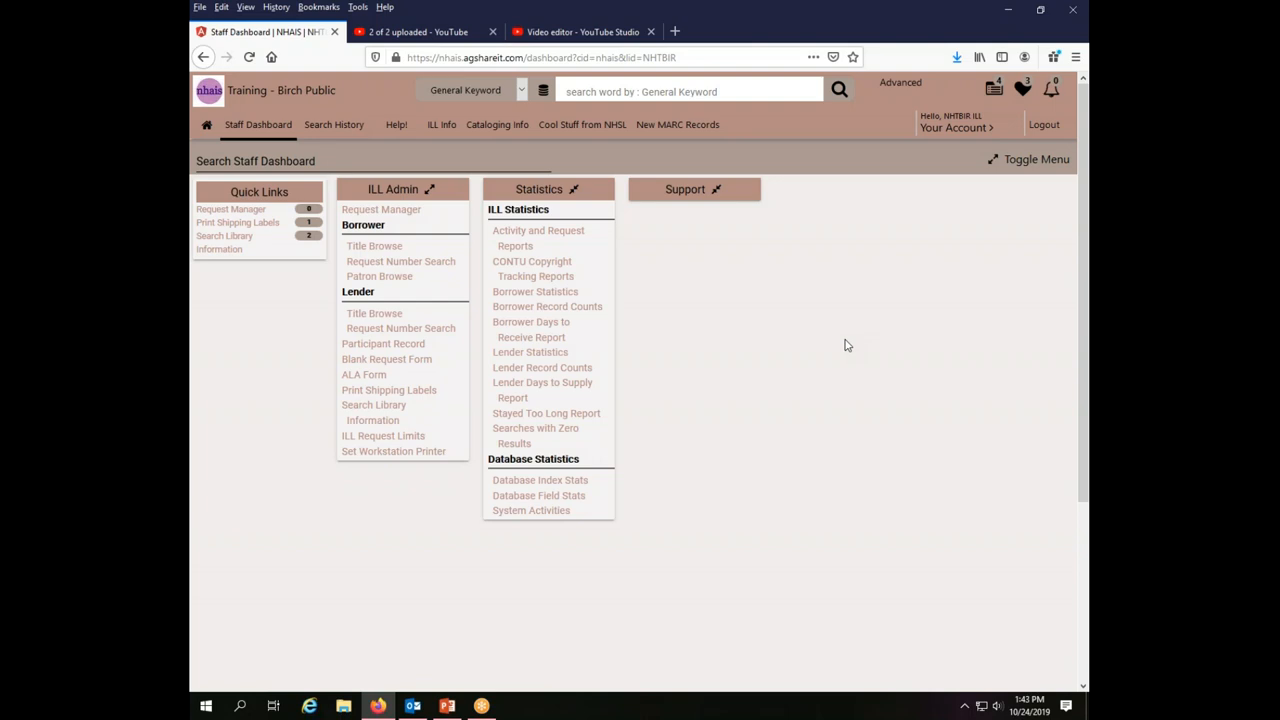
{"action": "mouse_move", "coordinate": [1072, 532]}
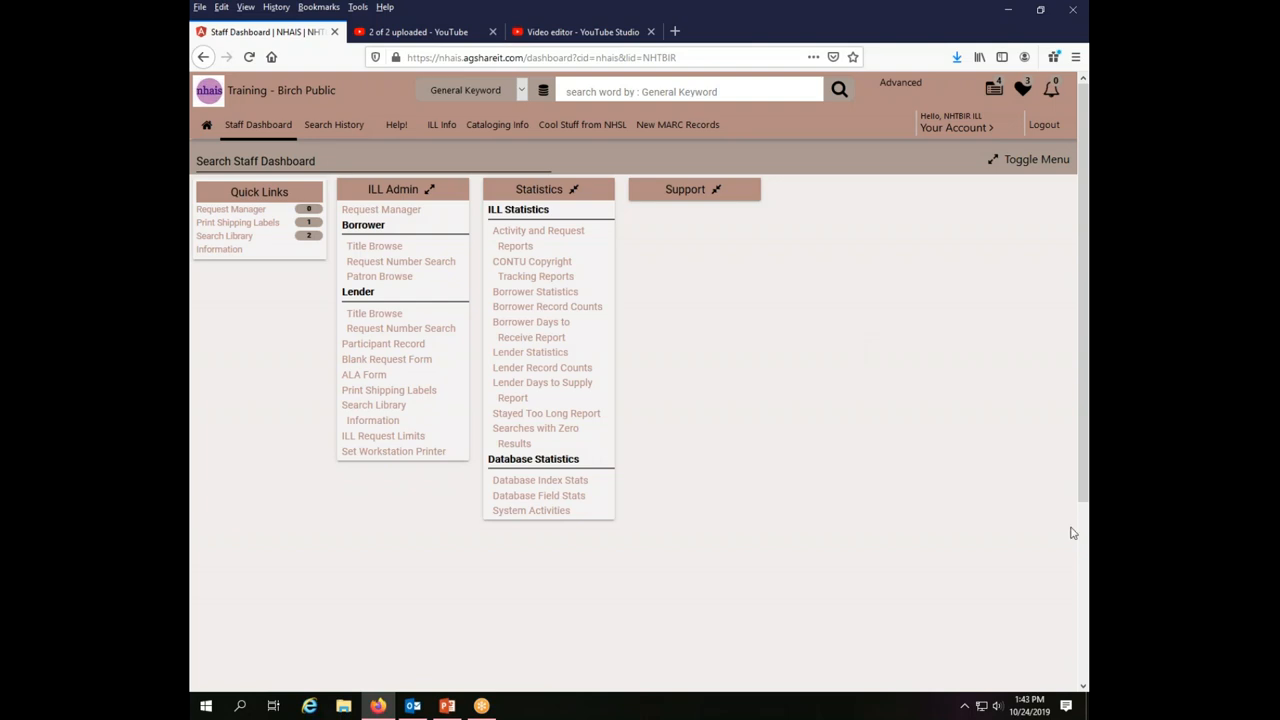
{"action": "mouse_move", "coordinate": [984, 458]}
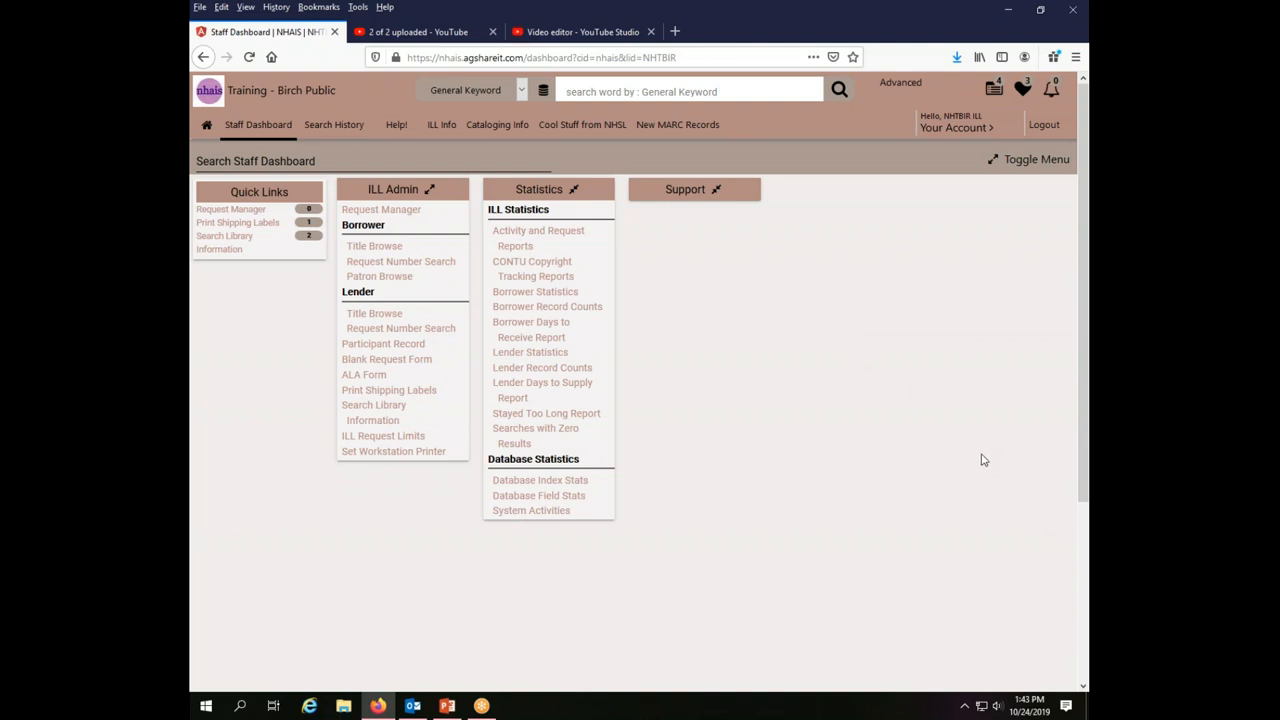
{"action": "mouse_move", "coordinate": [990, 466]}
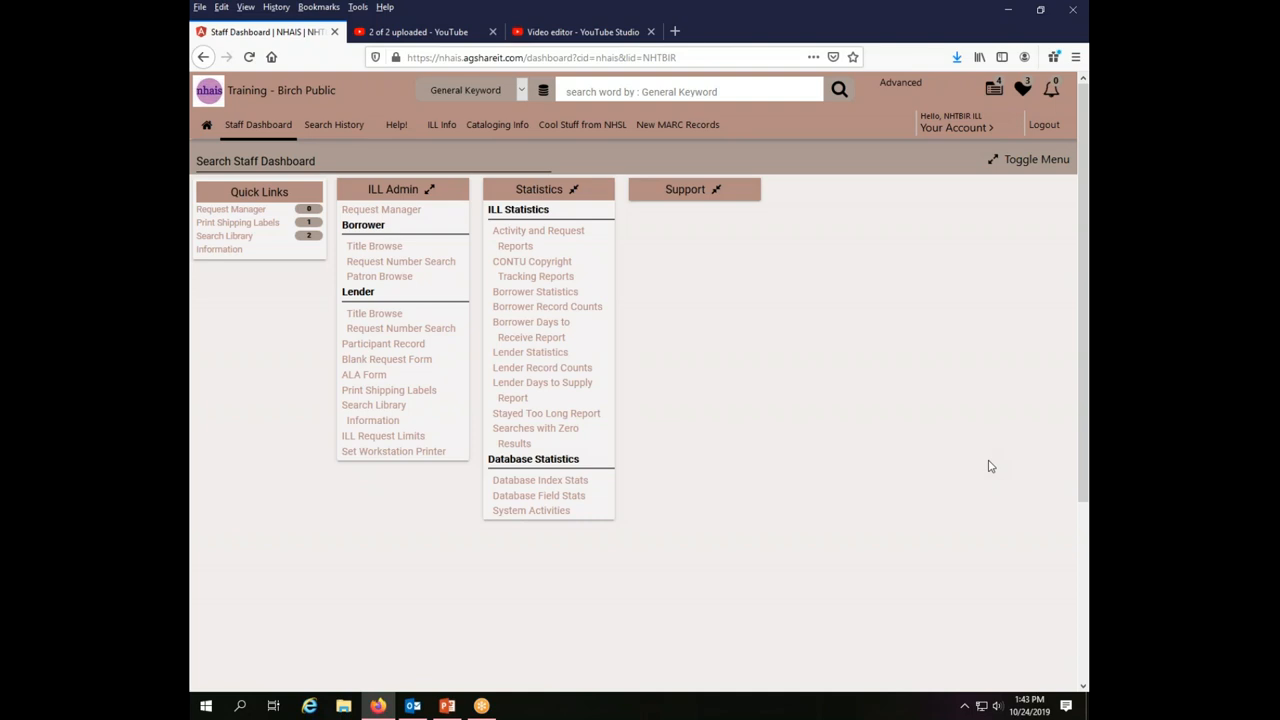
{"action": "mouse_move", "coordinate": [1056, 484]}
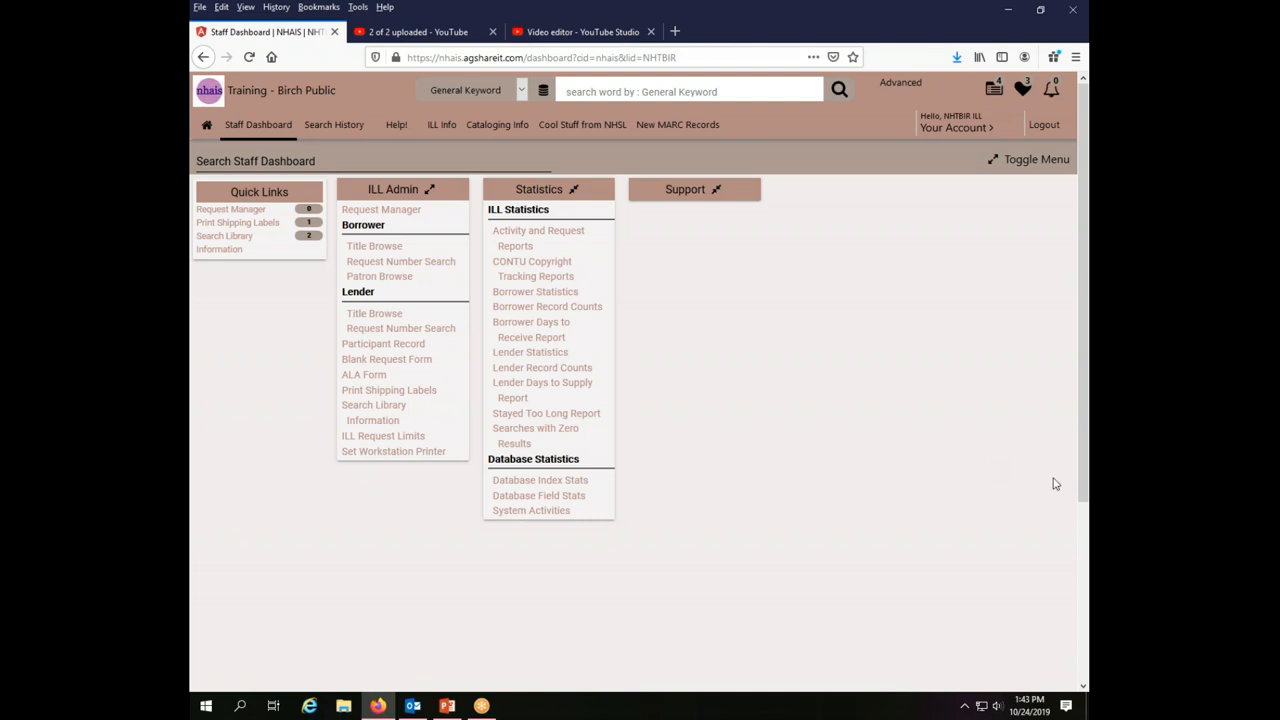
{"action": "mouse_move", "coordinate": [564, 204]}
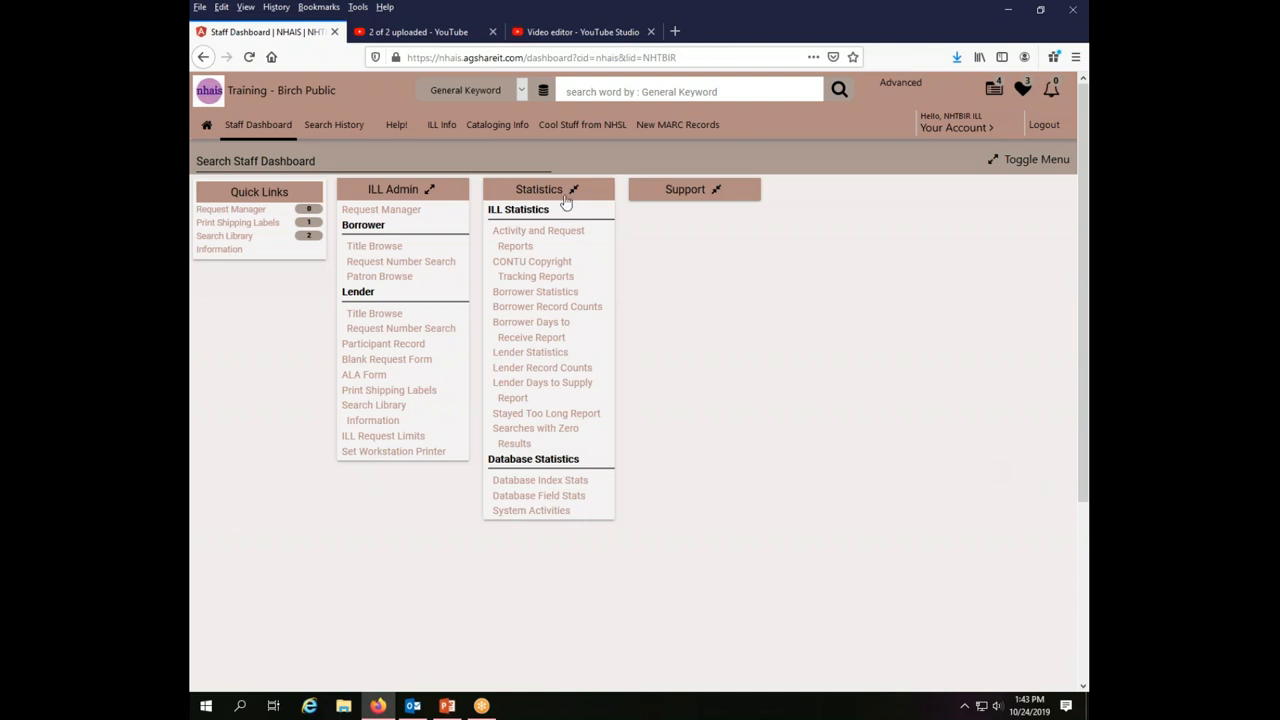
{"action": "mouse_move", "coordinate": [558, 352]}
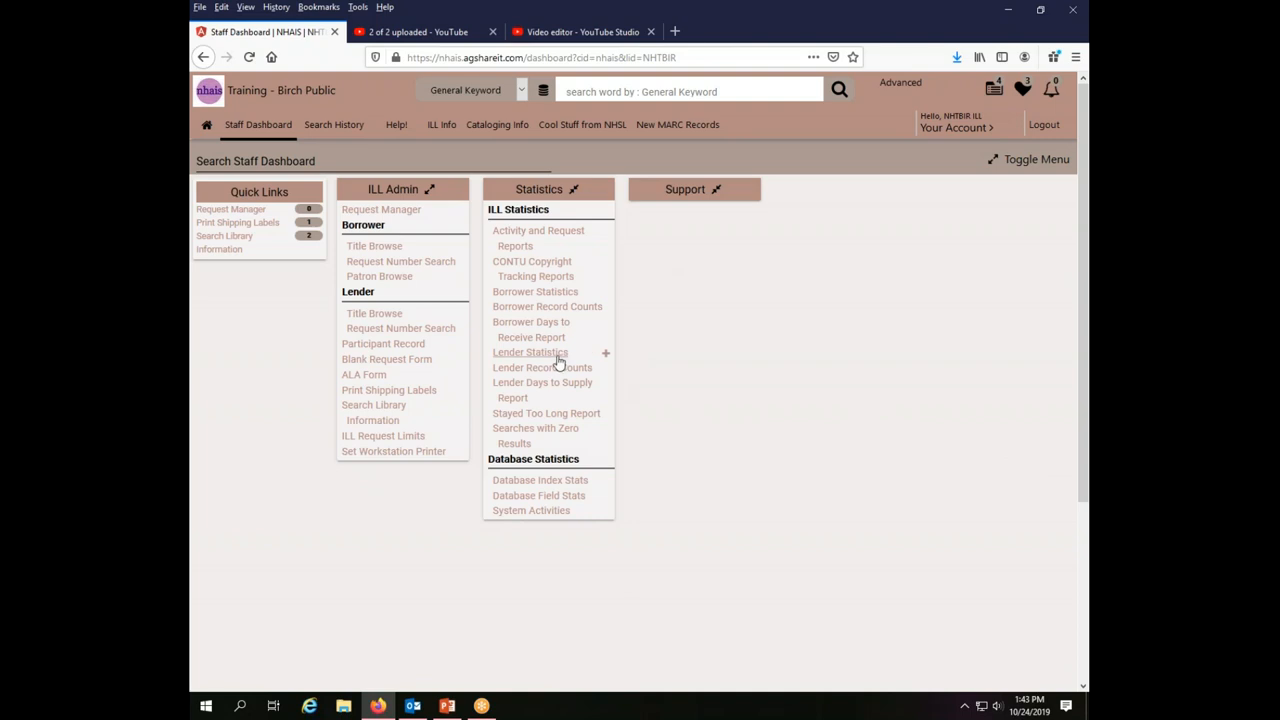
{"action": "mouse_move", "coordinate": [556, 360]}
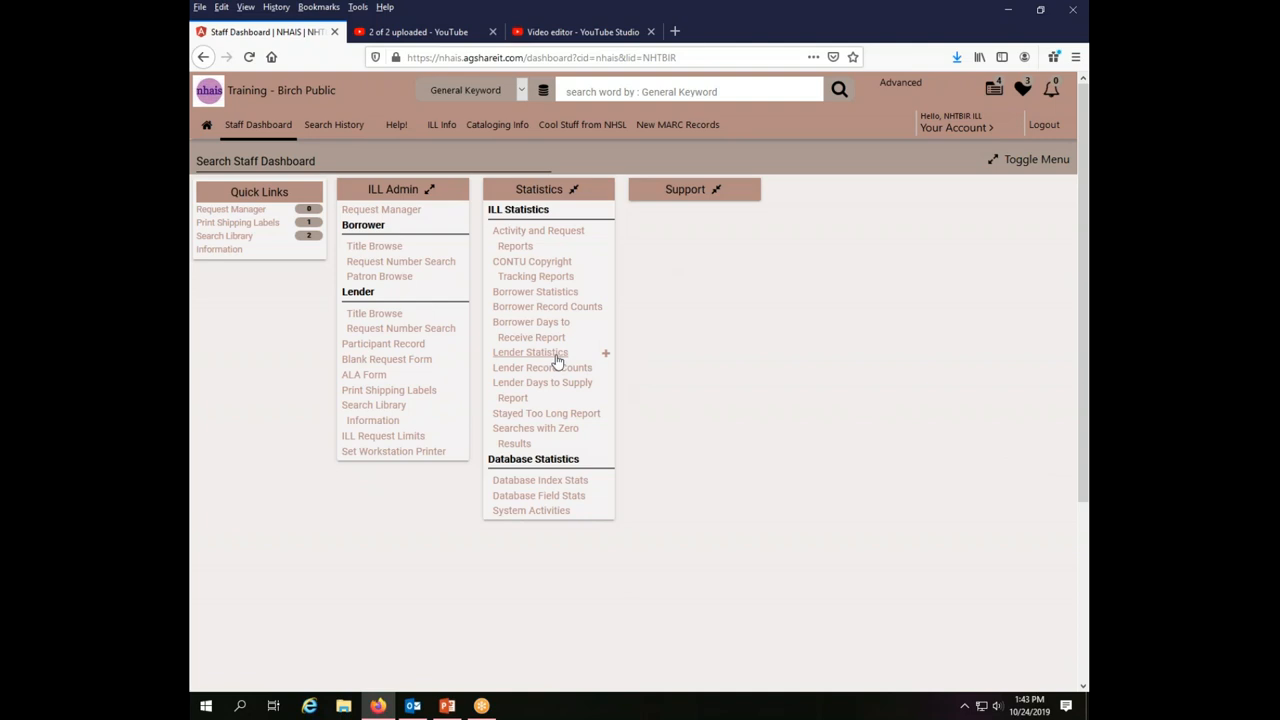
{"action": "mouse_move", "coordinate": [536, 360]}
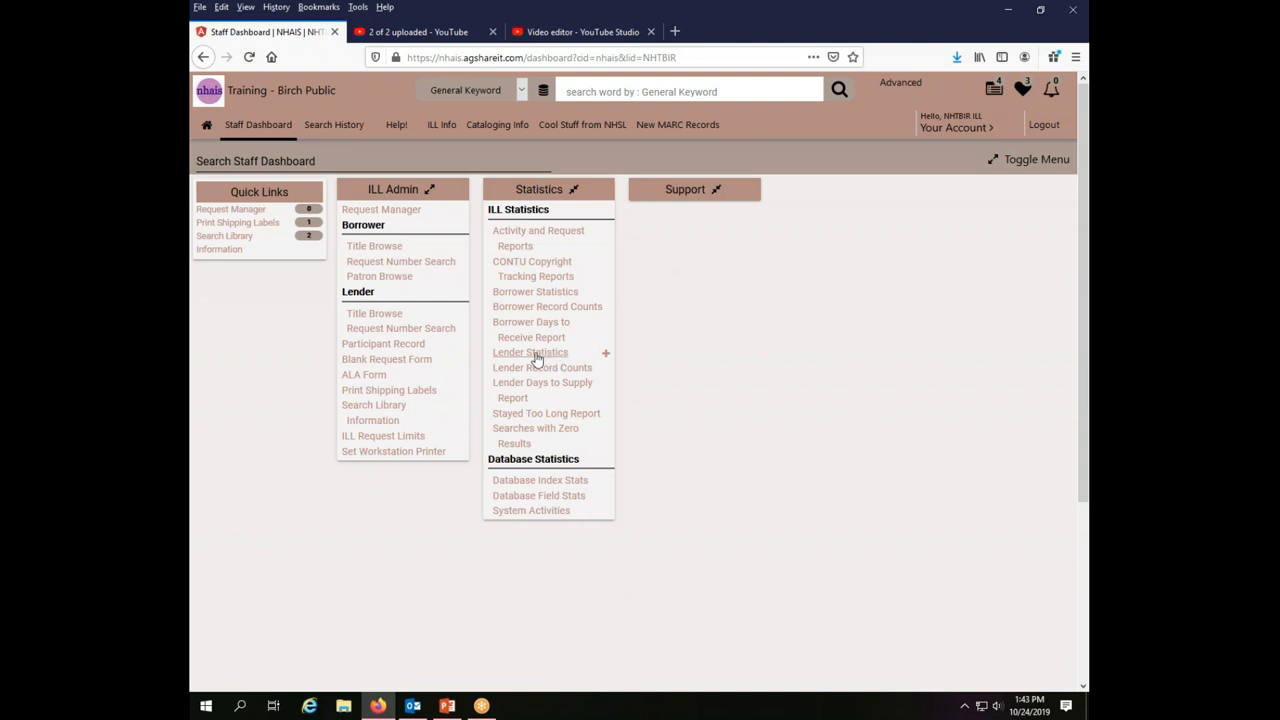
{"action": "mouse_move", "coordinate": [530, 360]}
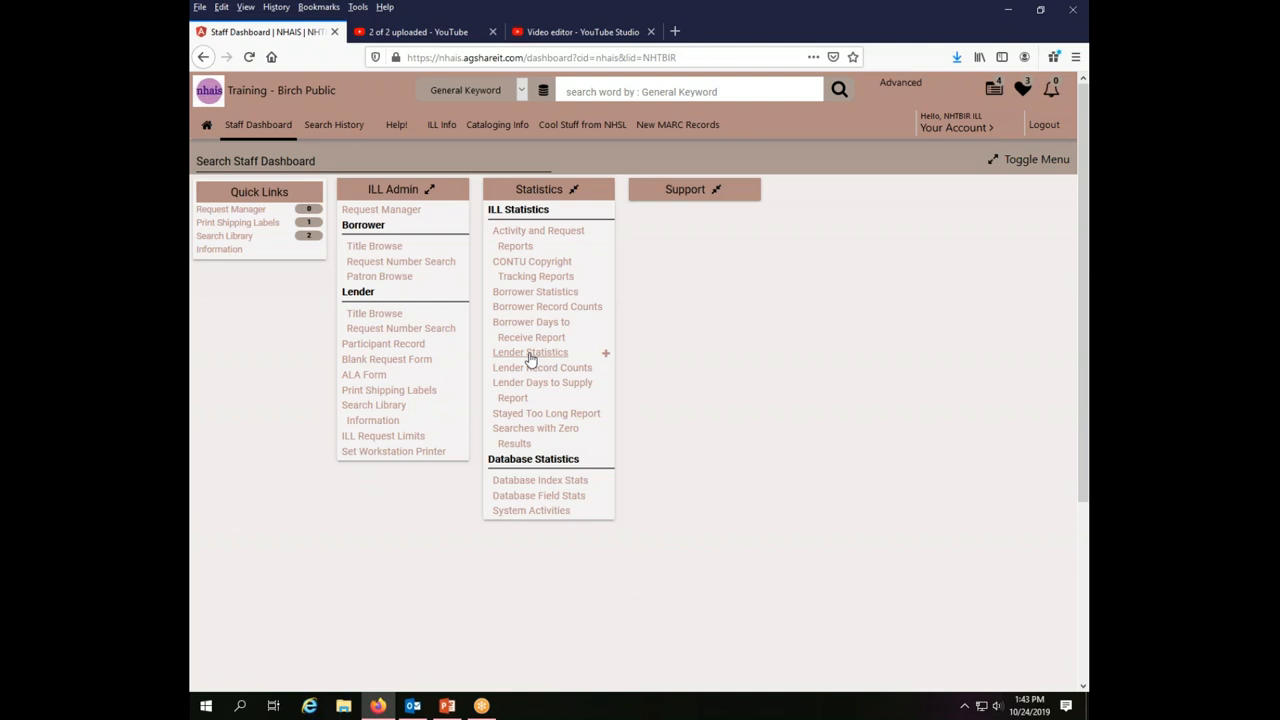
Bring up Lender Statistics and switch View By from weekly to monthly intervals
{"action": "left_click", "coordinate": [530, 352]}
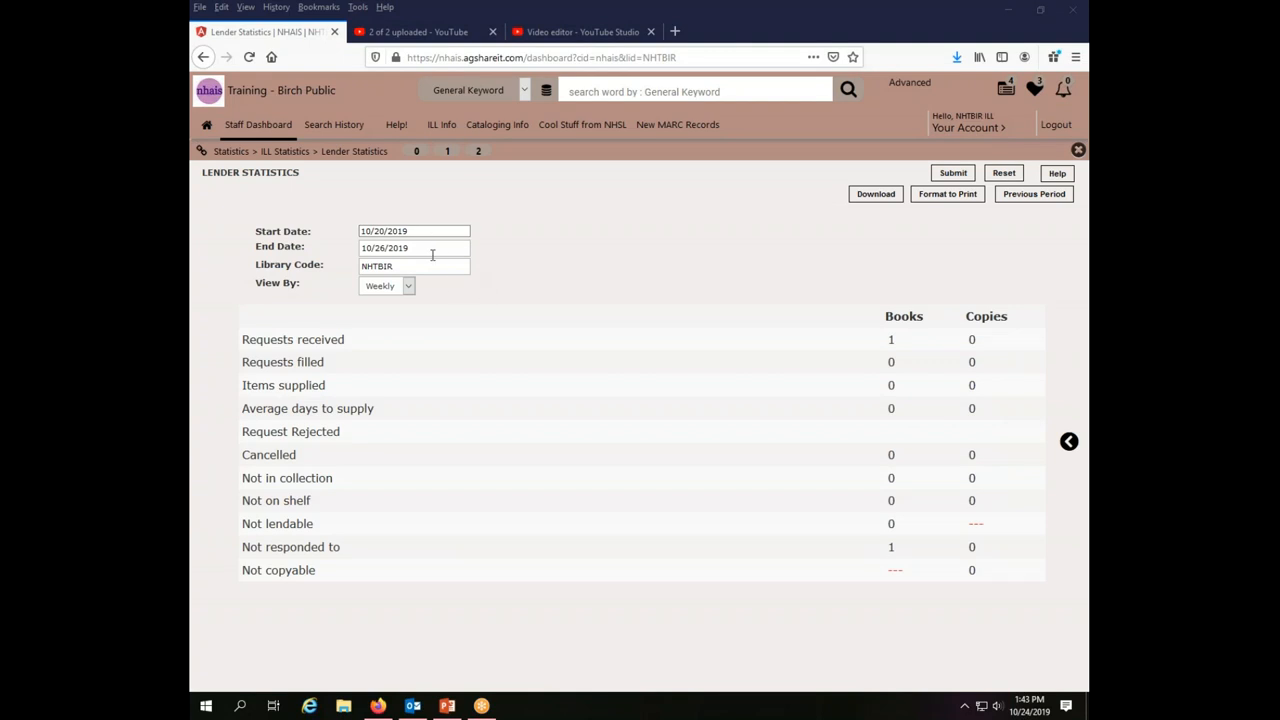
{"action": "left_click", "coordinate": [384, 284]}
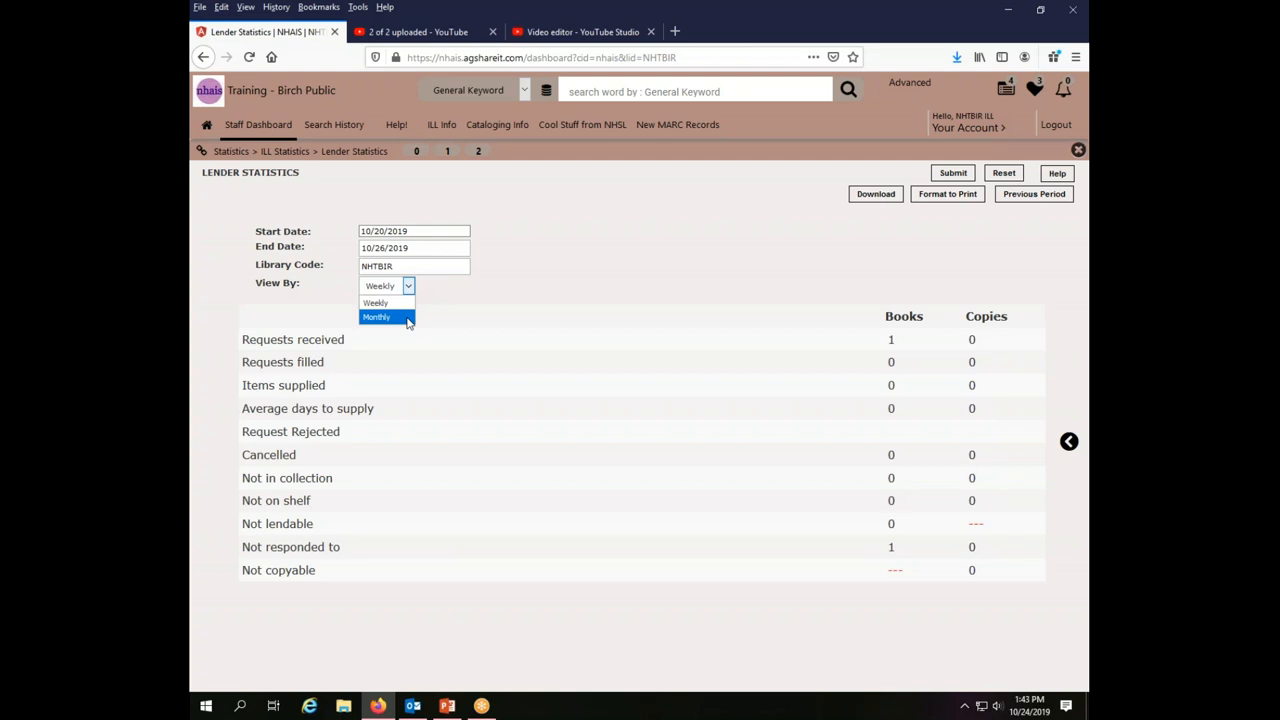
{"action": "left_click", "coordinate": [408, 284]}
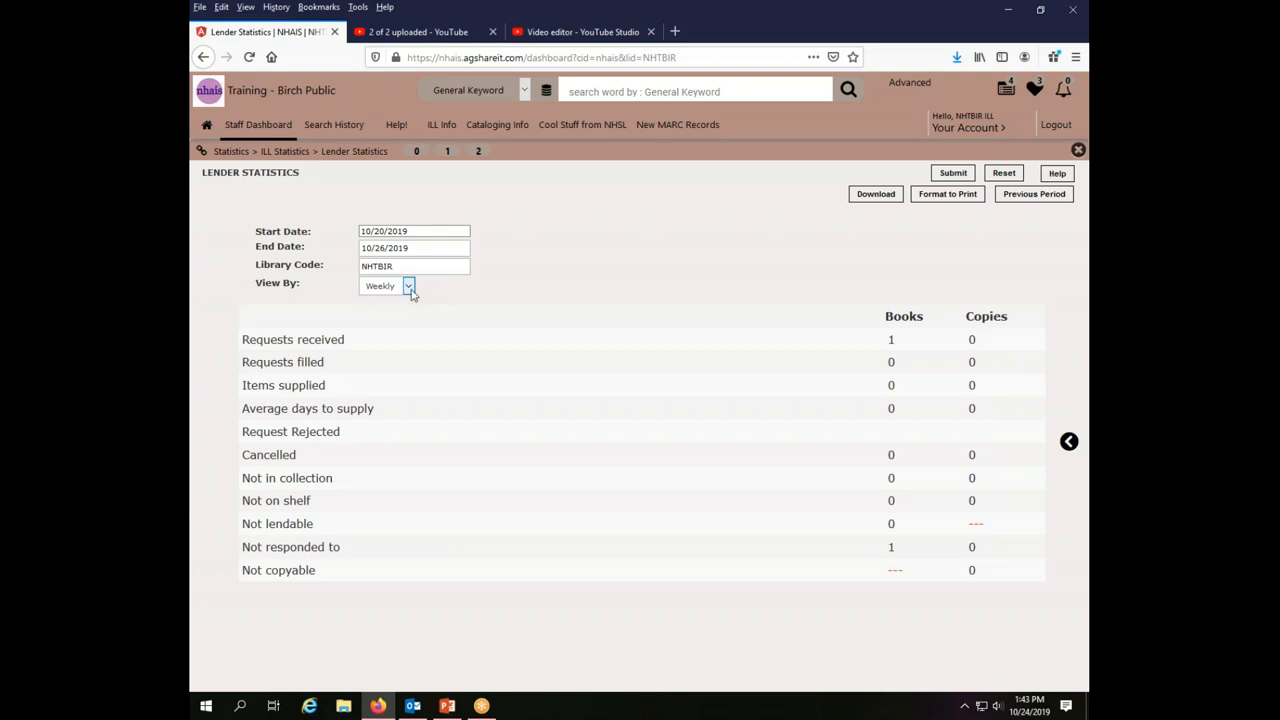
{"action": "left_click", "coordinate": [386, 284]}
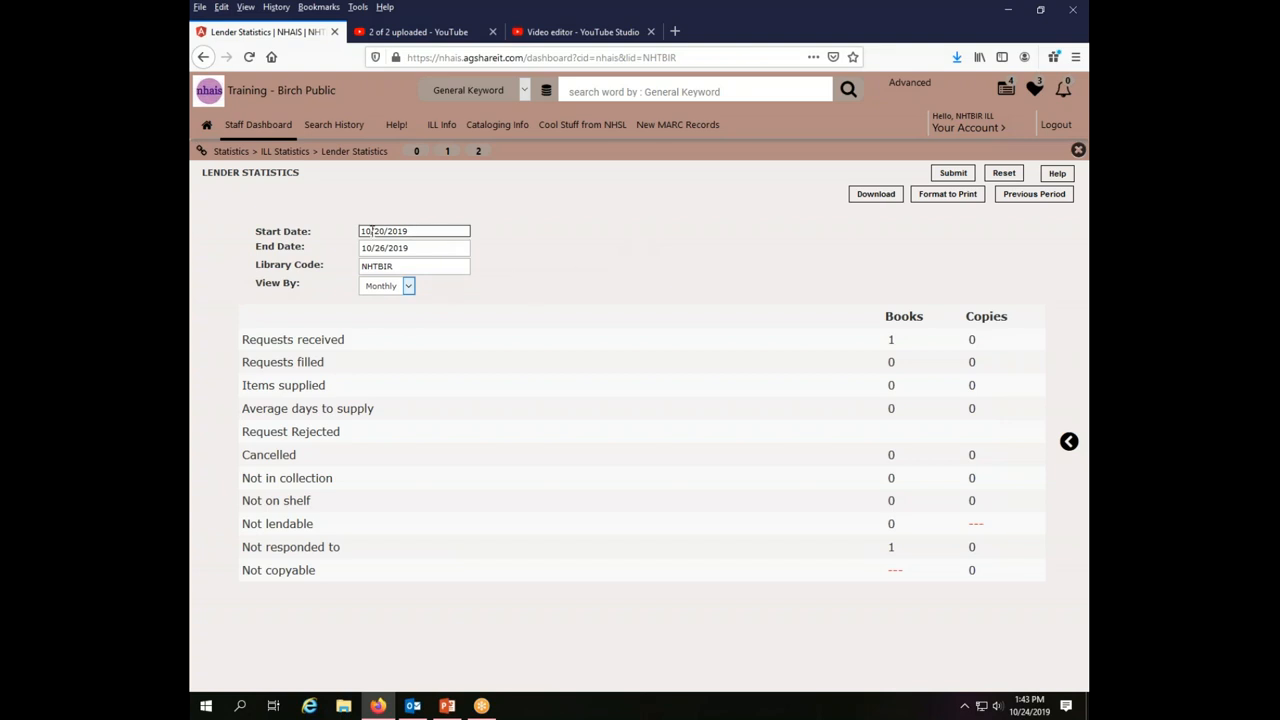
Enter 10/1/2019 as the start date for the lender statistics
{"action": "type", "text": "10/1/2019"}
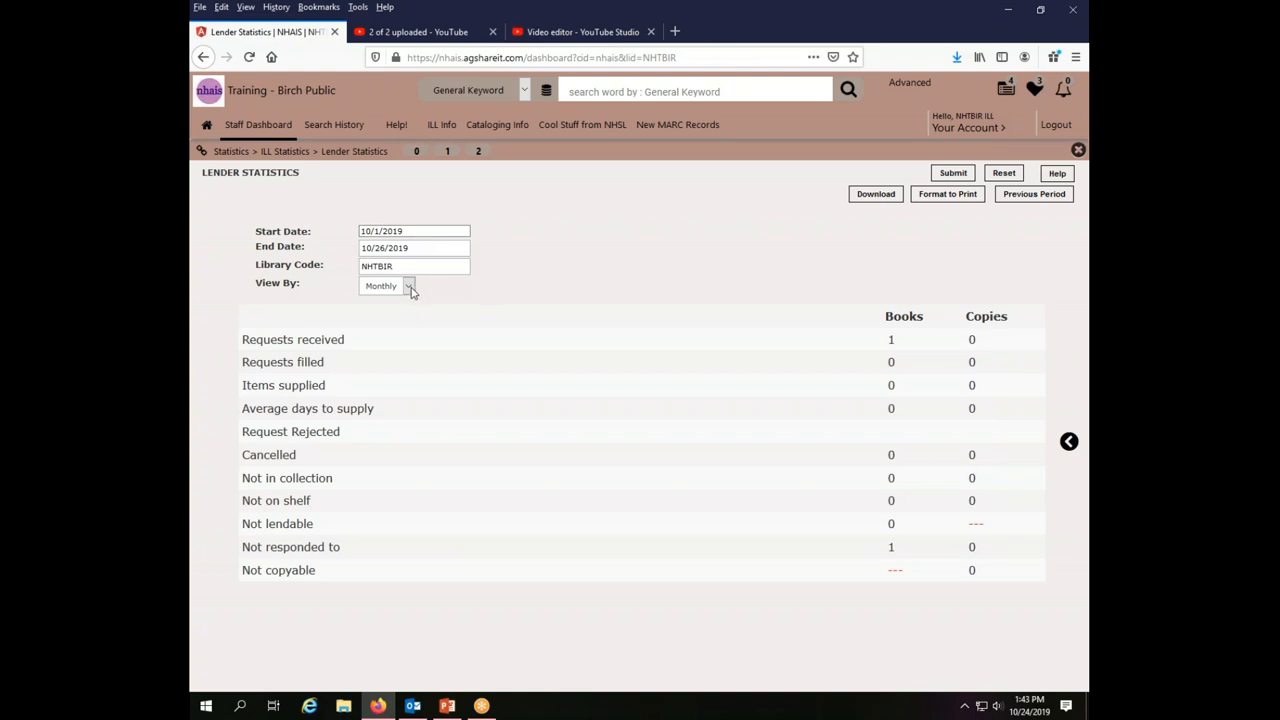
{"action": "left_click", "coordinate": [412, 264]}
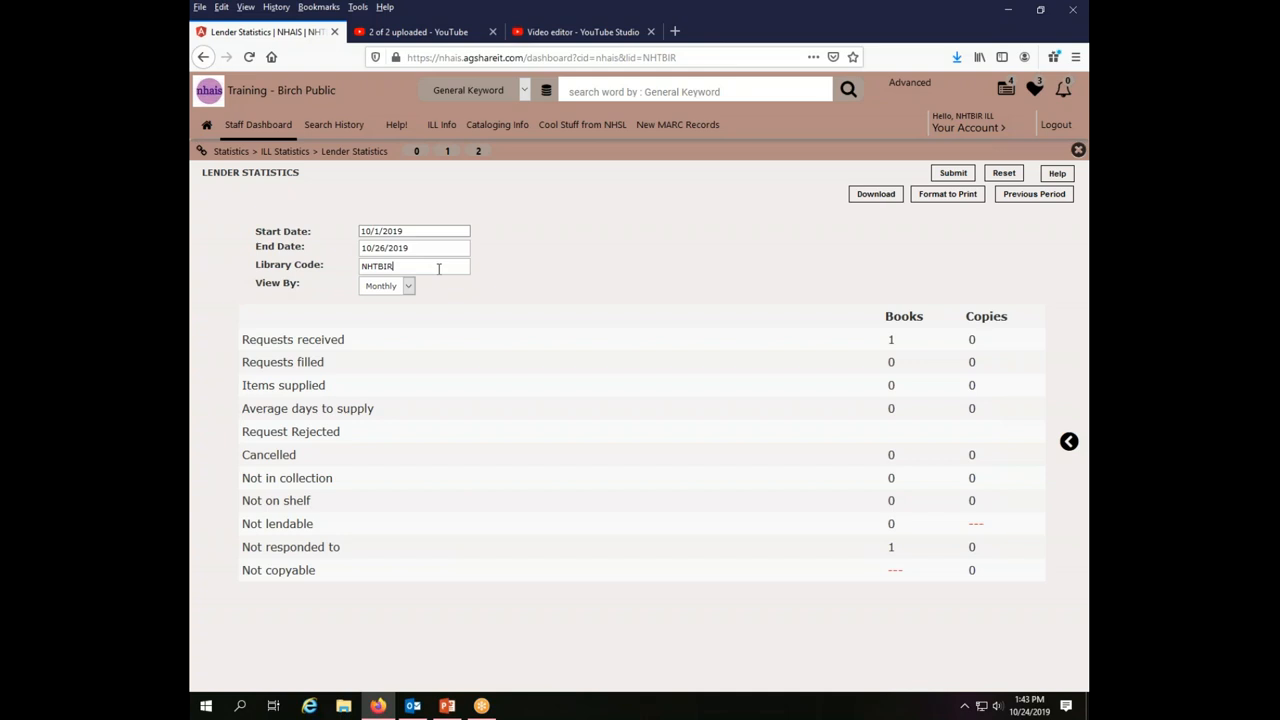
{"action": "mouse_move", "coordinate": [600, 274]}
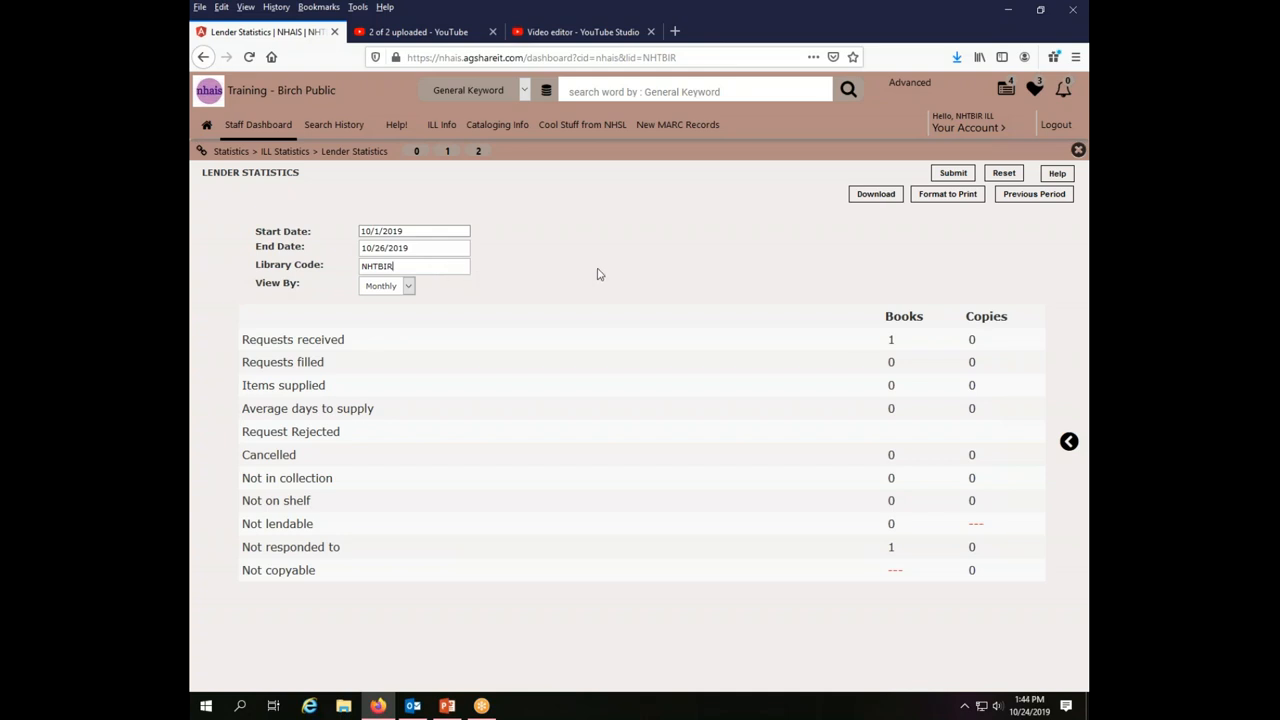
{"action": "left_click", "coordinate": [952, 172]}
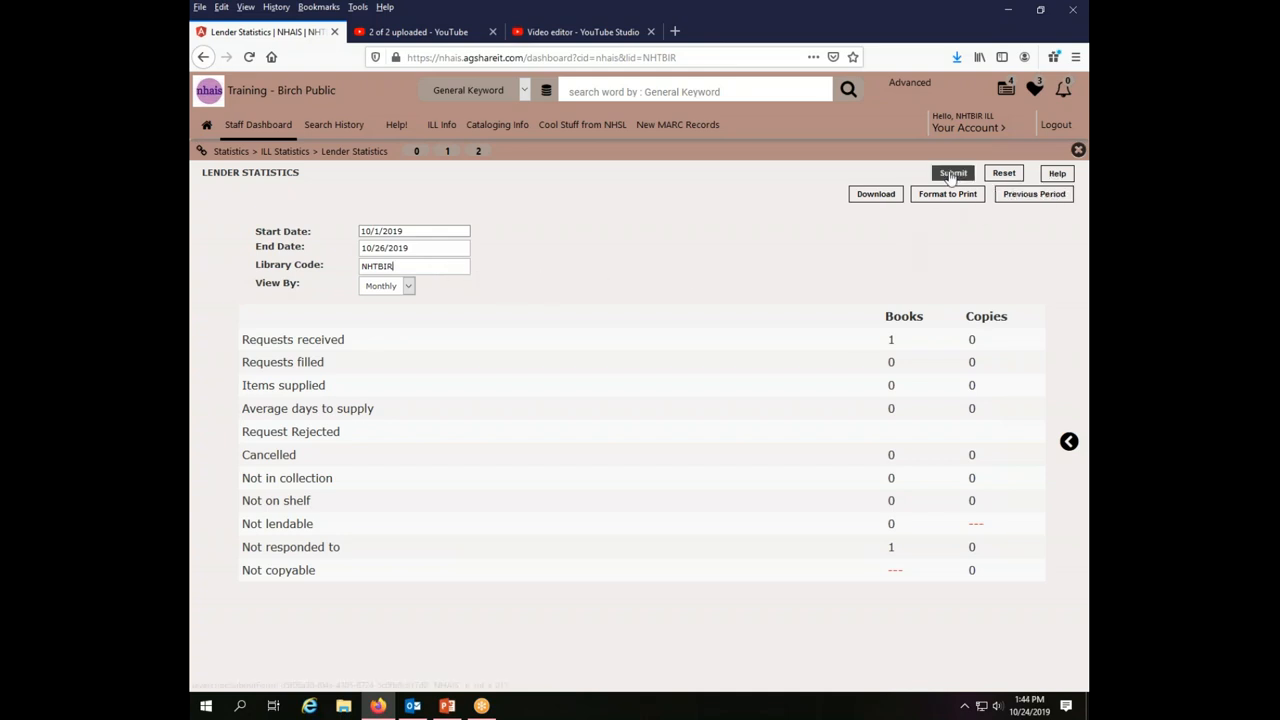
Submit to load lender statistics for 10/1/2019–10/31/2019 showing 5 requests received, 3 filled
{"action": "left_click", "coordinate": [952, 172]}
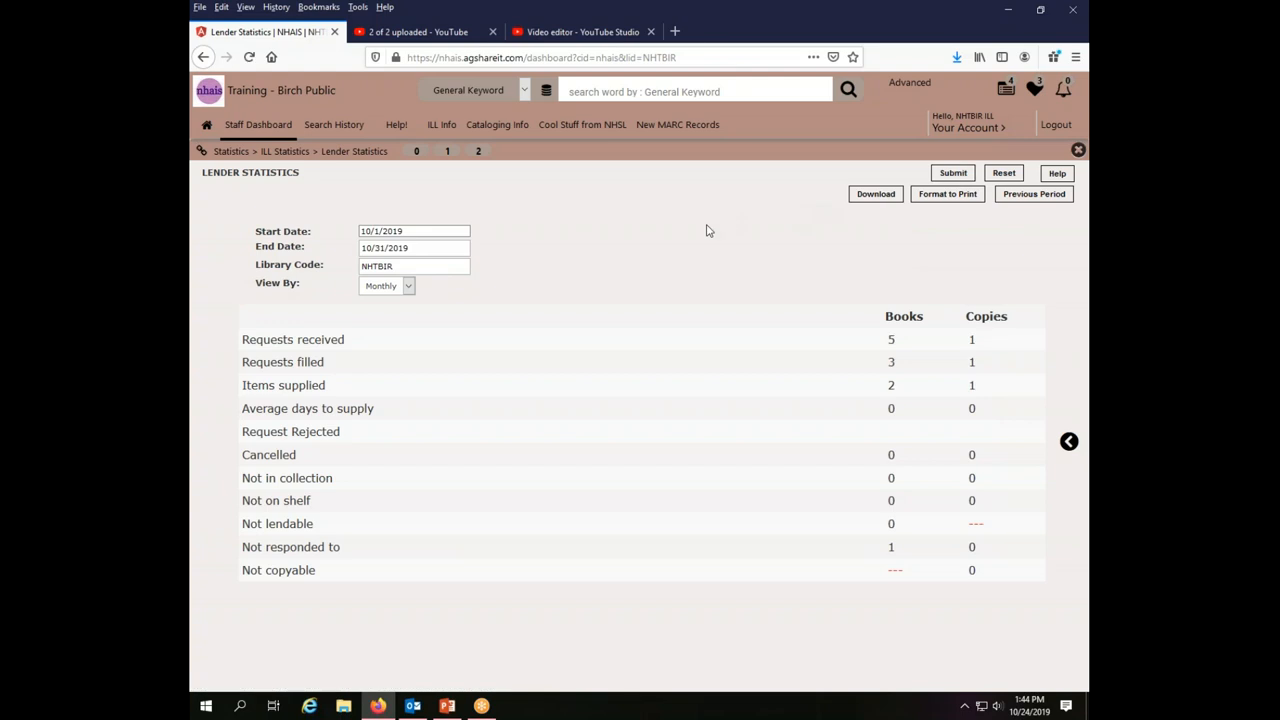
{"action": "mouse_move", "coordinate": [836, 334]}
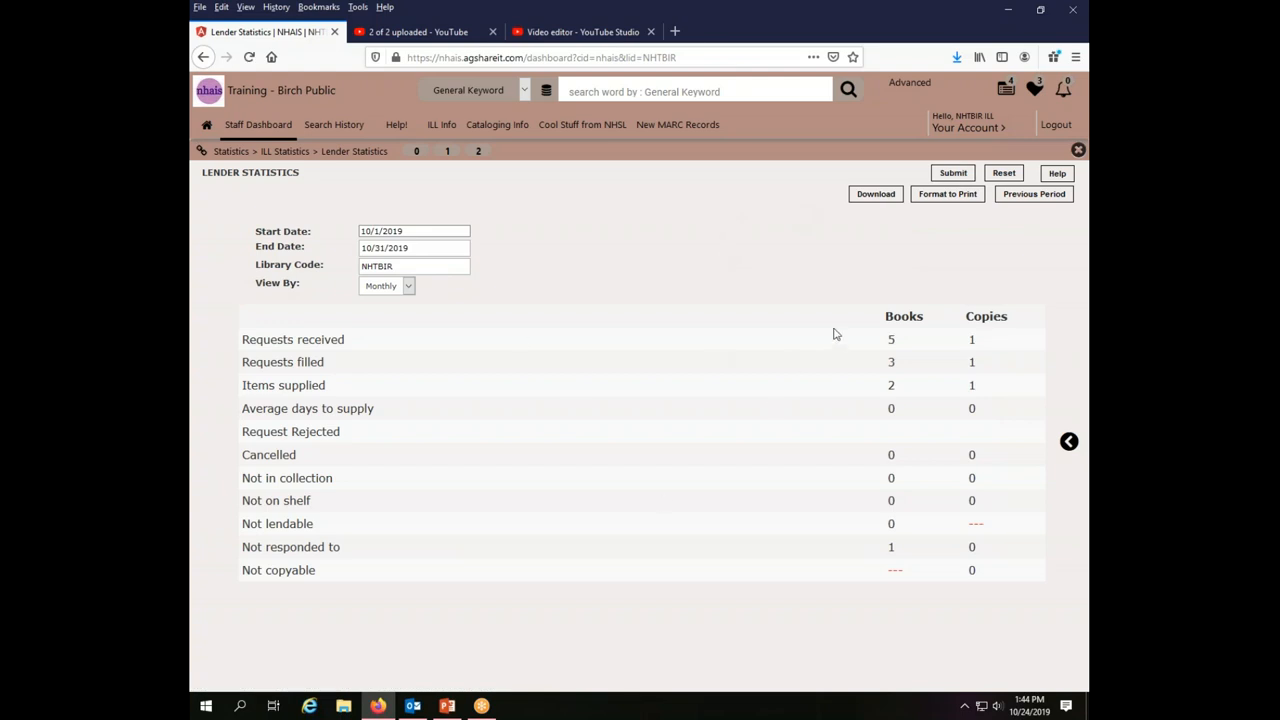
{"action": "mouse_move", "coordinate": [906, 344]}
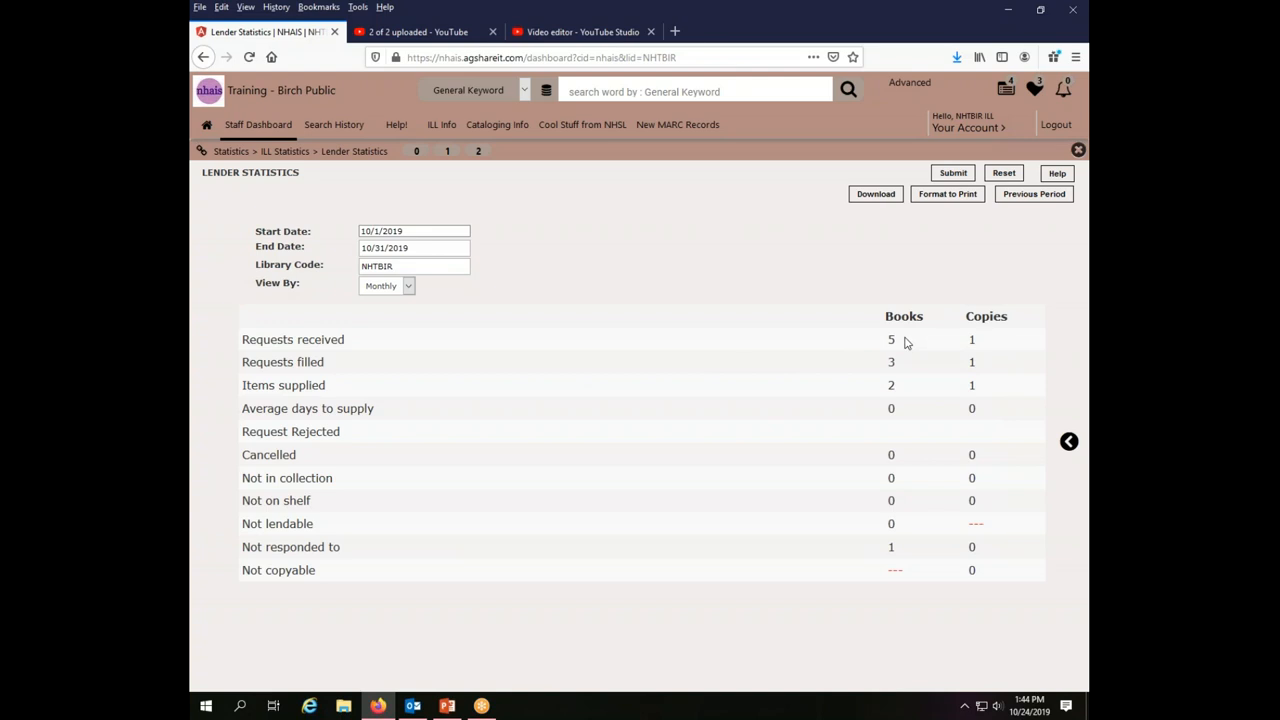
{"action": "mouse_move", "coordinate": [900, 356]}
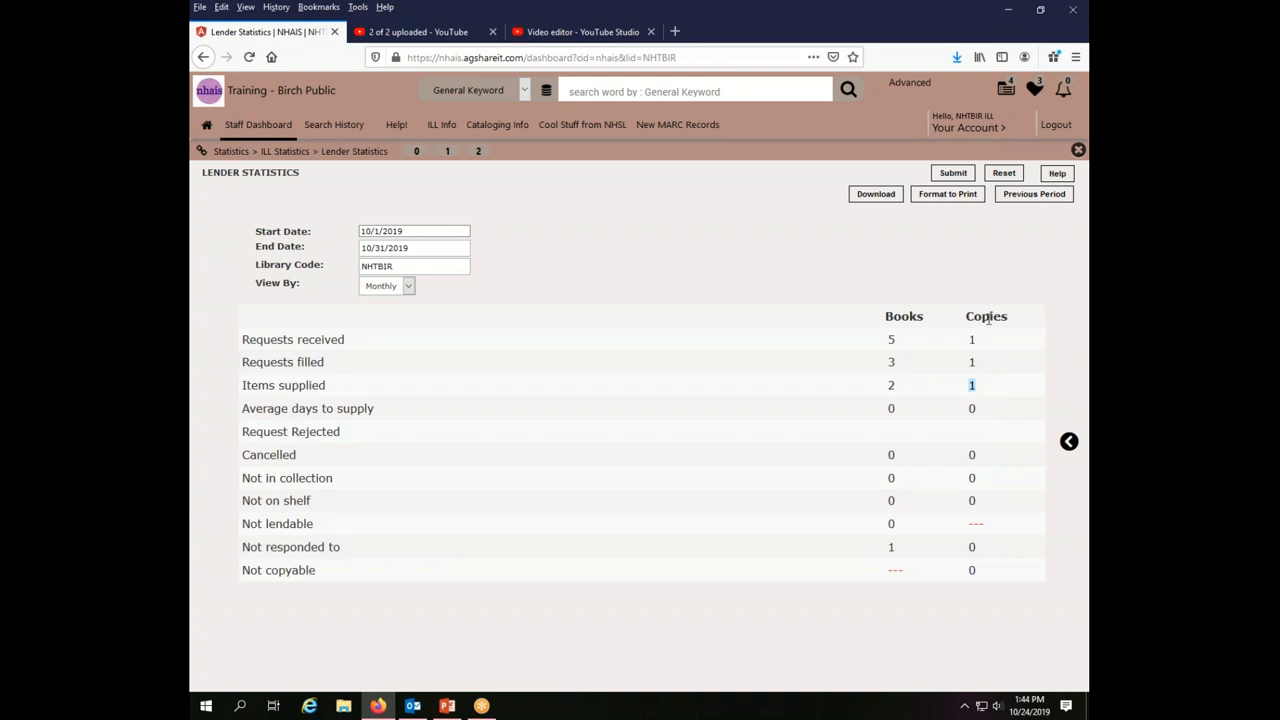
{"action": "mouse_move", "coordinate": [932, 326]}
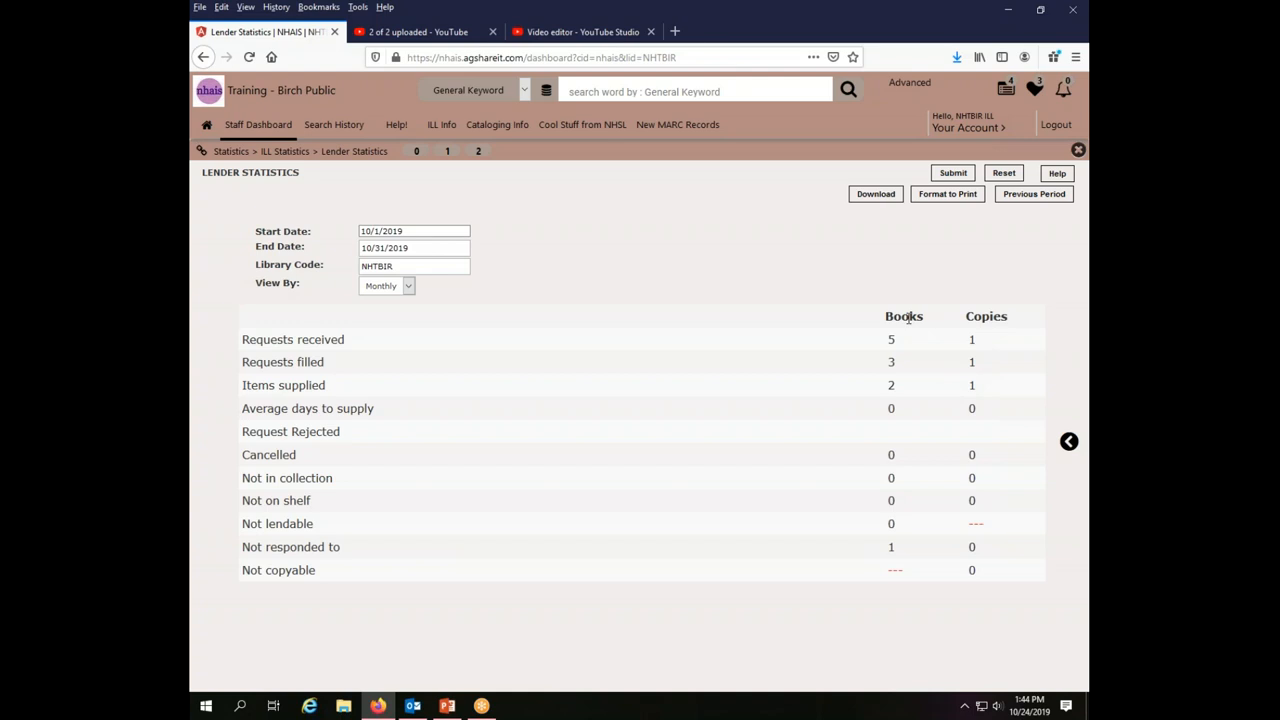
{"action": "mouse_move", "coordinate": [344, 548]}
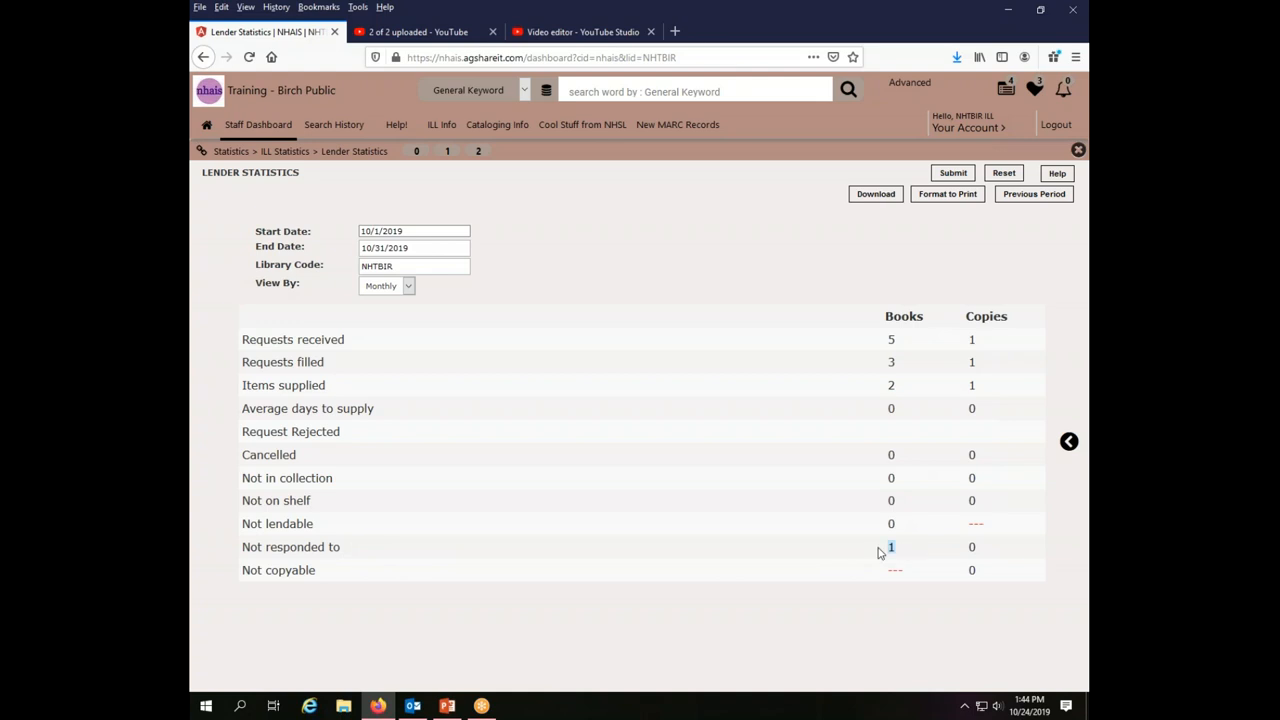
{"action": "mouse_move", "coordinate": [918, 556]}
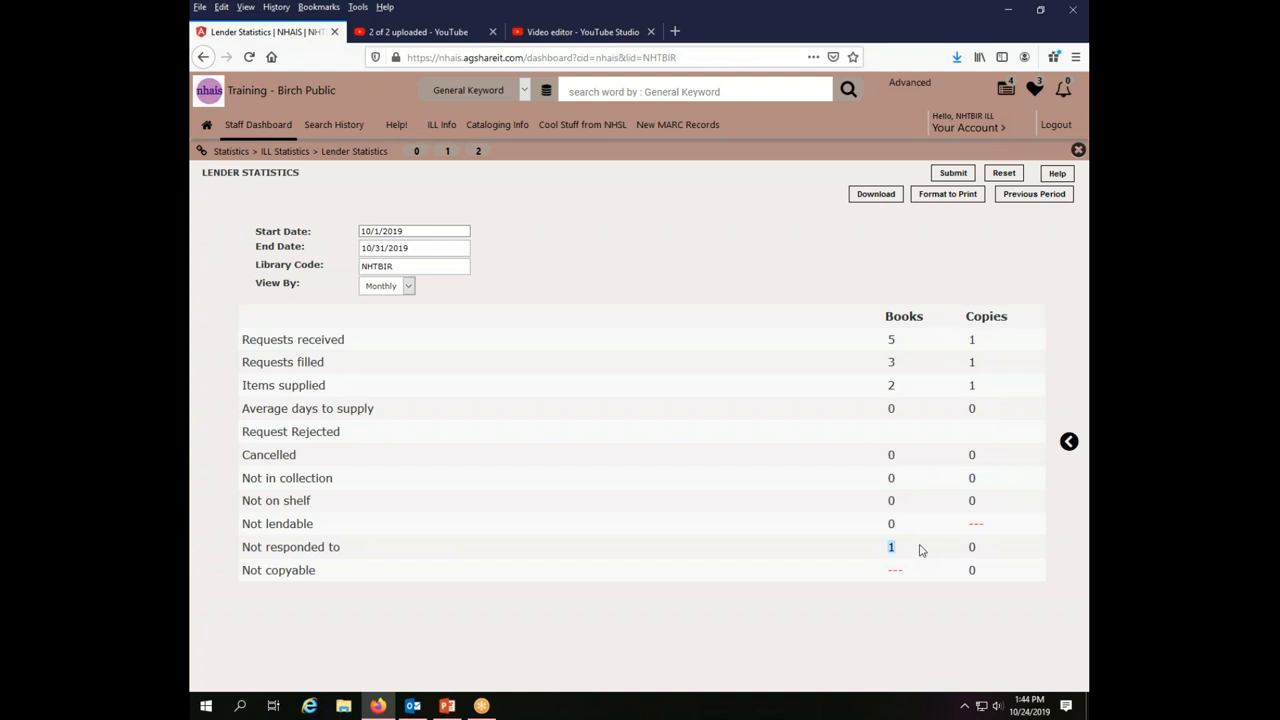
{"action": "mouse_move", "coordinate": [408, 428]}
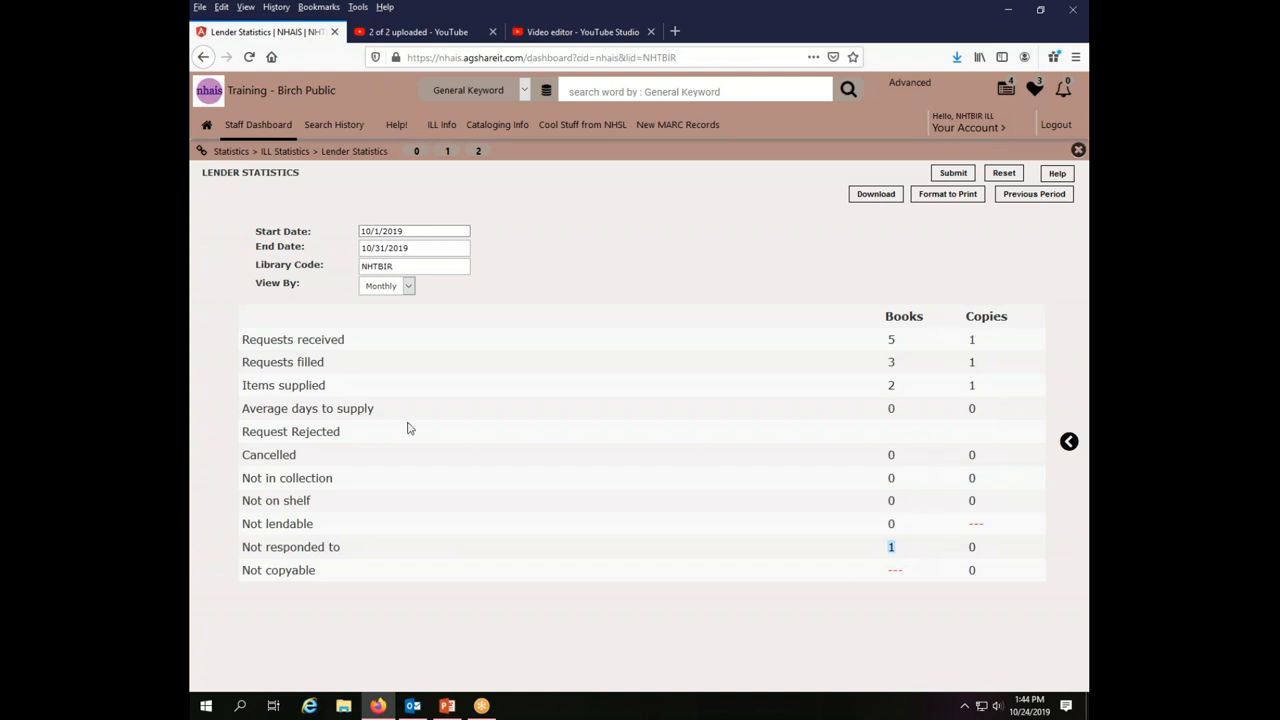
{"action": "mouse_move", "coordinate": [912, 414]}
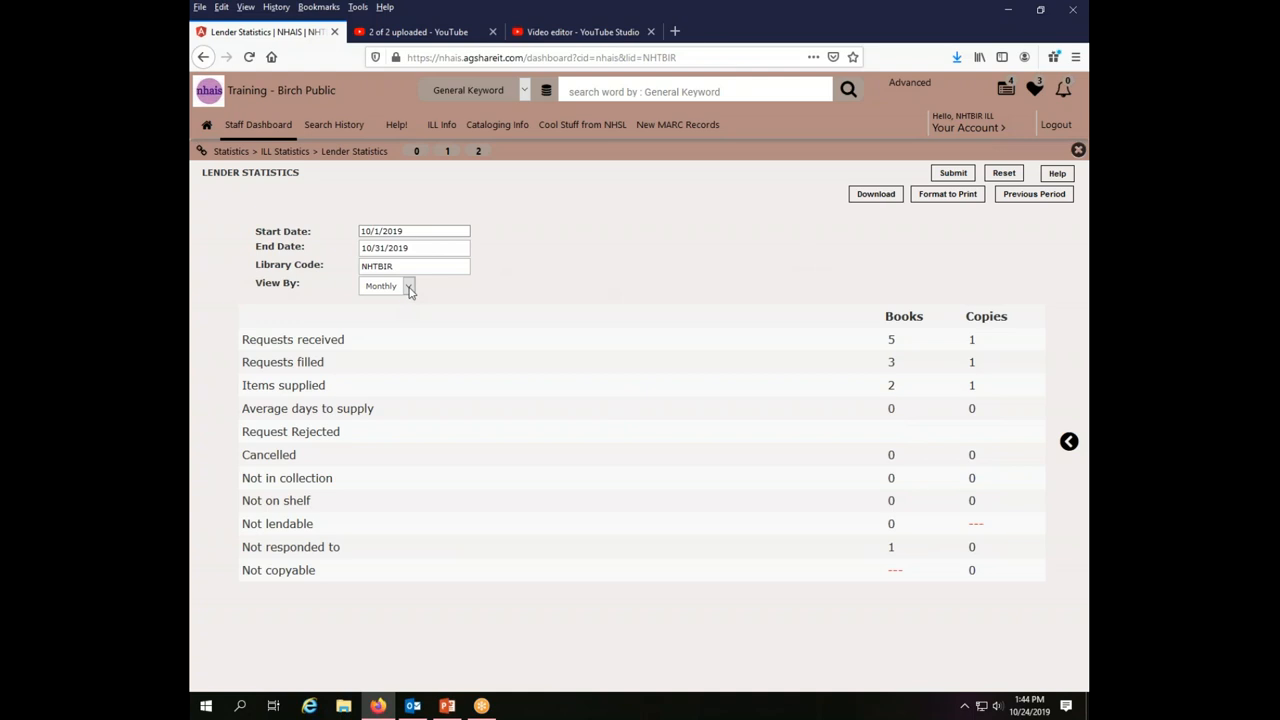
Switch View By back to Weekly and dismiss the no-statistics message
{"action": "left_click", "coordinate": [408, 286]}
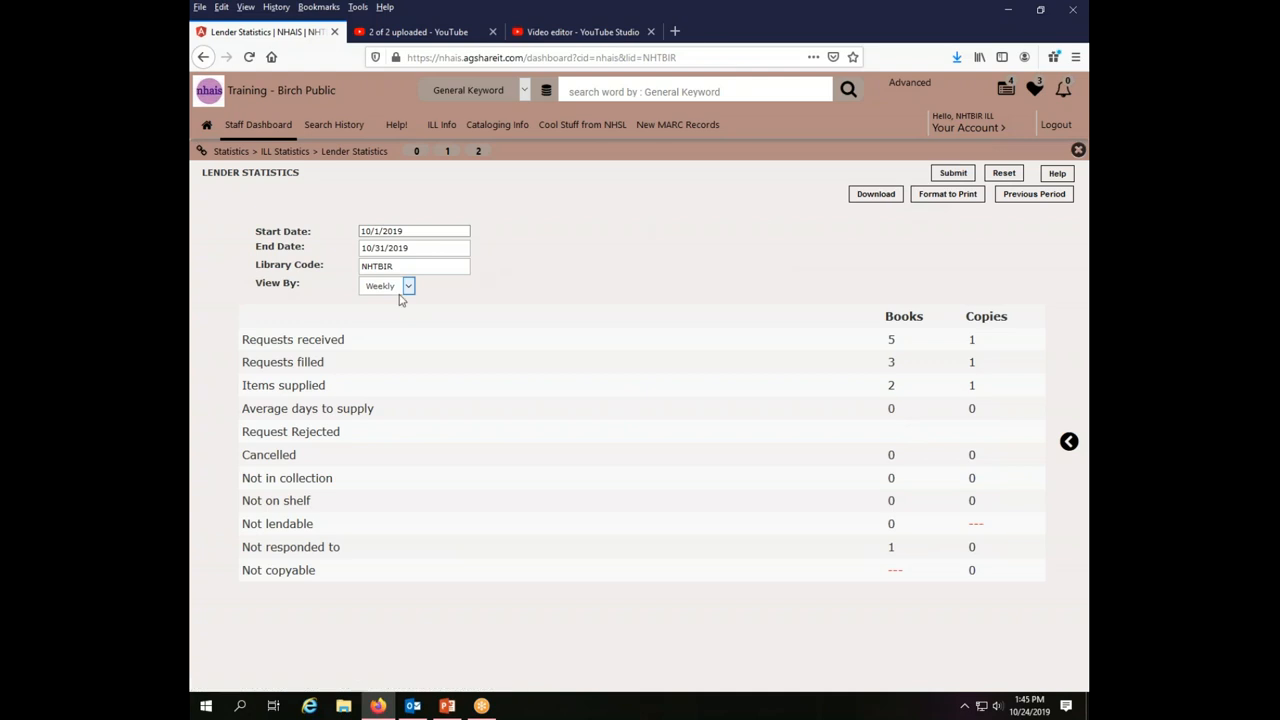
{"action": "left_click", "coordinate": [952, 172]}
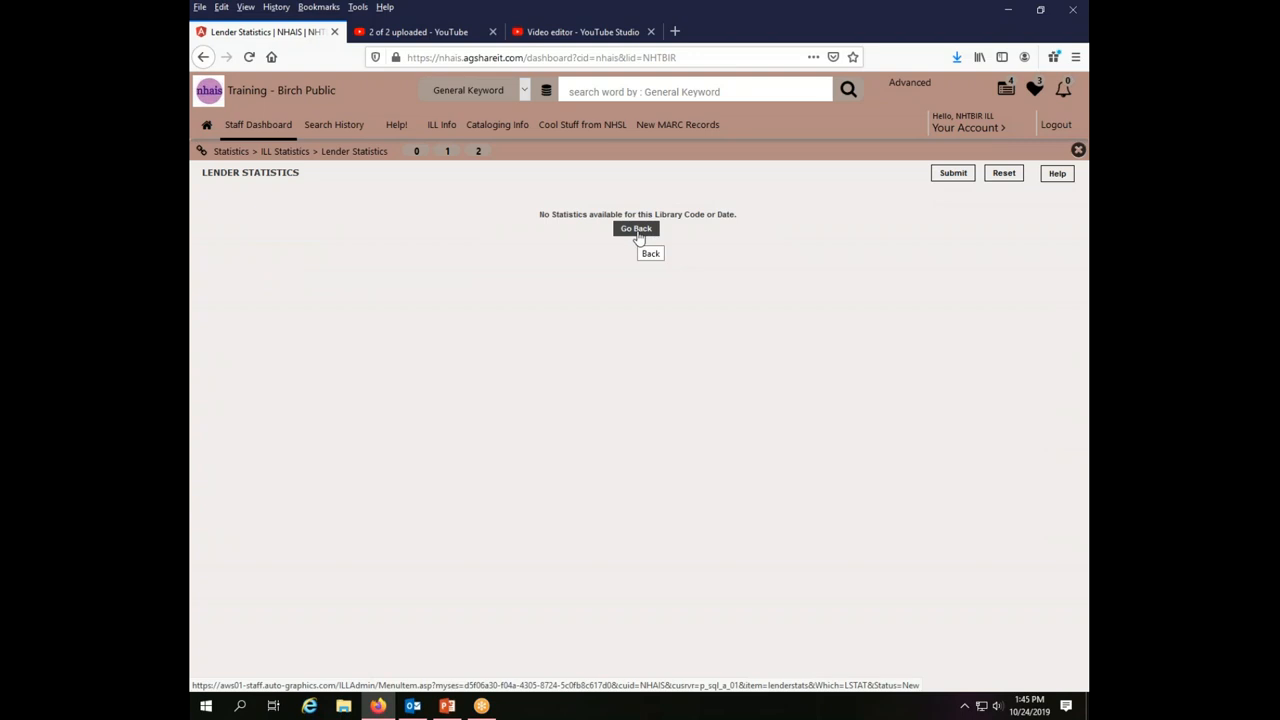
{"action": "left_click", "coordinate": [636, 228]}
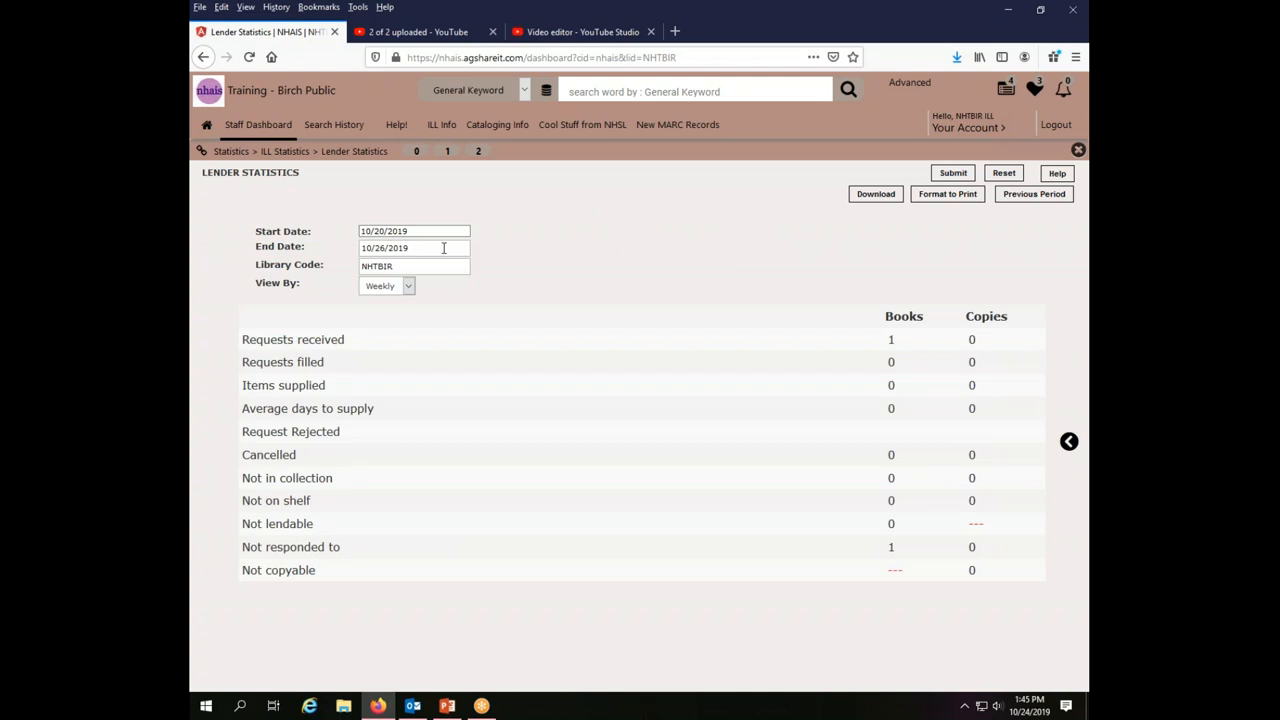
{"action": "left_click", "coordinate": [412, 232]}
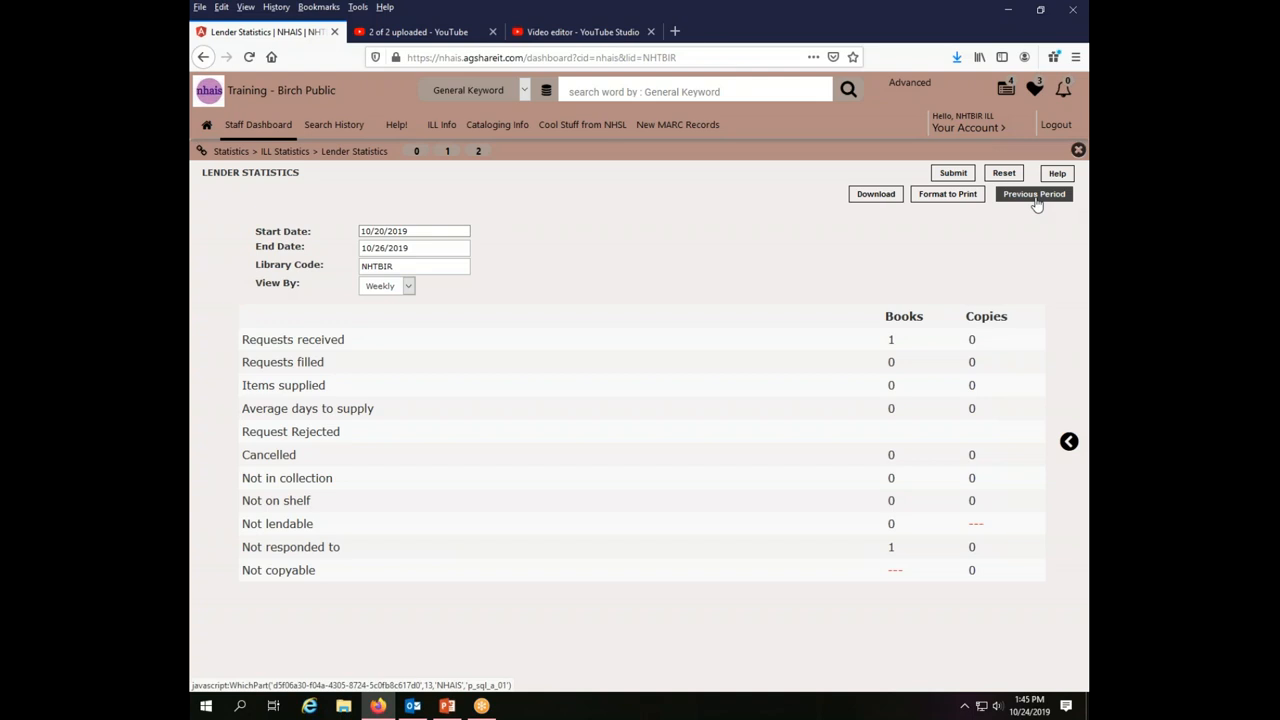
Step to the previous week and back to the 10/20/2019–10/26/2019 lender statistics
{"action": "left_click", "coordinate": [1032, 192]}
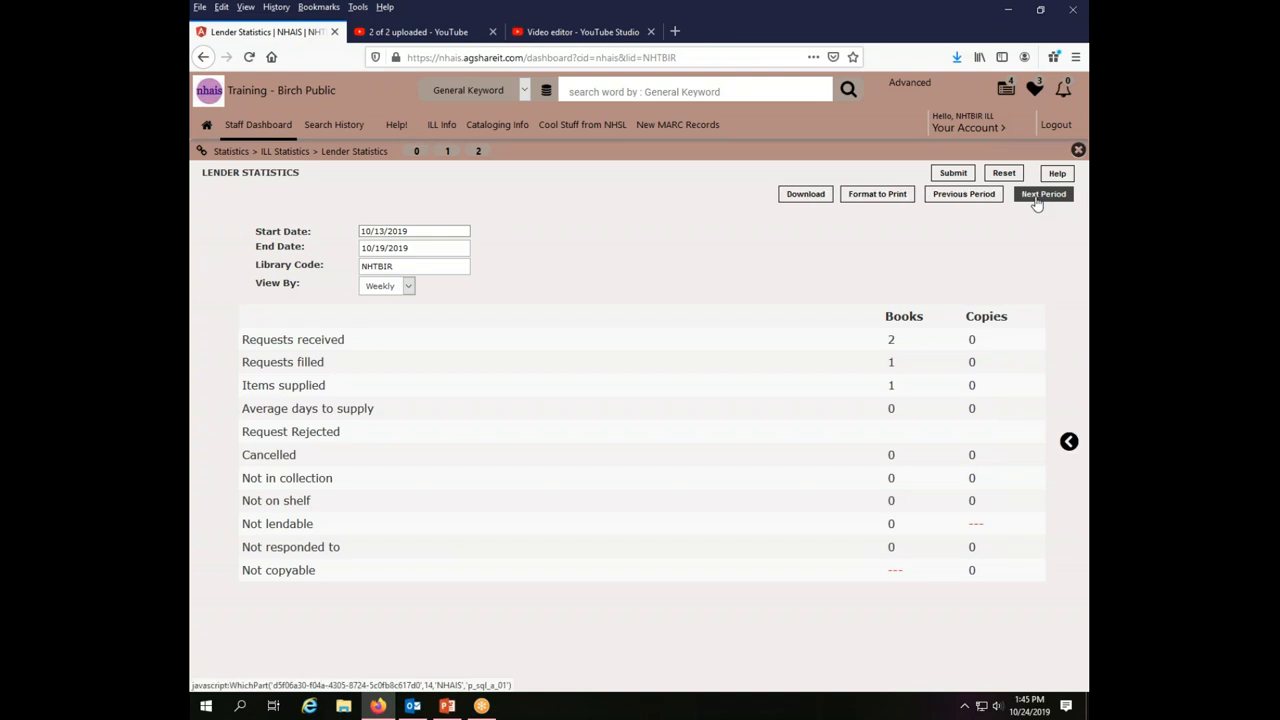
{"action": "left_click", "coordinate": [1044, 194]}
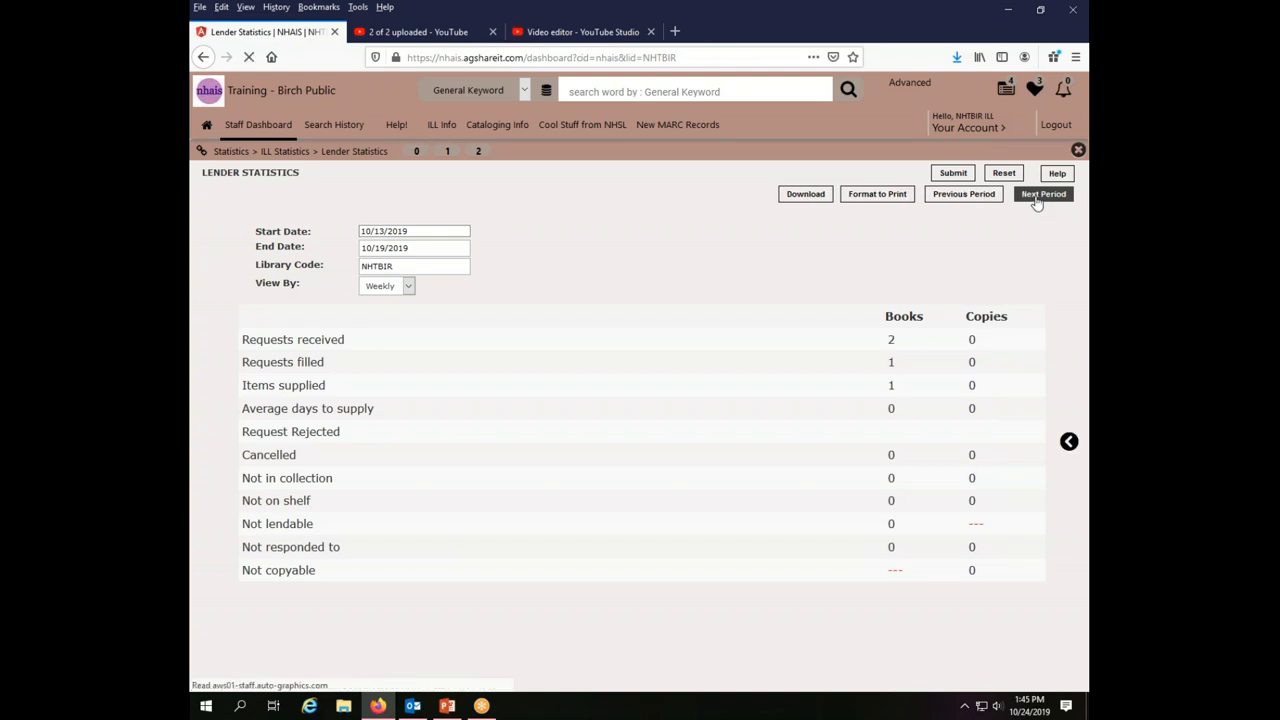
{"action": "left_click", "coordinate": [1044, 192]}
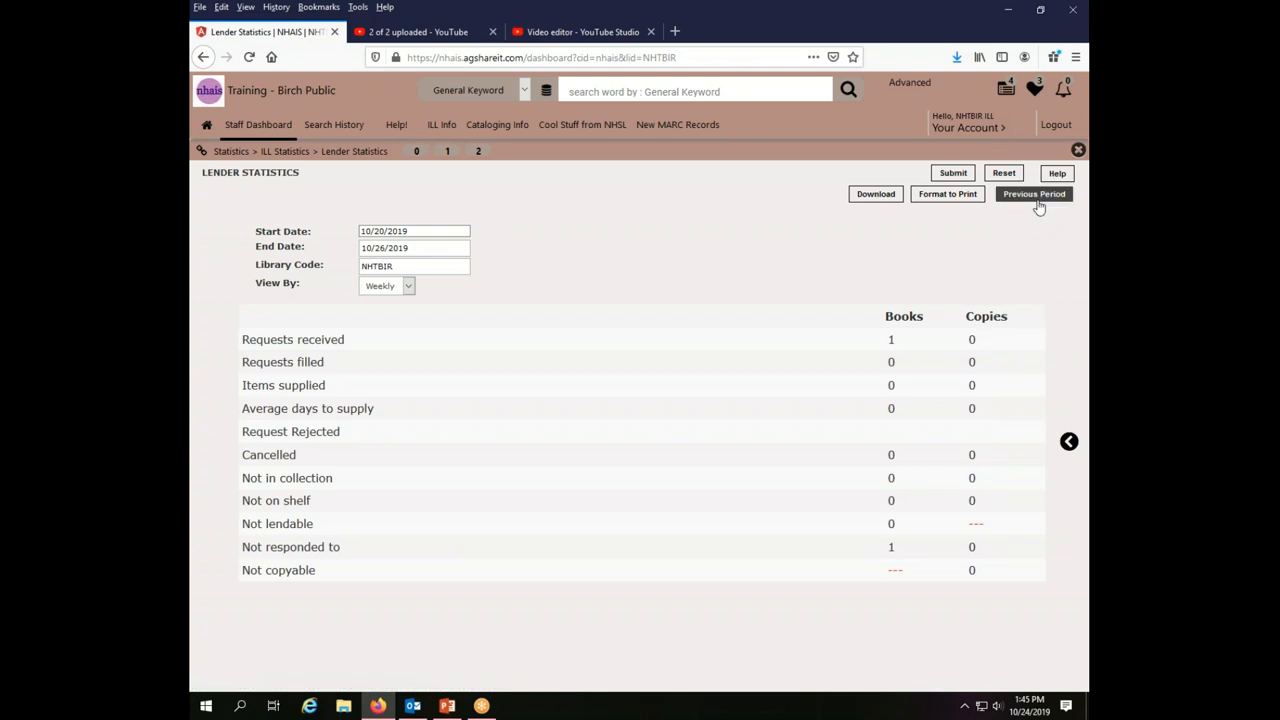
{"action": "mouse_move", "coordinate": [936, 276]}
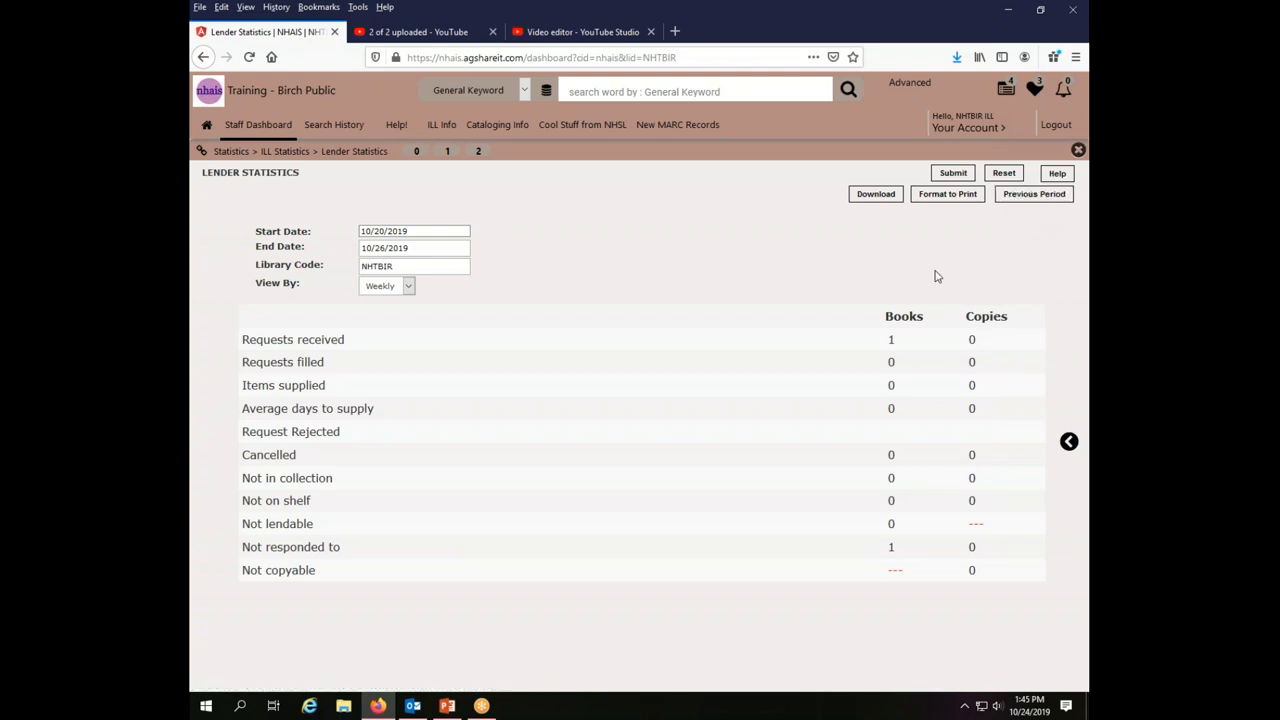
{"action": "mouse_move", "coordinate": [800, 260]}
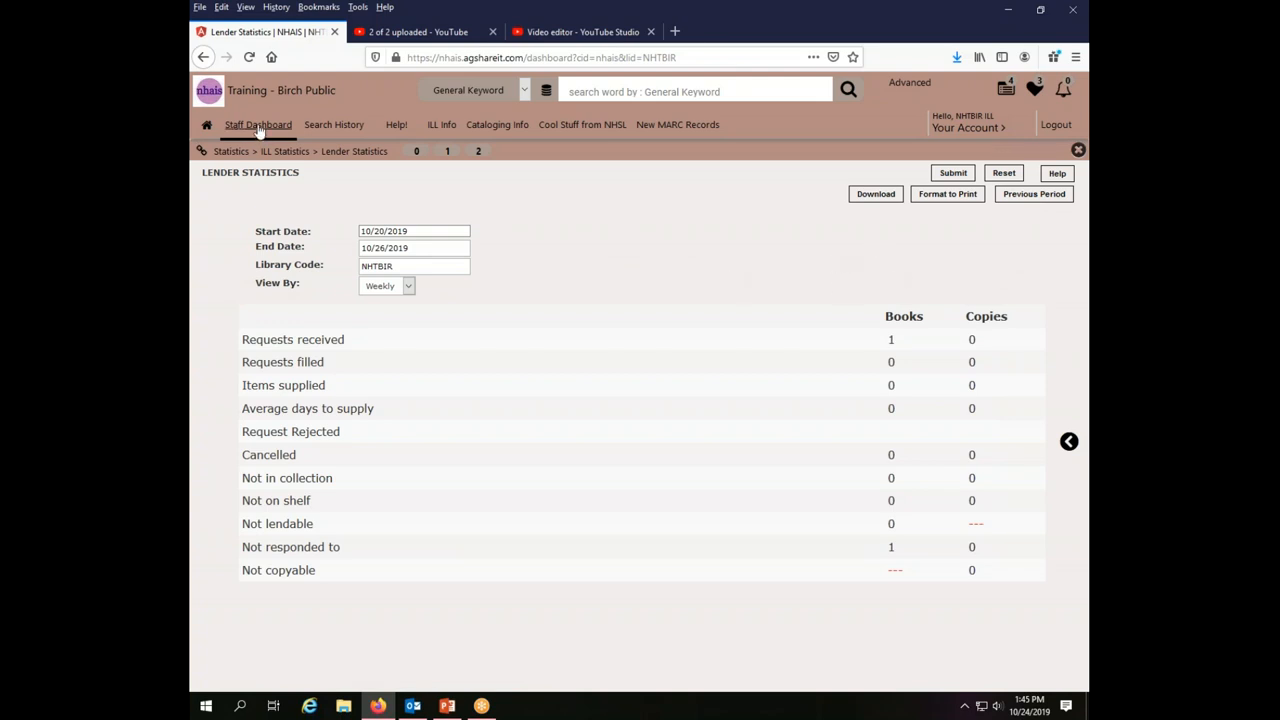
From the staff dashboard, bring up Borrower Statistics for NHTBIR for 10/20/2019–10/26/2019
{"action": "left_click", "coordinate": [258, 124]}
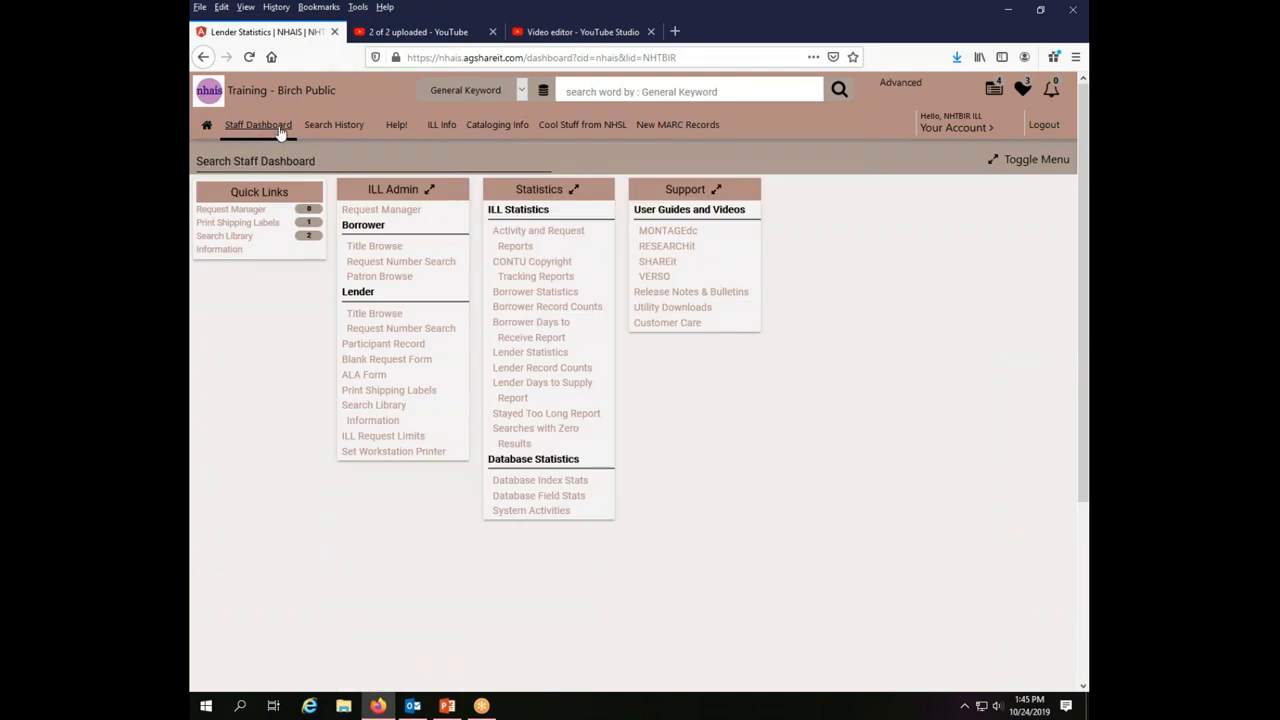
{"action": "mouse_move", "coordinate": [578, 192]}
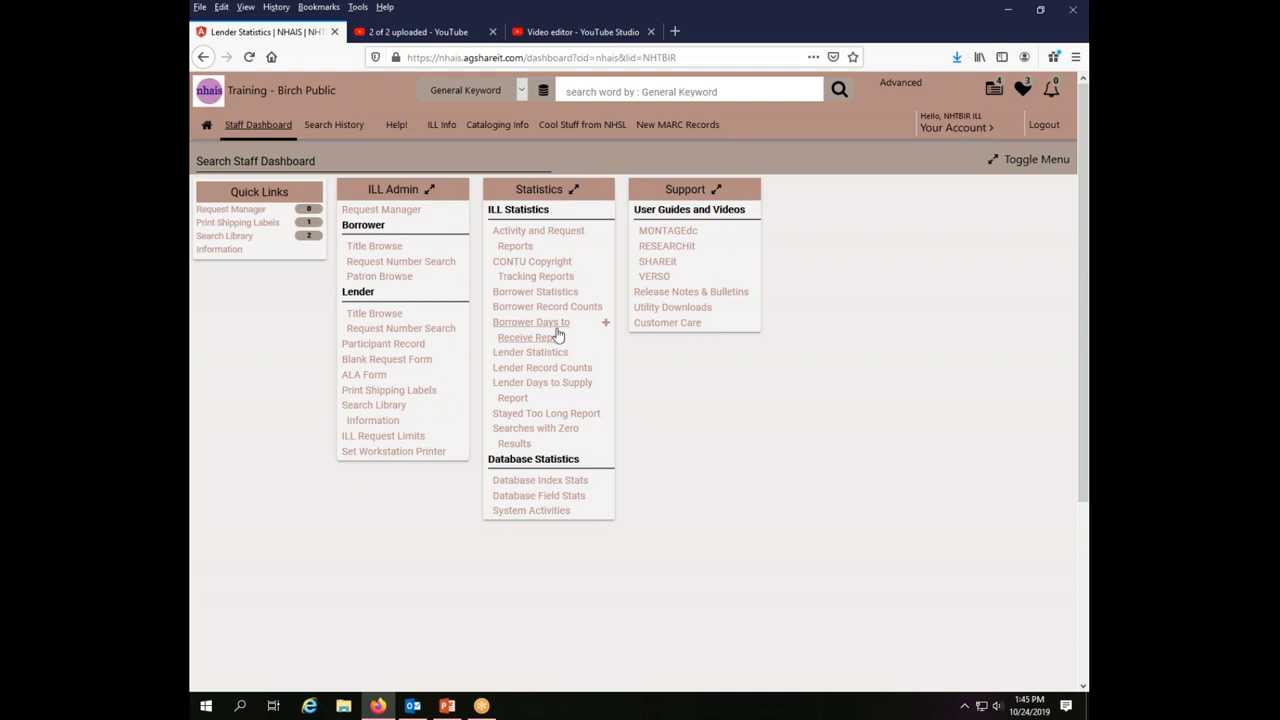
{"action": "mouse_move", "coordinate": [552, 336]}
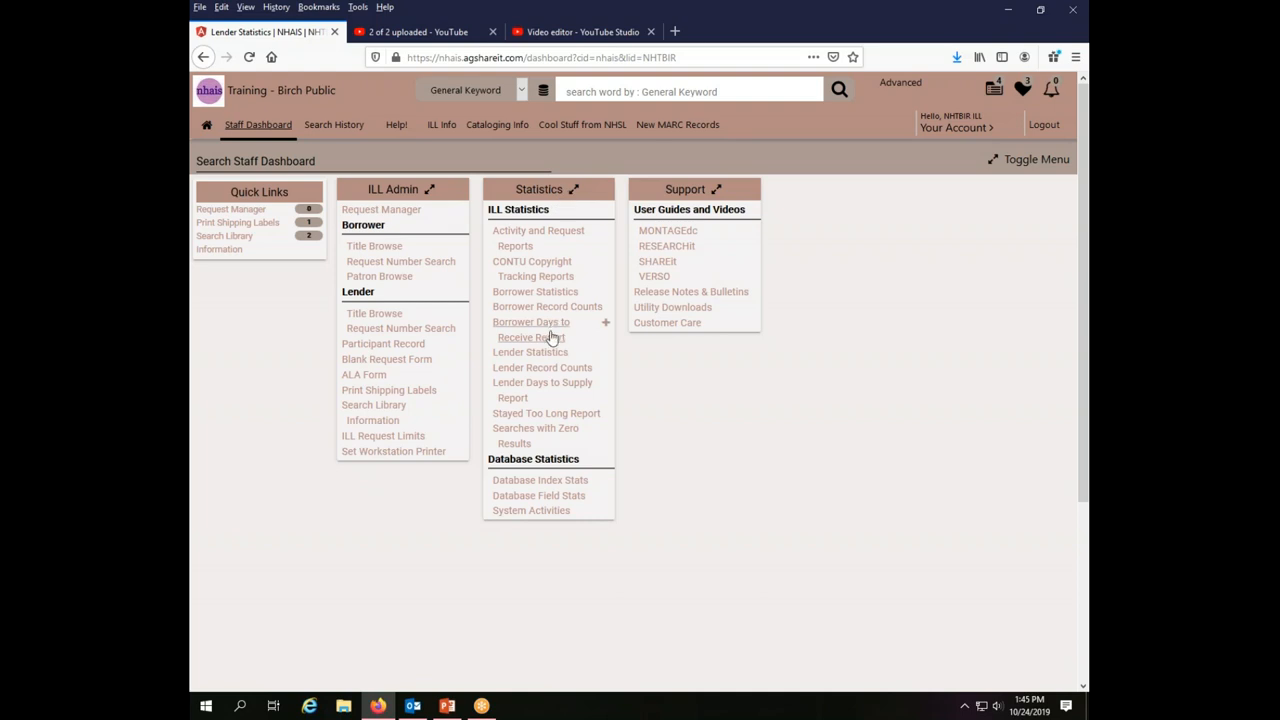
{"action": "mouse_move", "coordinate": [552, 304]}
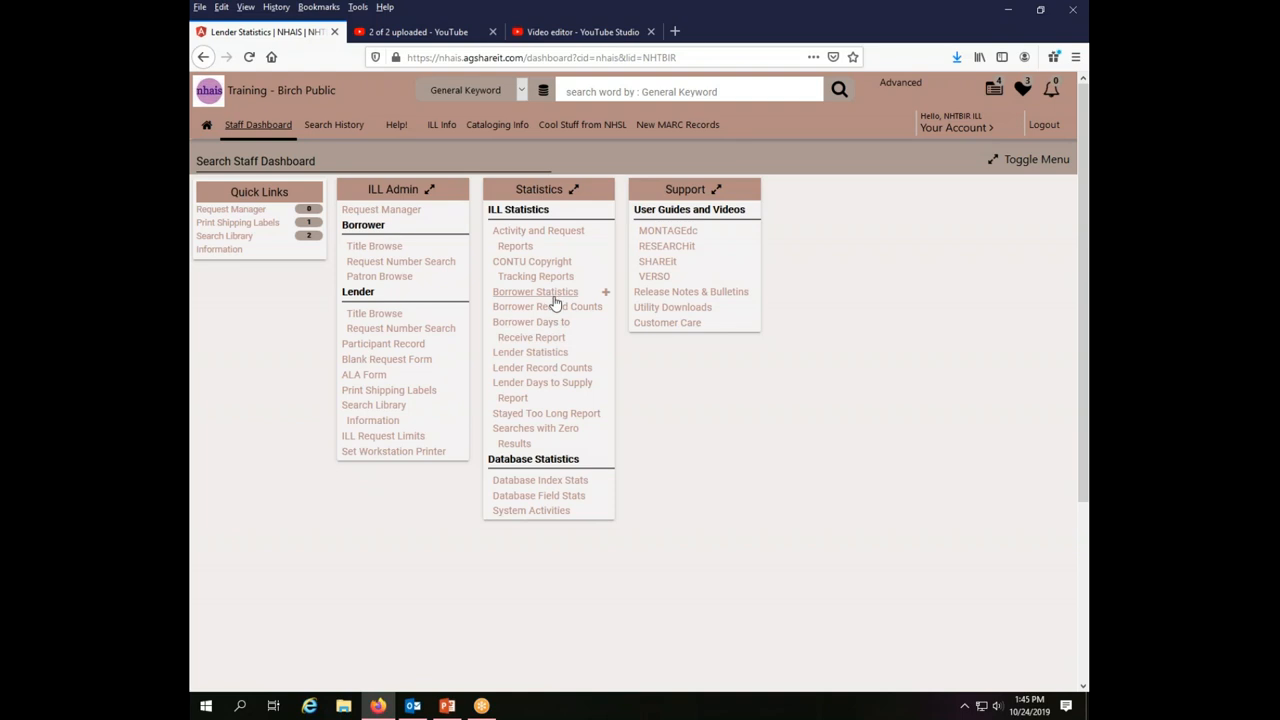
{"action": "left_click", "coordinate": [536, 292]}
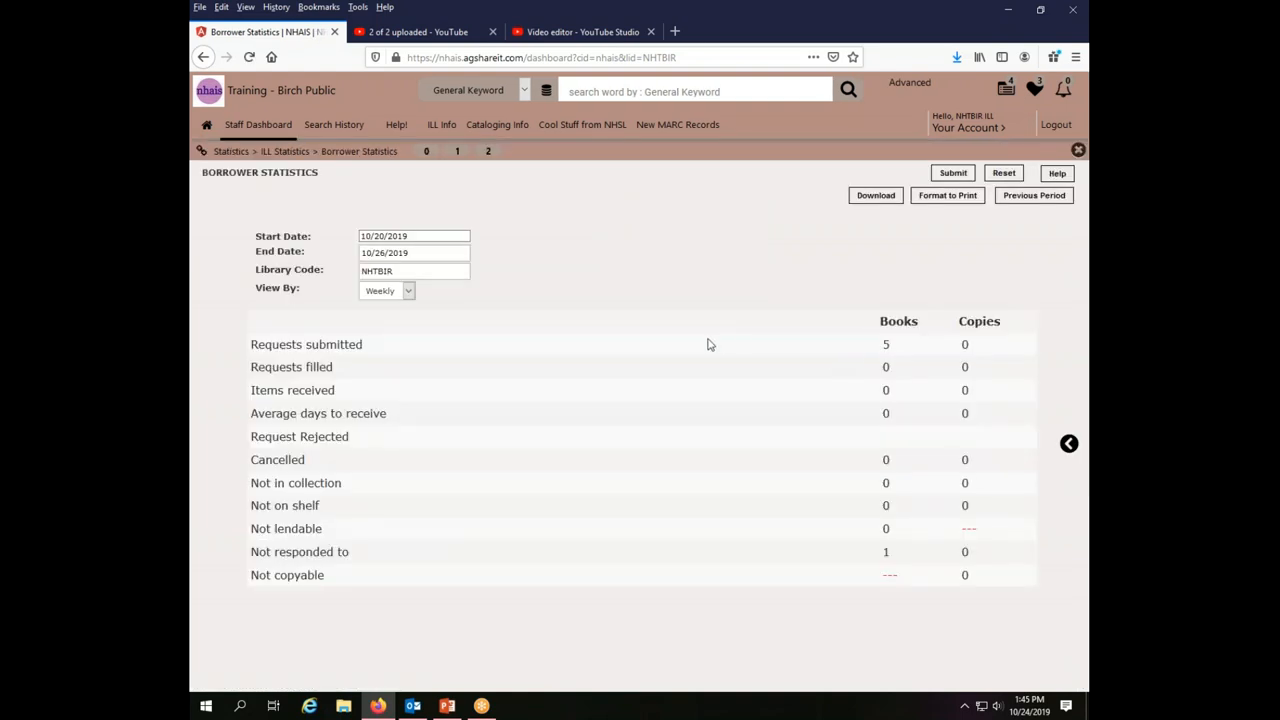
{"action": "mouse_move", "coordinate": [722, 342]}
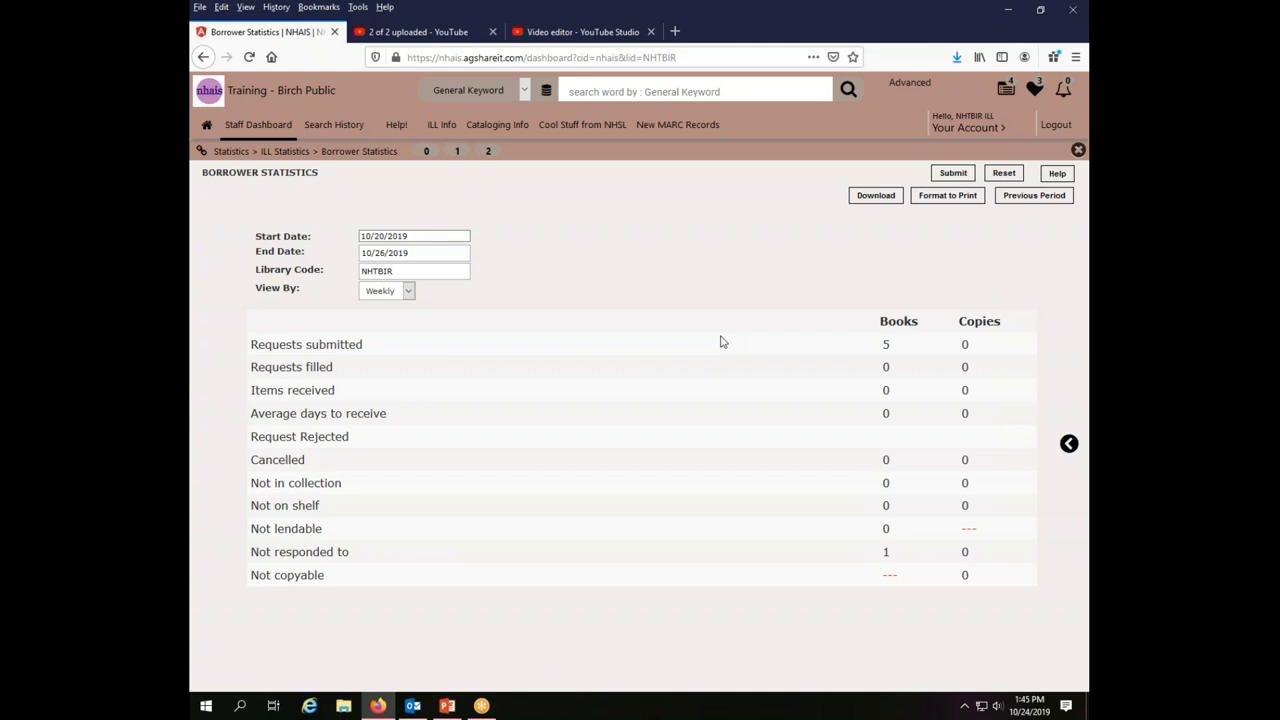
{"action": "mouse_move", "coordinate": [390, 292]}
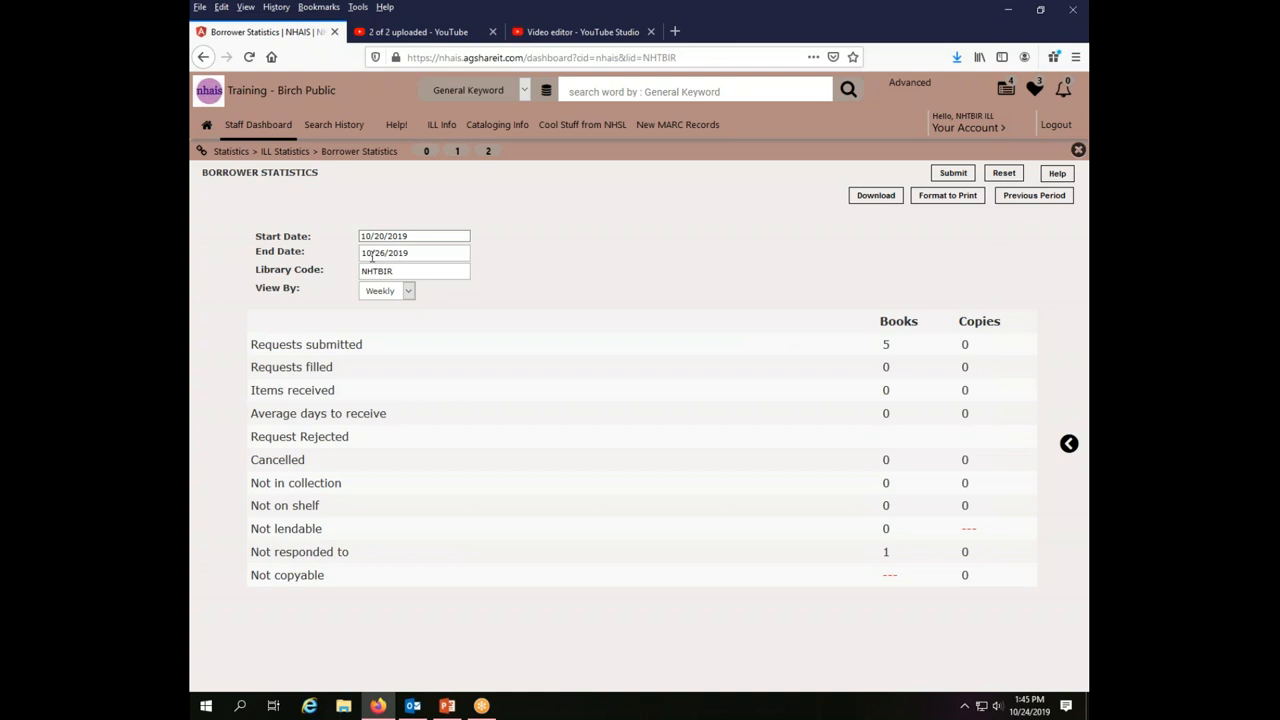
{"action": "mouse_move", "coordinate": [1008, 392]}
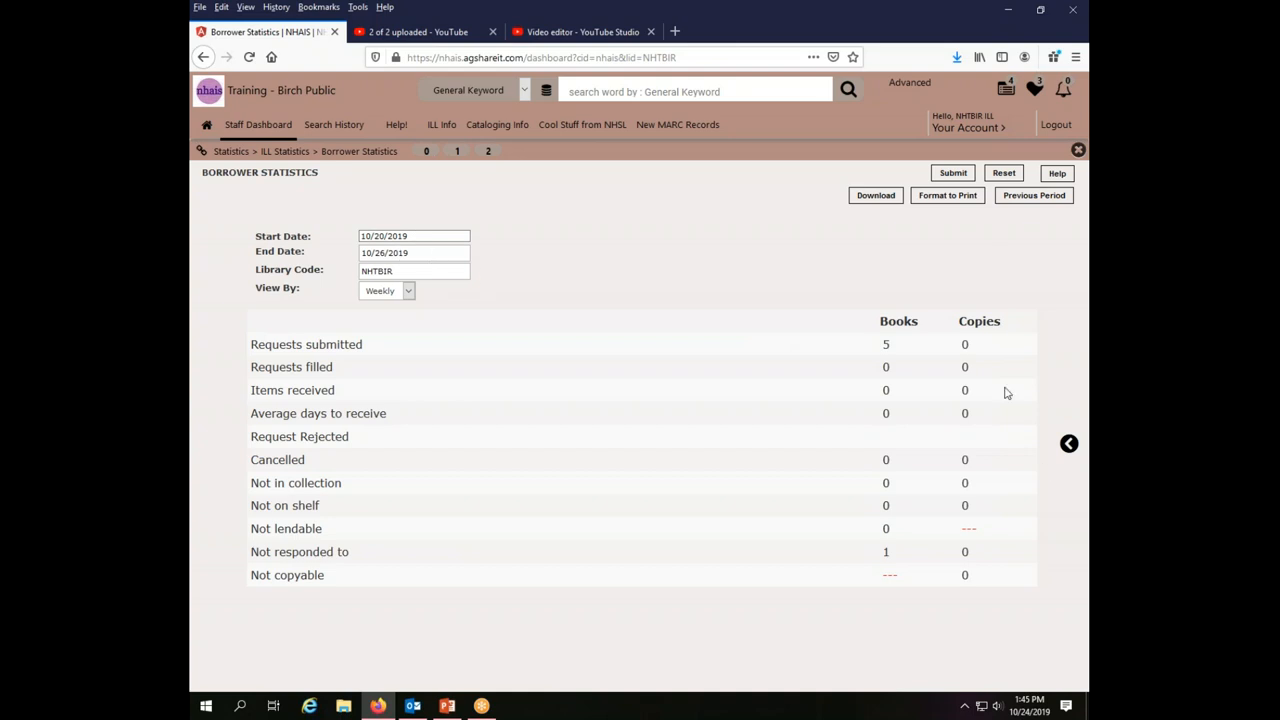
{"action": "mouse_move", "coordinate": [940, 592]}
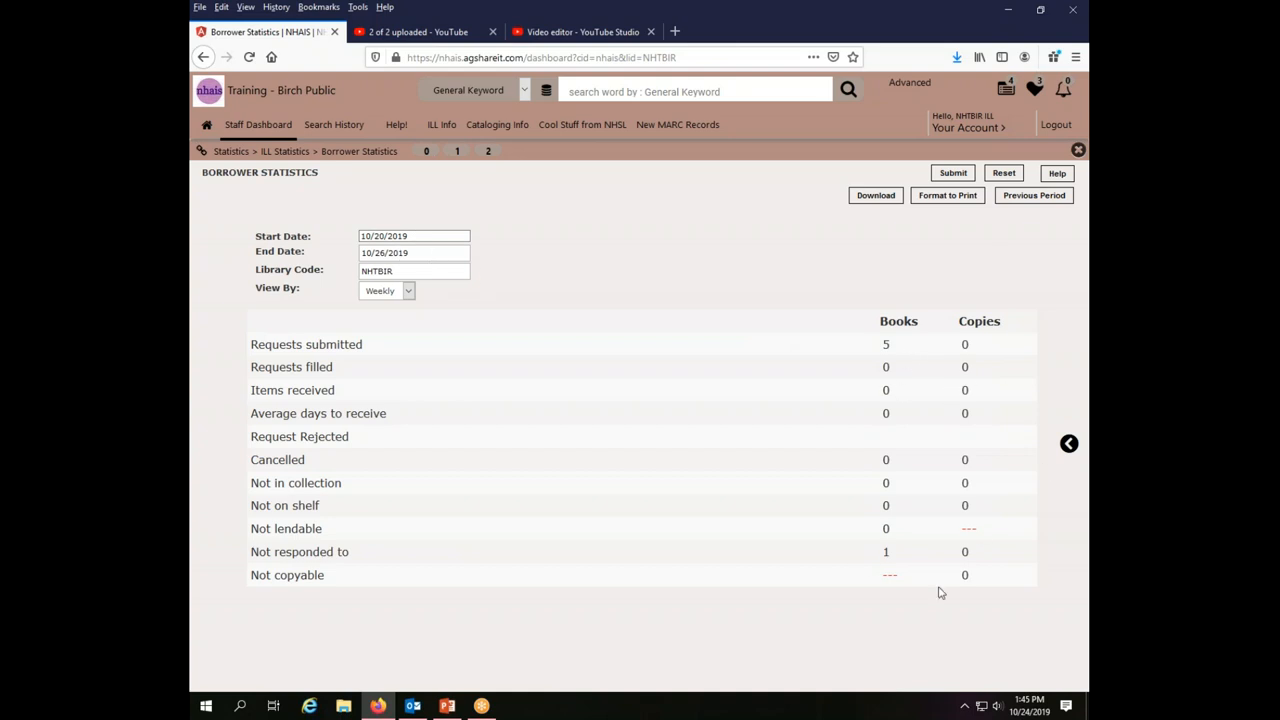
{"action": "mouse_move", "coordinate": [996, 560]}
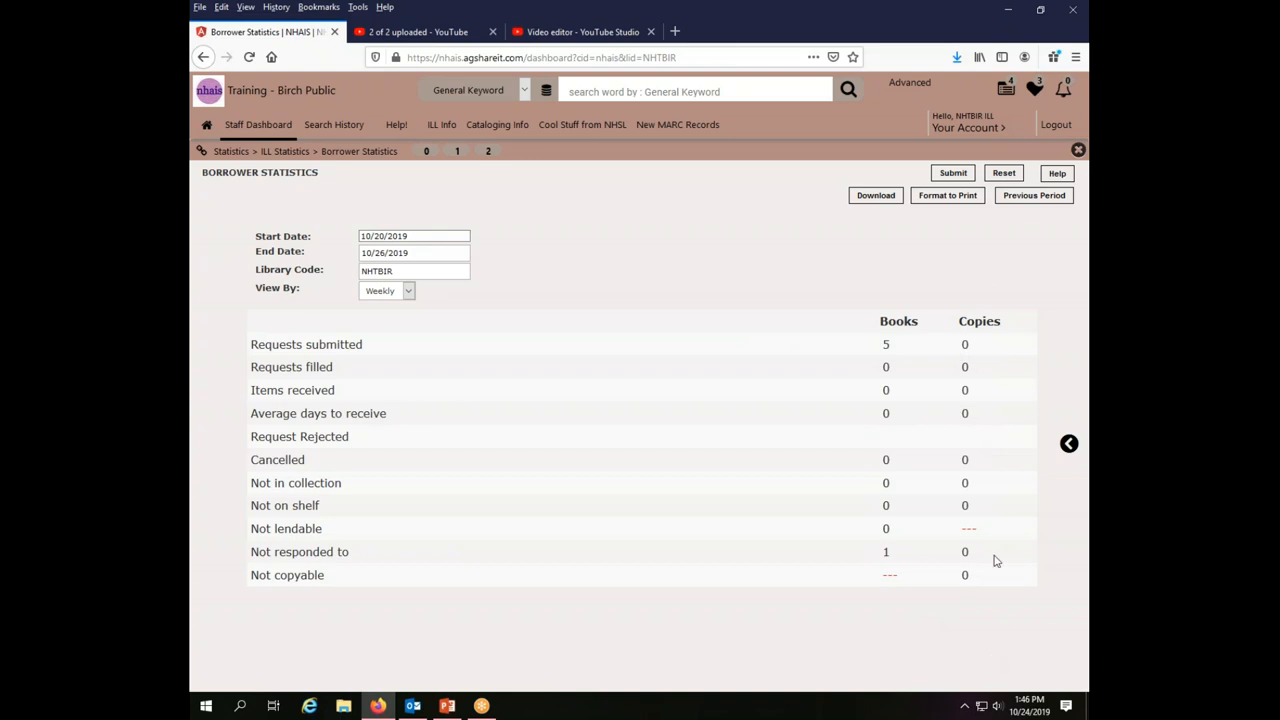
{"action": "mouse_move", "coordinate": [1040, 276]}
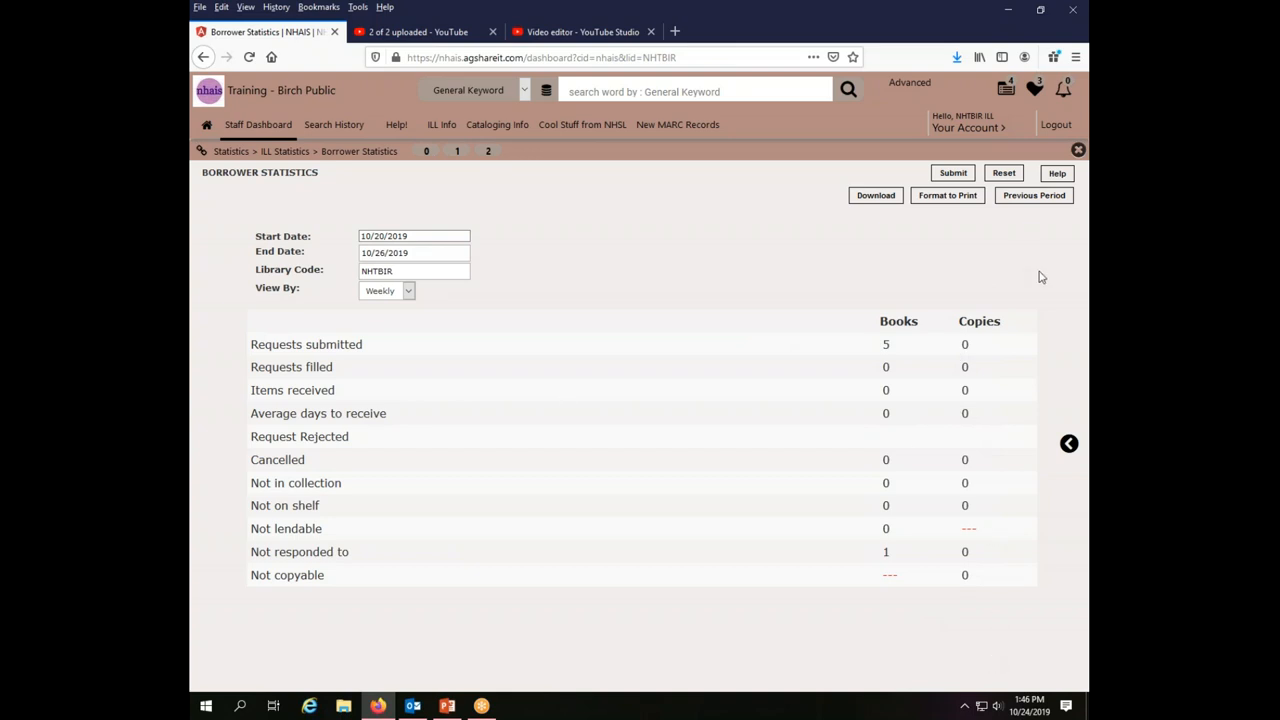
{"action": "mouse_move", "coordinate": [470, 292]}
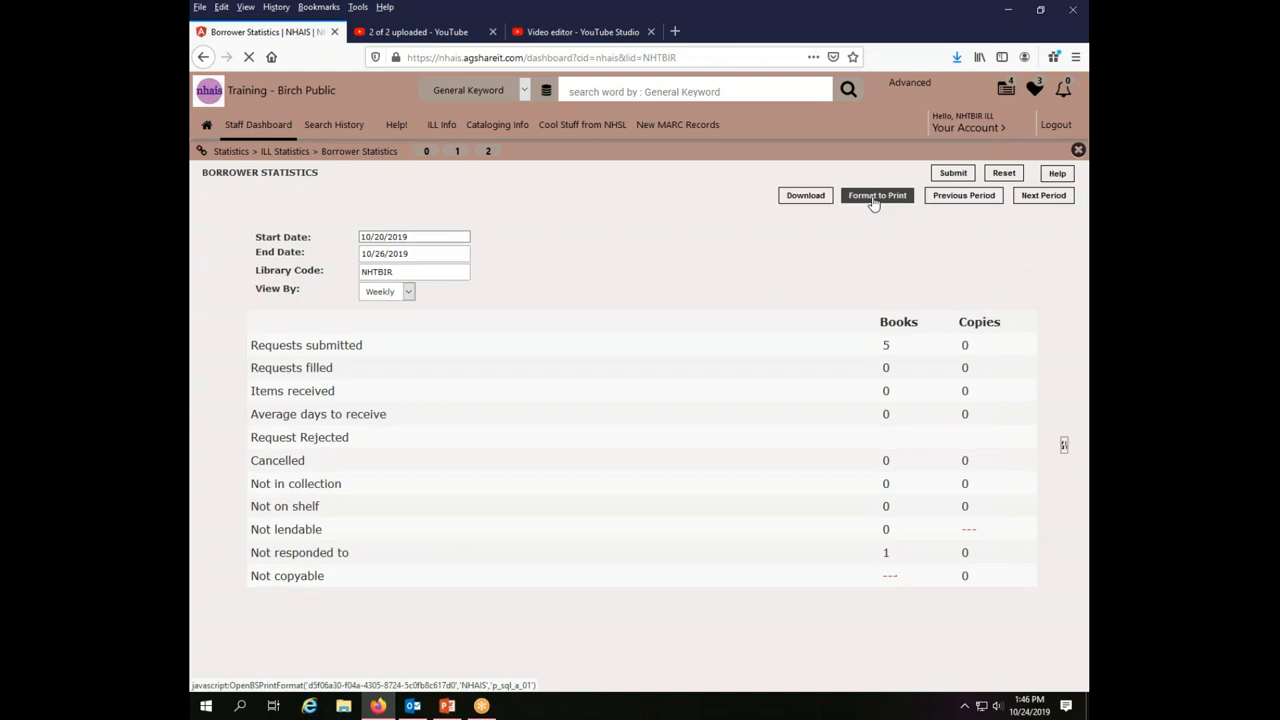
{"action": "left_click", "coordinate": [876, 196]}
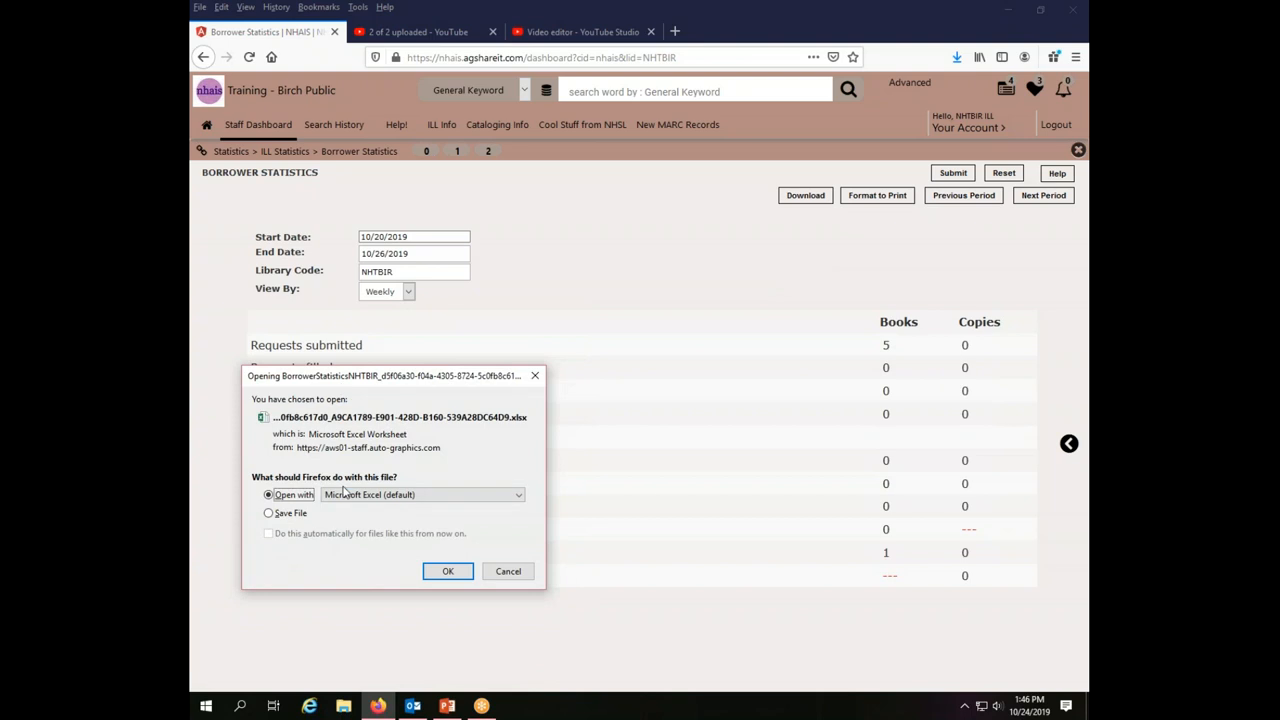
{"action": "mouse_move", "coordinate": [396, 486]}
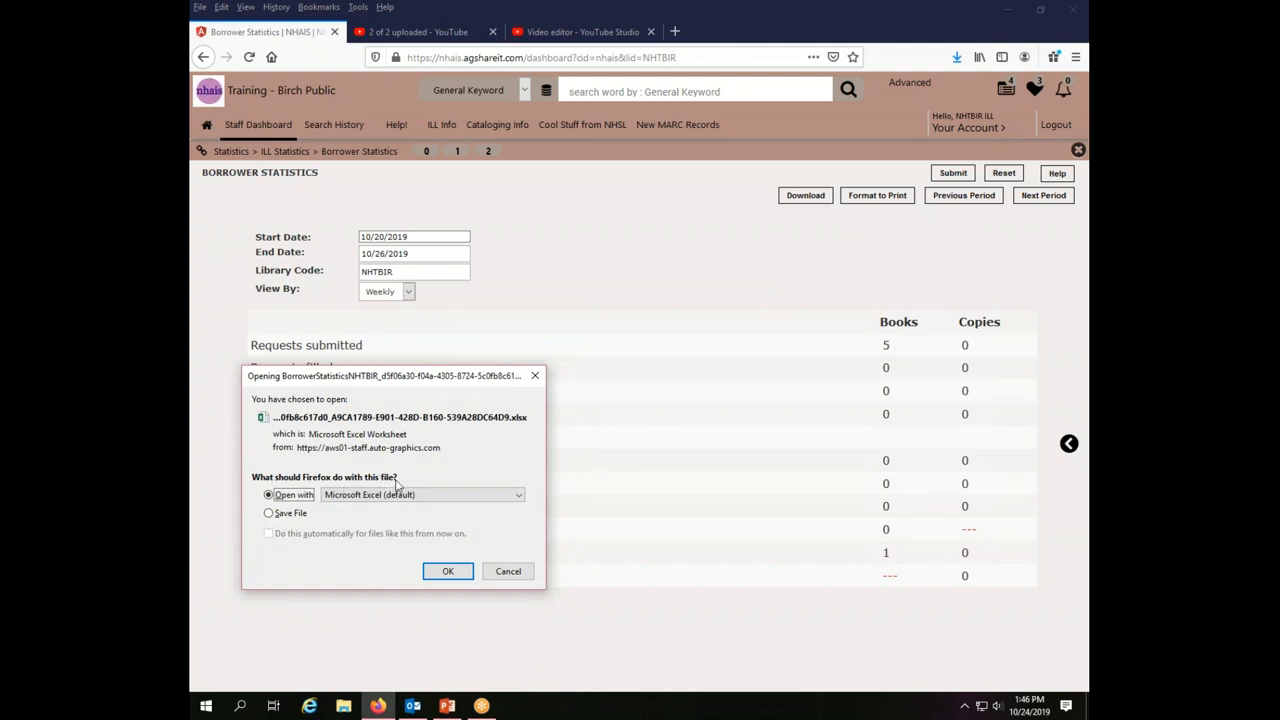
{"action": "mouse_move", "coordinate": [400, 488]}
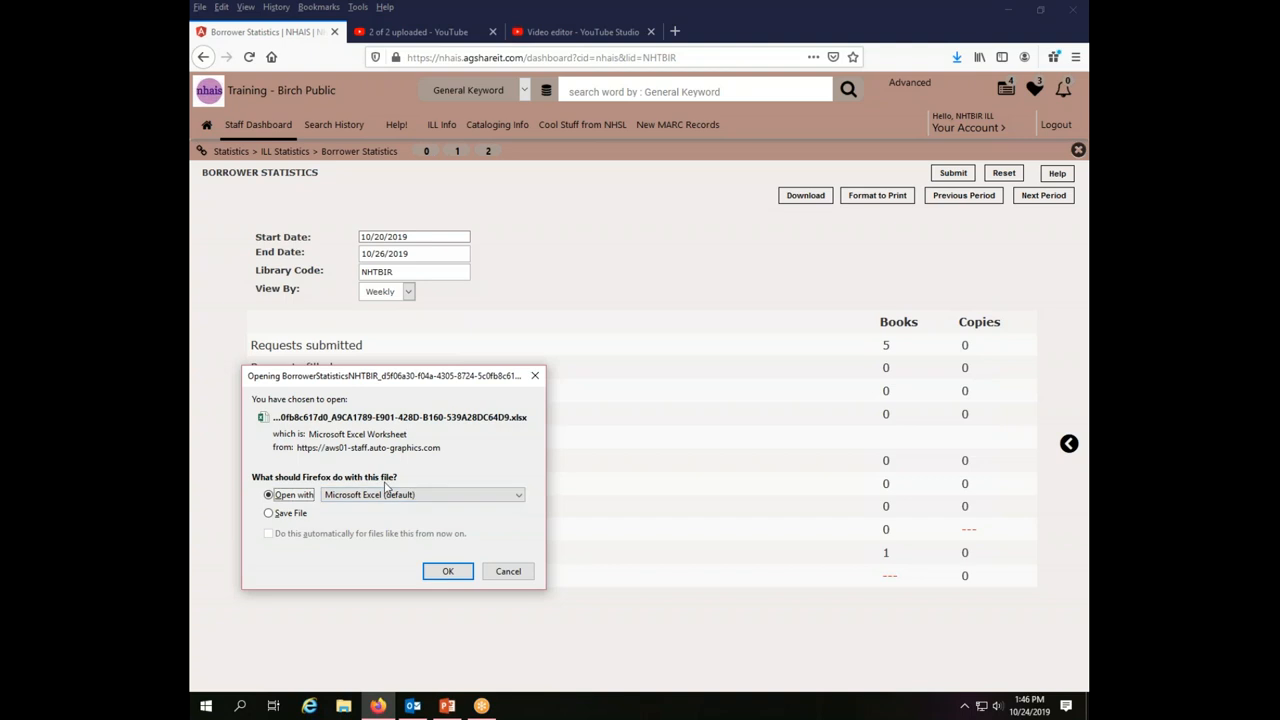
{"action": "mouse_move", "coordinate": [416, 480]}
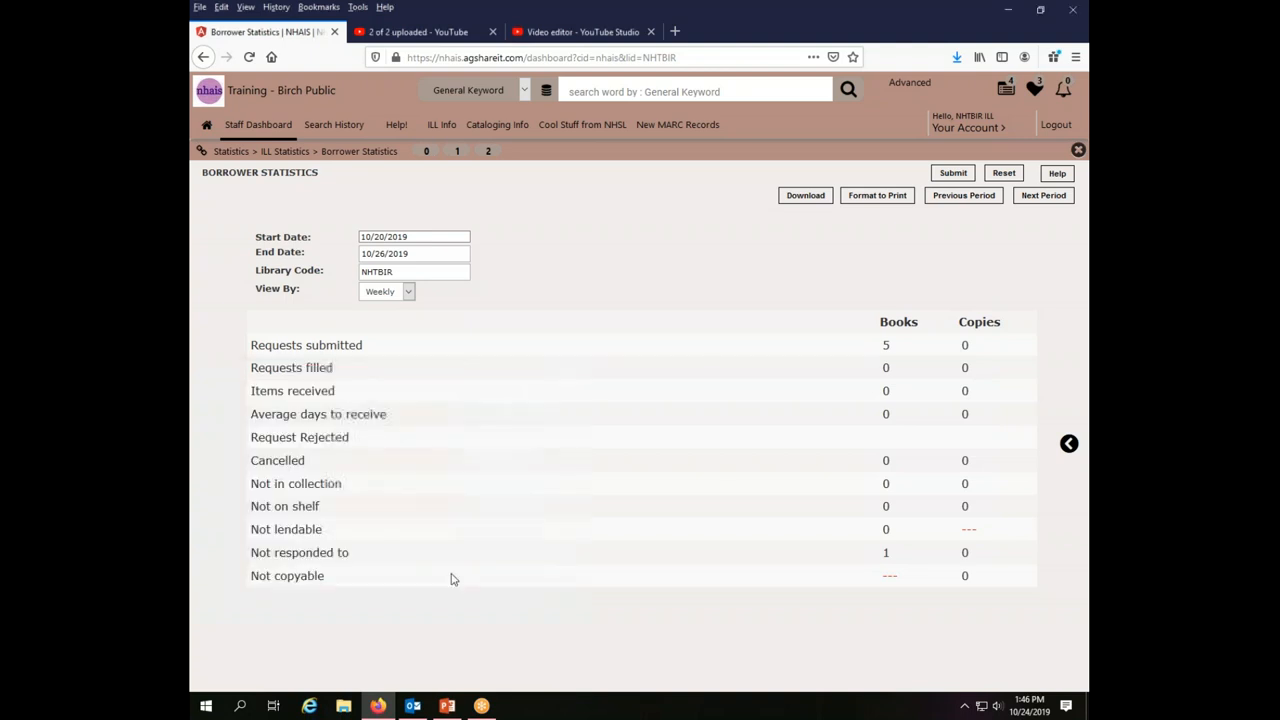
{"action": "left_click", "coordinate": [804, 196]}
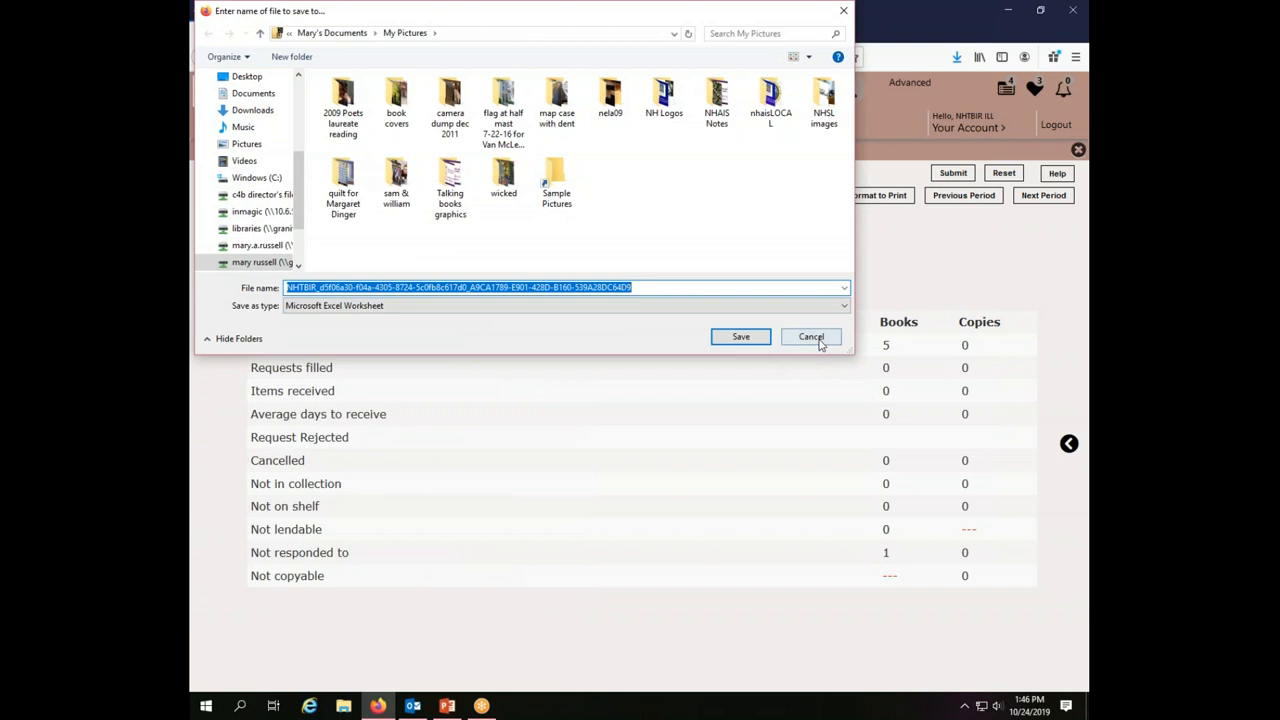
{"action": "left_click", "coordinate": [812, 336]}
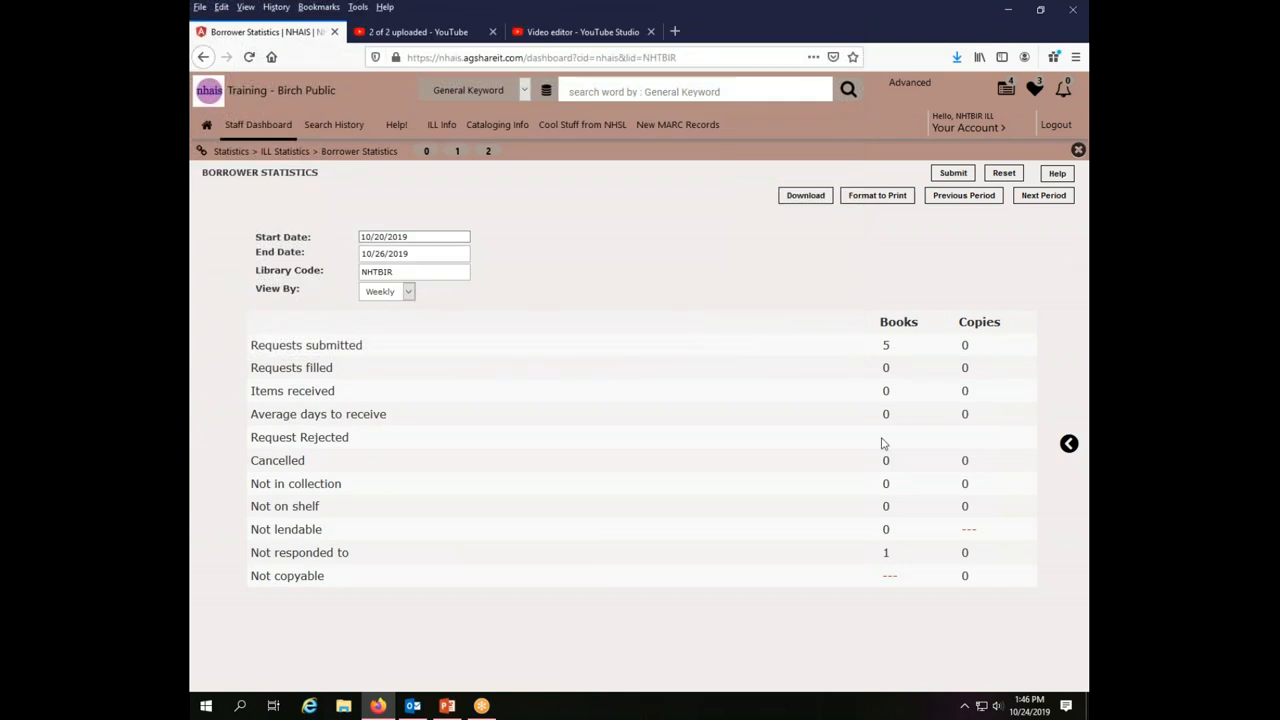
{"action": "mouse_move", "coordinate": [896, 348]}
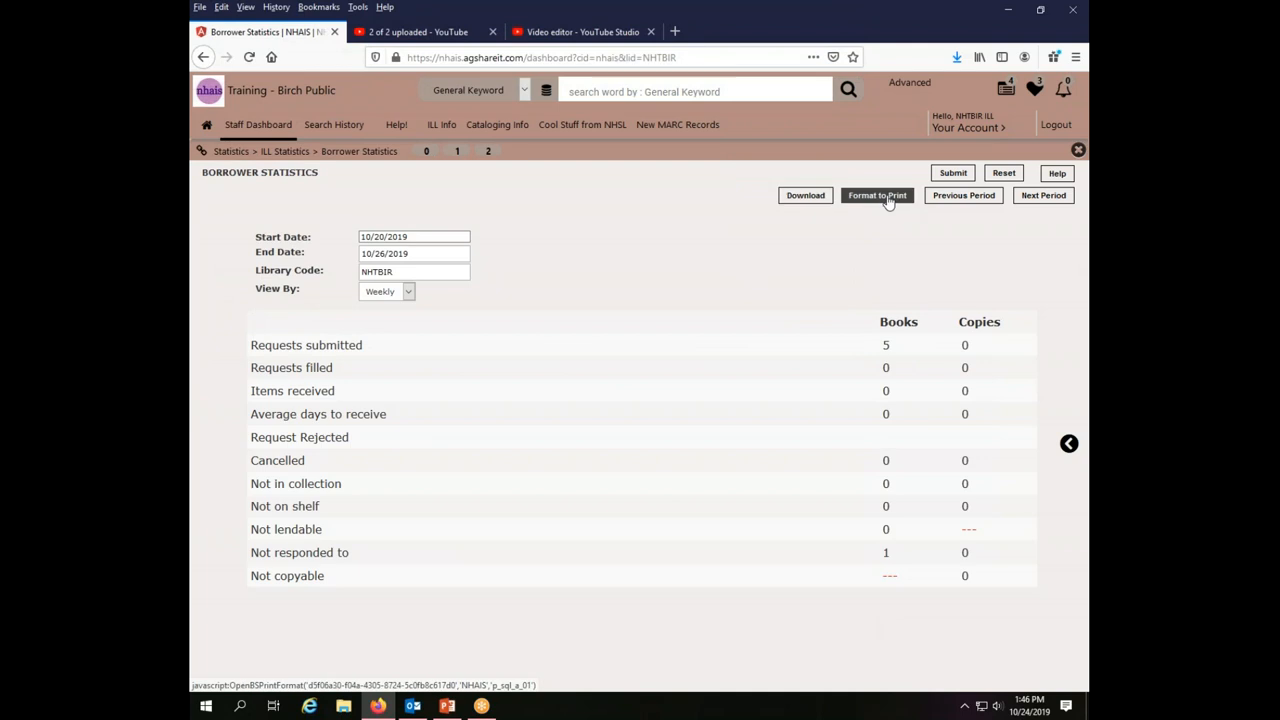
{"action": "left_click", "coordinate": [876, 196]}
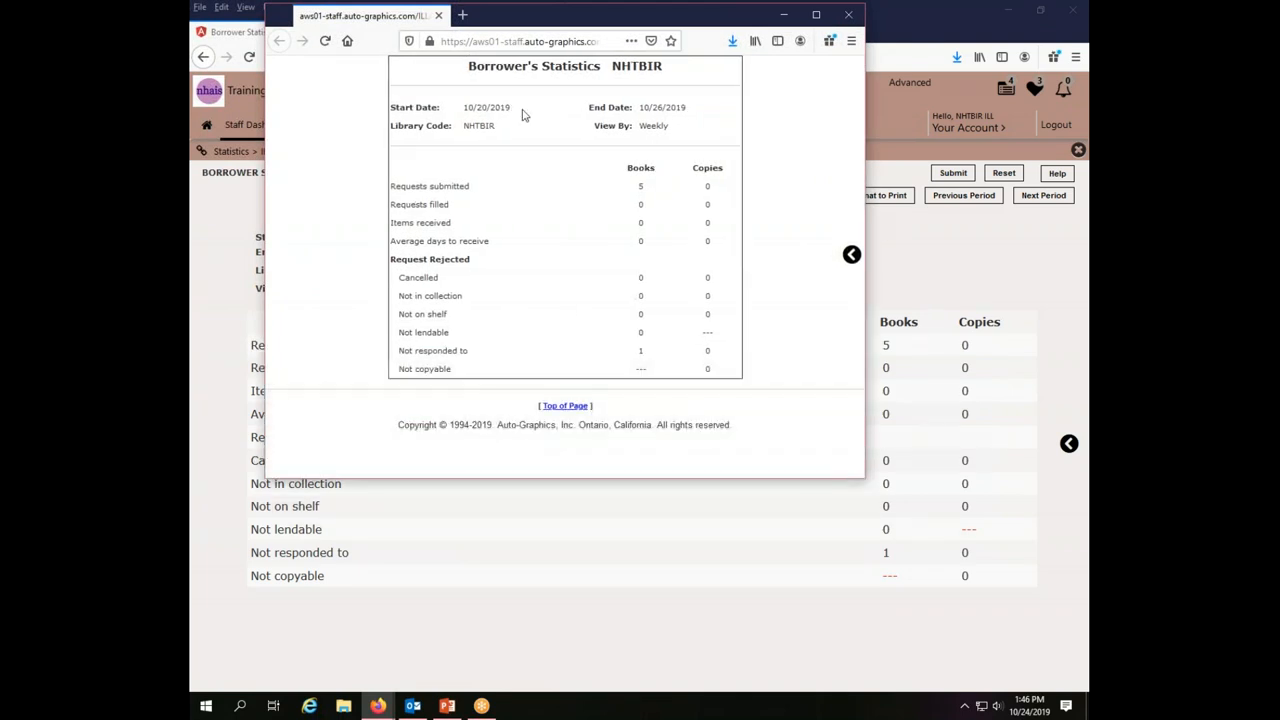
{"action": "mouse_move", "coordinate": [644, 320]}
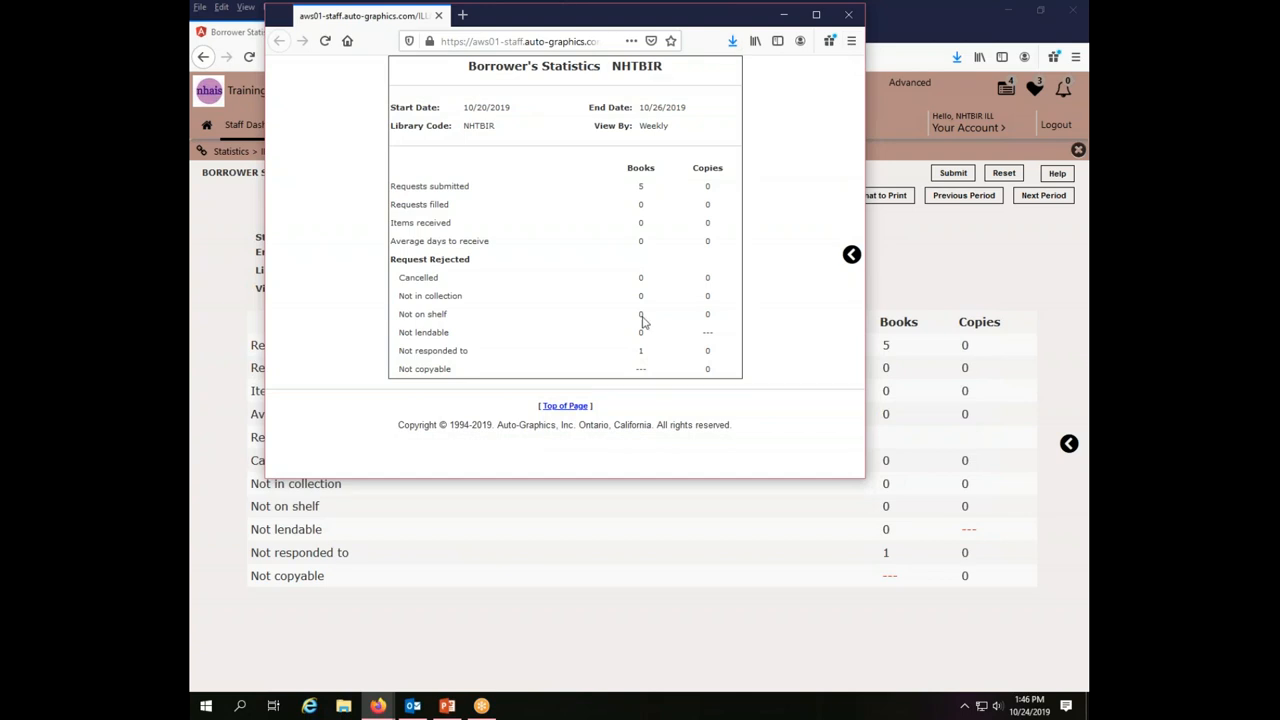
{"action": "left_click", "coordinate": [852, 40]}
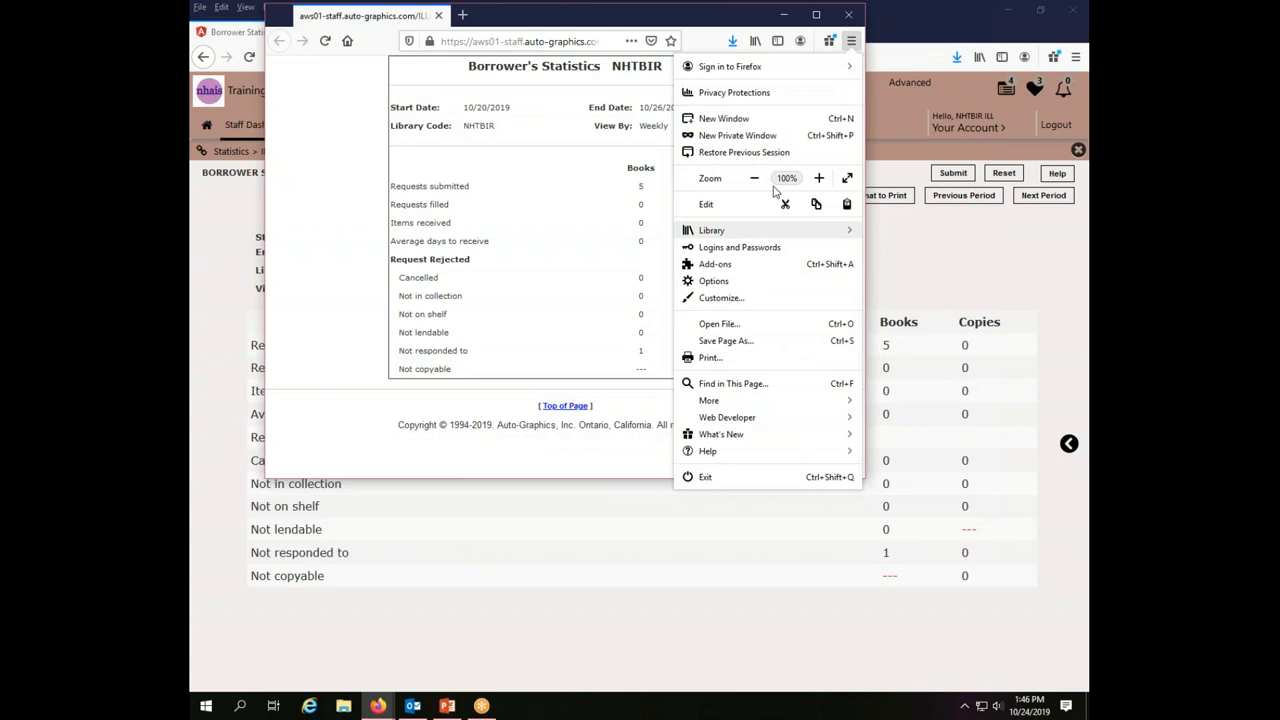
{"action": "mouse_move", "coordinate": [762, 352]}
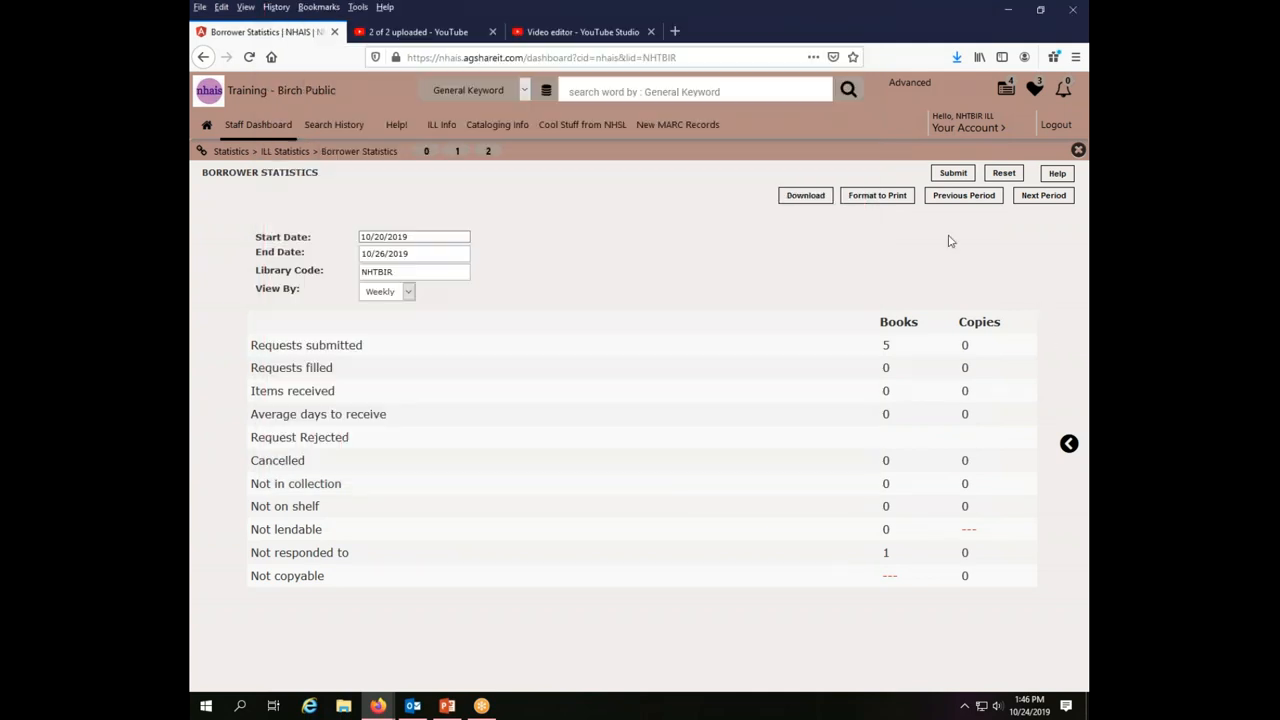
{"action": "mouse_move", "coordinate": [1052, 266]}
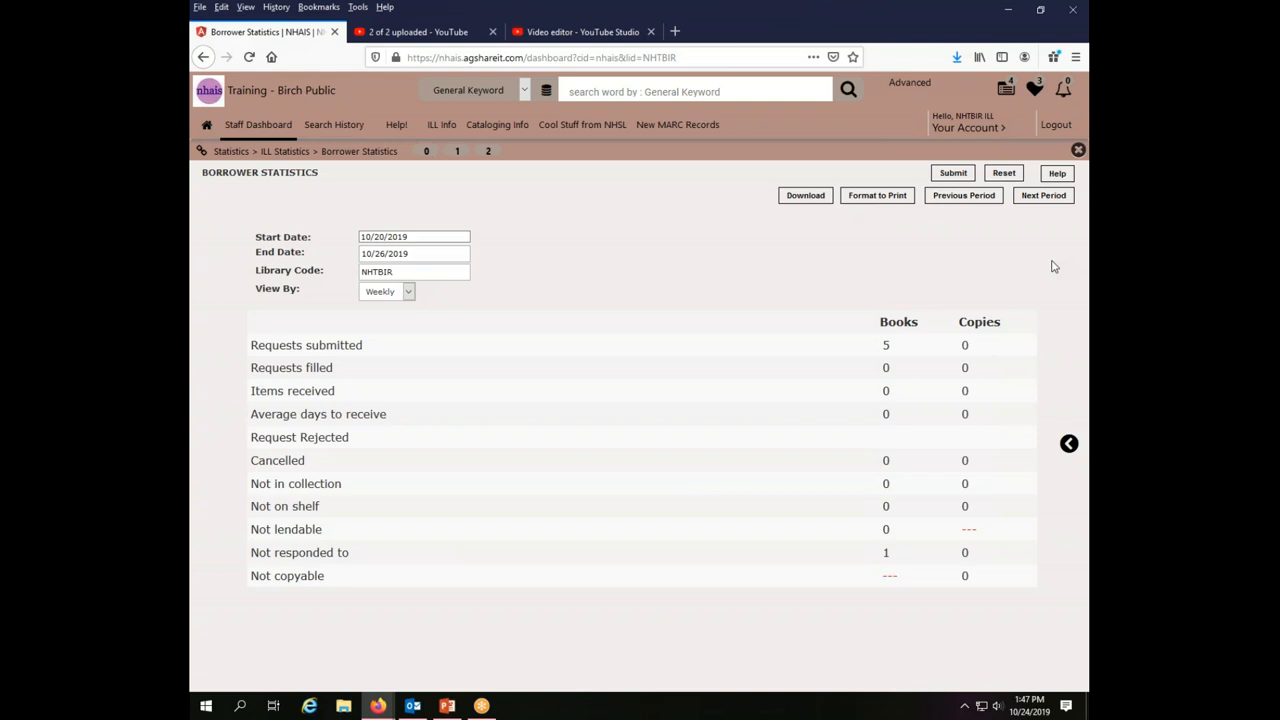
{"action": "mouse_move", "coordinate": [918, 224]}
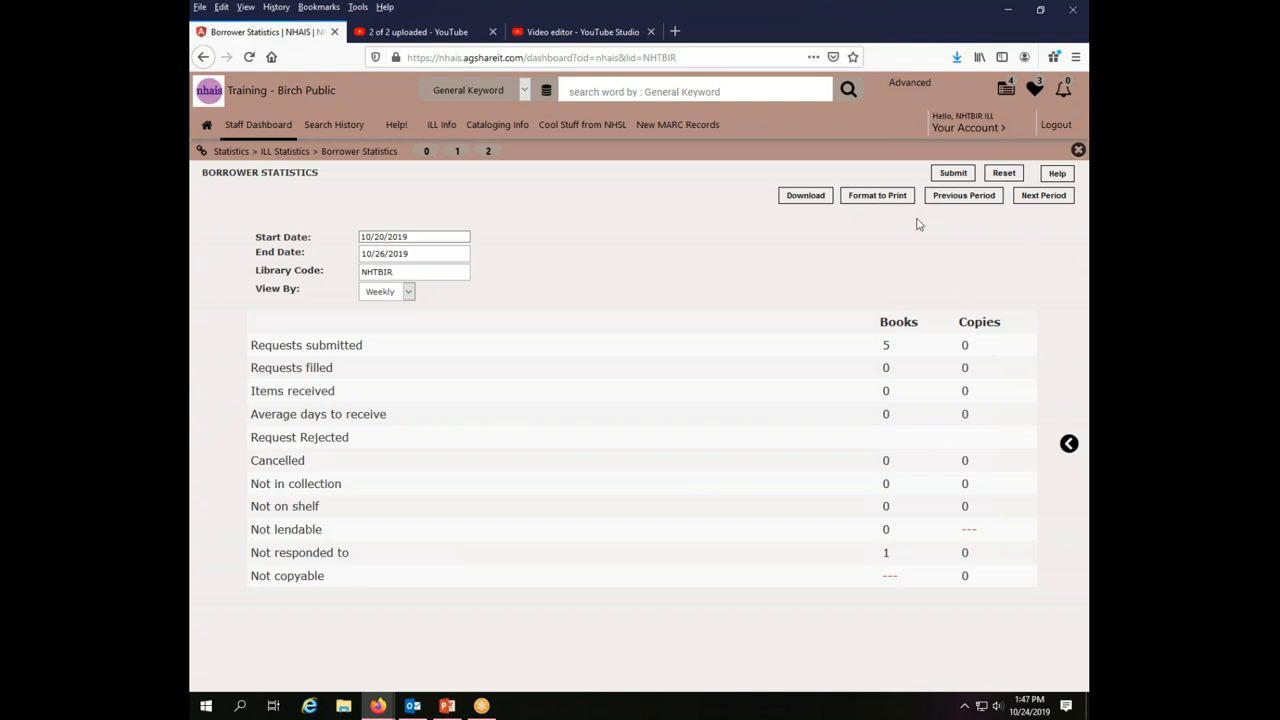
{"action": "mouse_move", "coordinate": [1056, 172]}
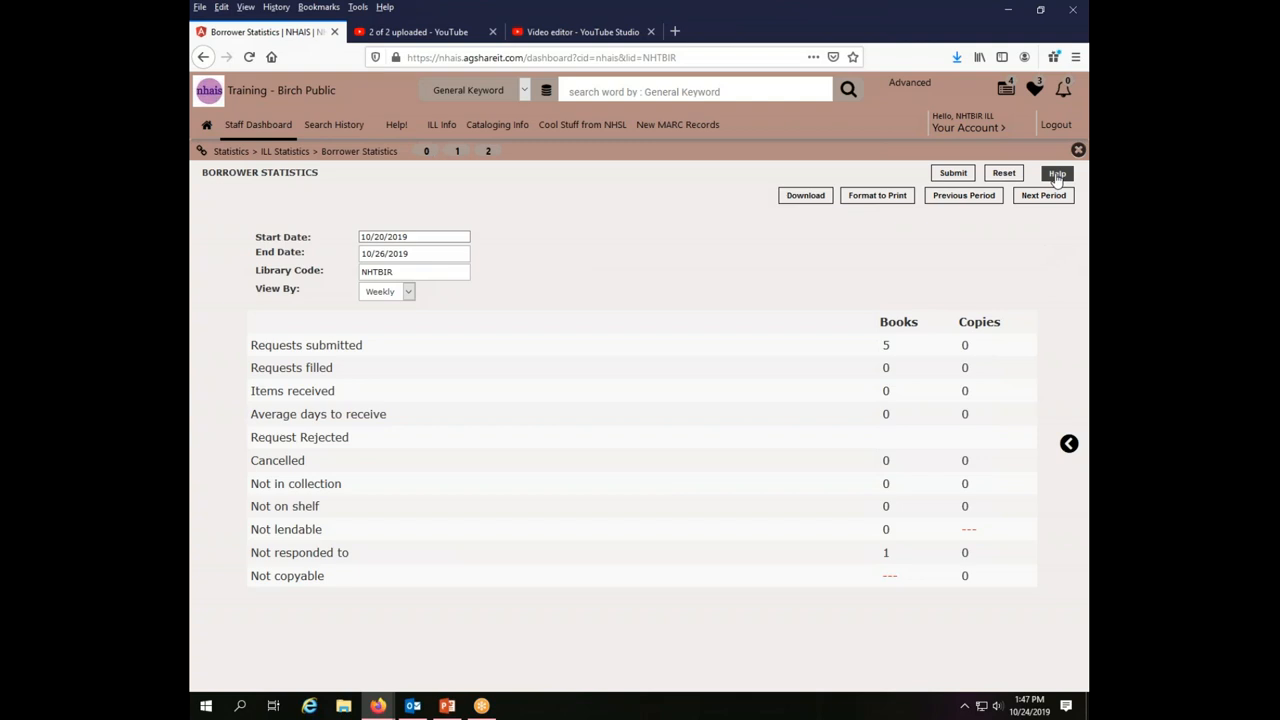
{"action": "mouse_move", "coordinate": [1044, 196]}
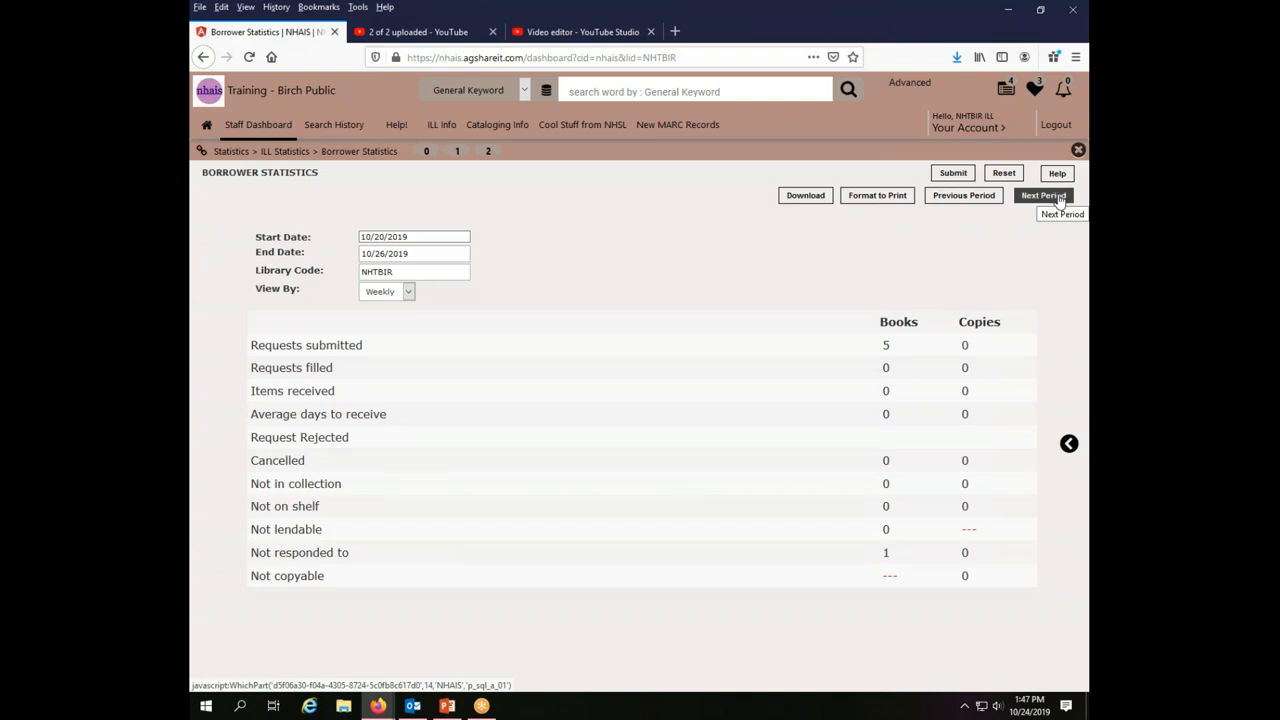
{"action": "left_click", "coordinate": [1044, 196]}
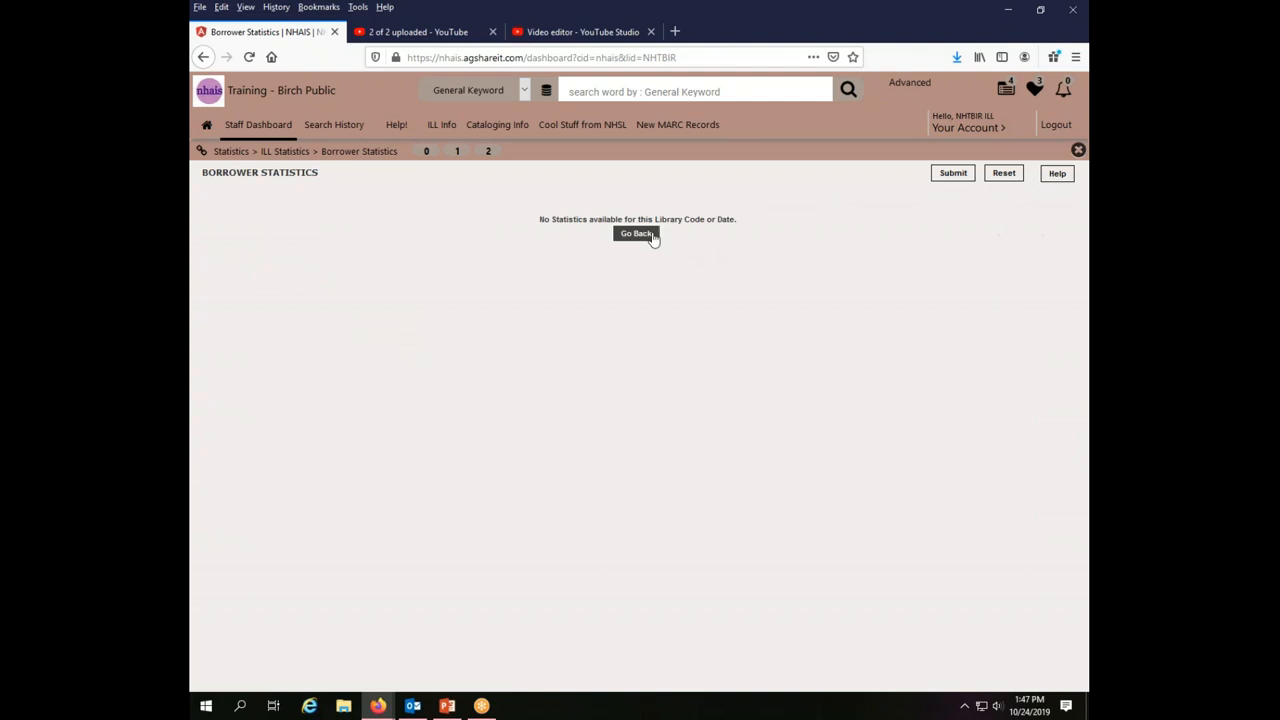
{"action": "left_click", "coordinate": [636, 232]}
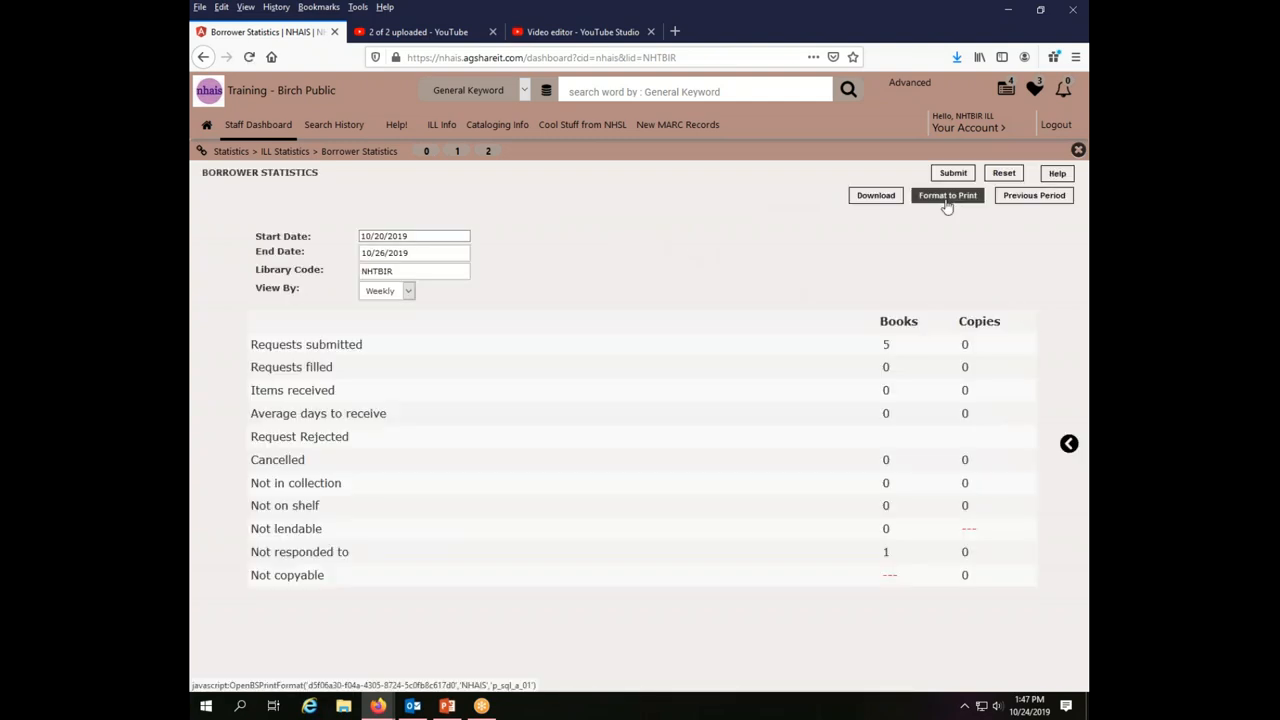
{"action": "mouse_move", "coordinate": [1034, 196]}
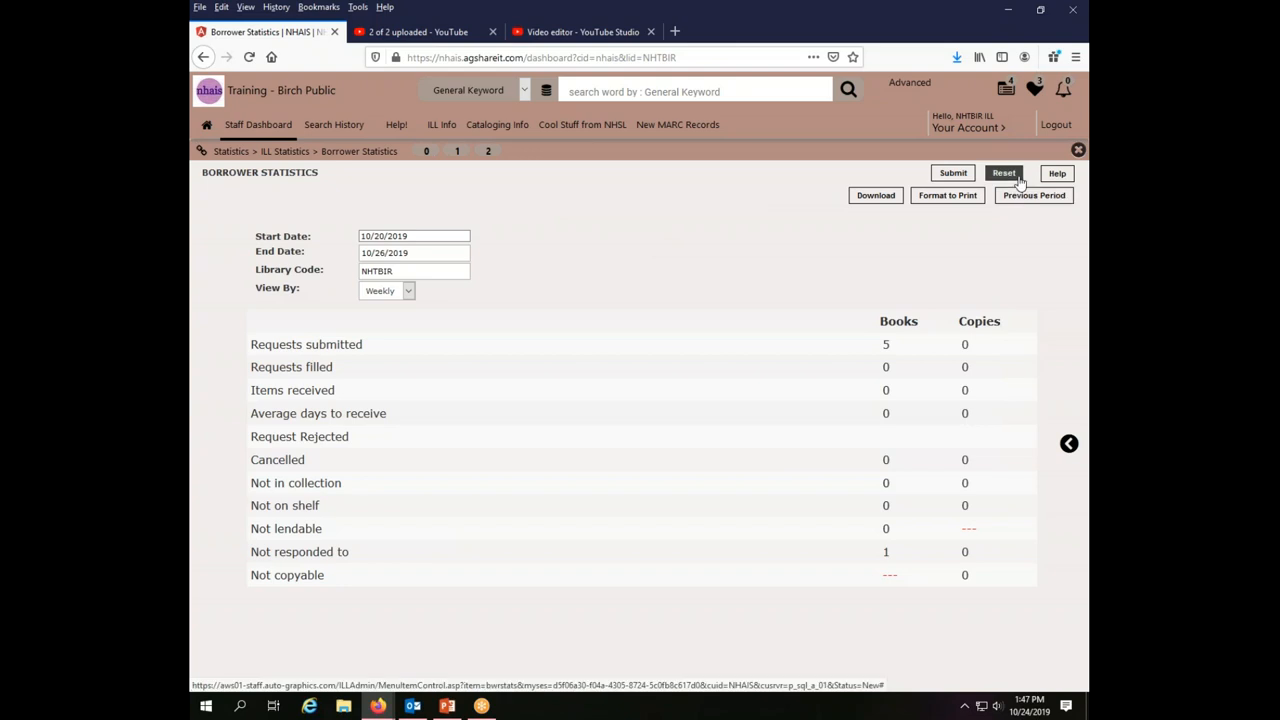
{"action": "mouse_move", "coordinate": [340, 256]}
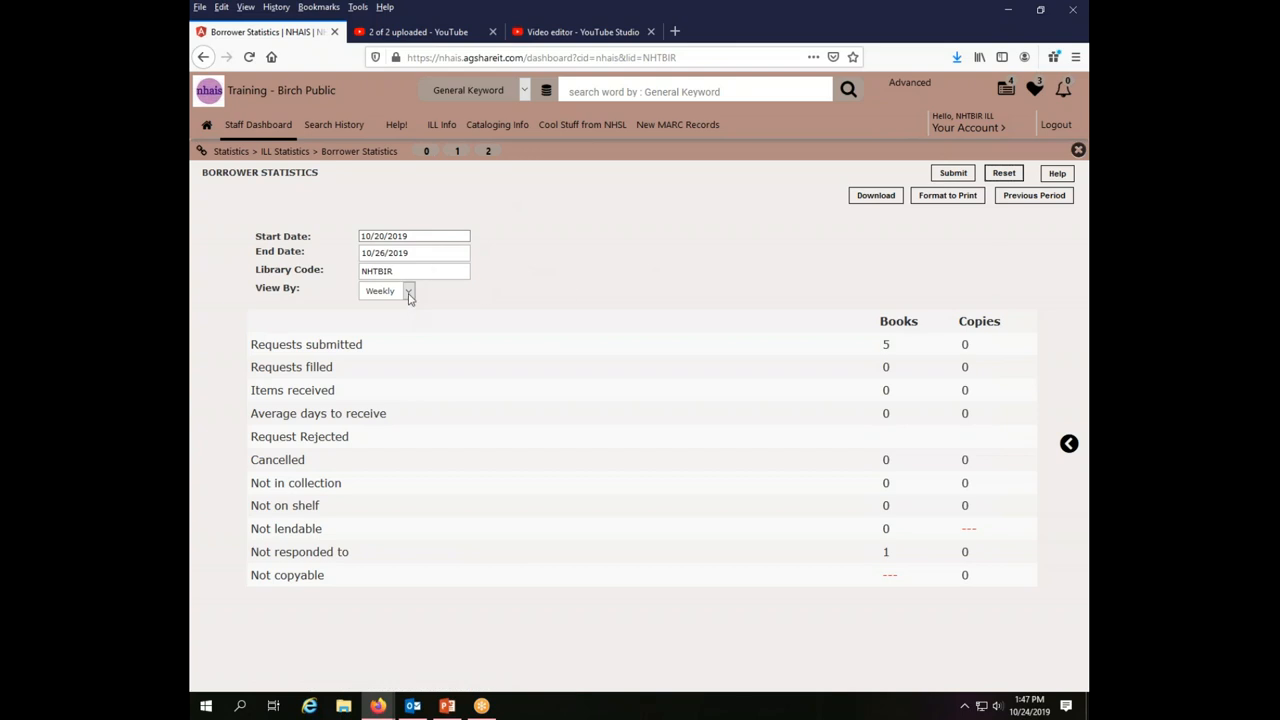
Switch borrower statistics to monthly and reload for 10/1/2019–10/31/2019: 9 submitted, 2 filled
{"action": "left_click", "coordinate": [408, 292]}
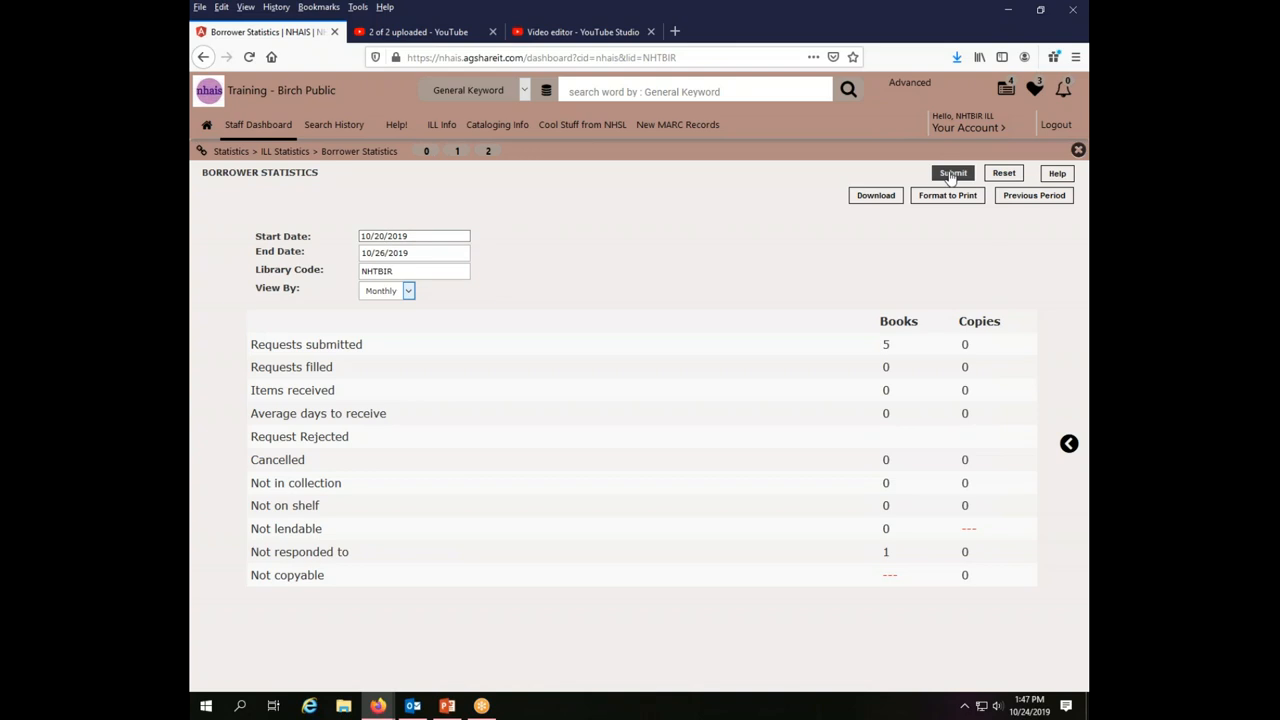
{"action": "left_click", "coordinate": [952, 172]}
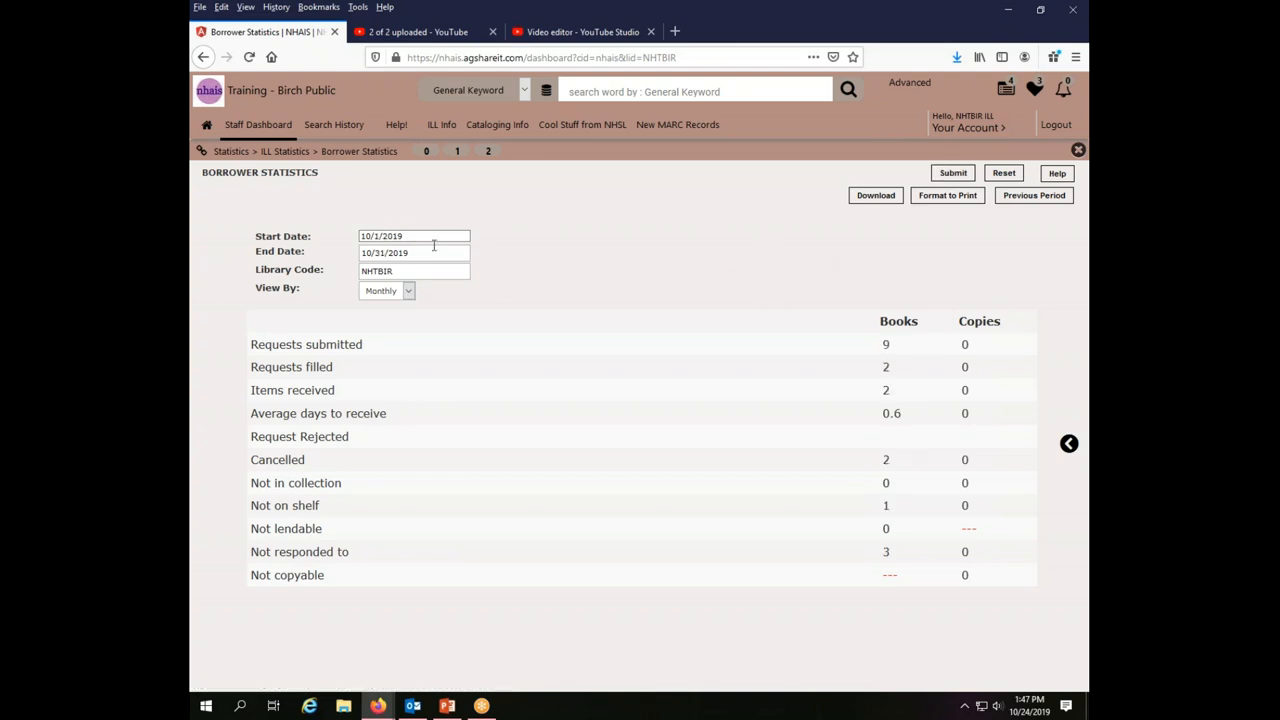
{"action": "left_click", "coordinate": [412, 236]}
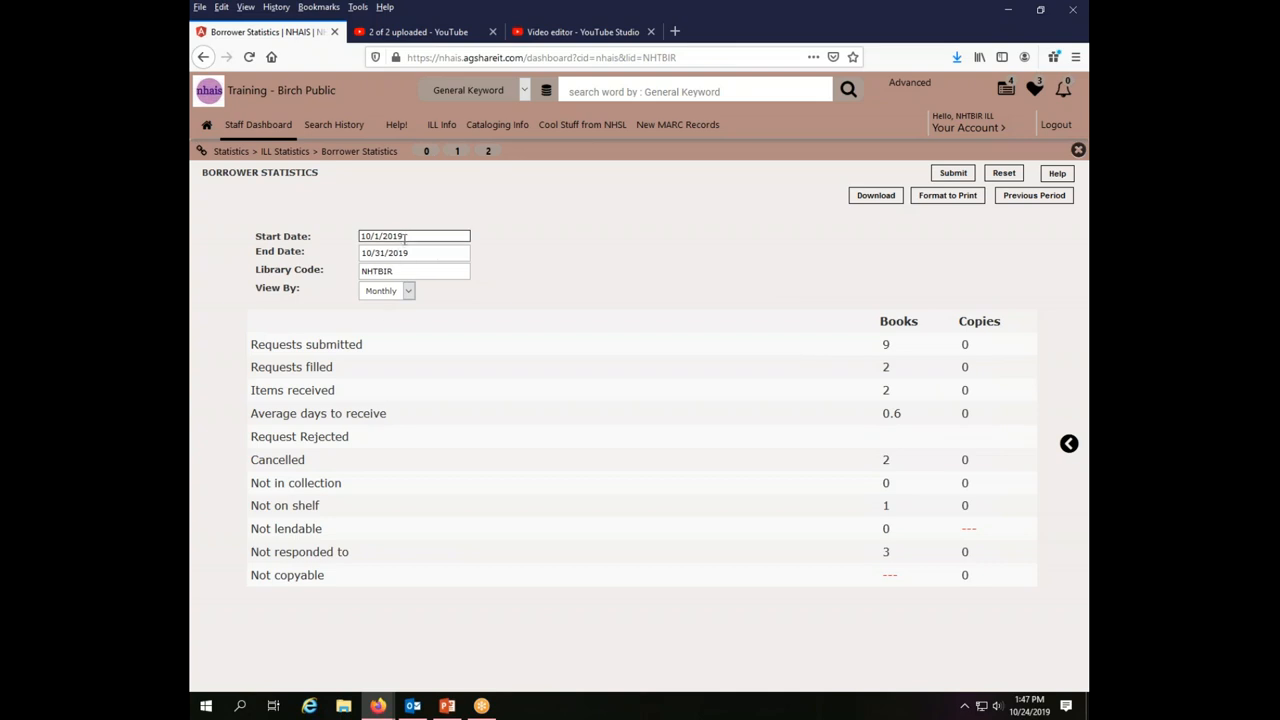
{"action": "left_click", "coordinate": [412, 236]}
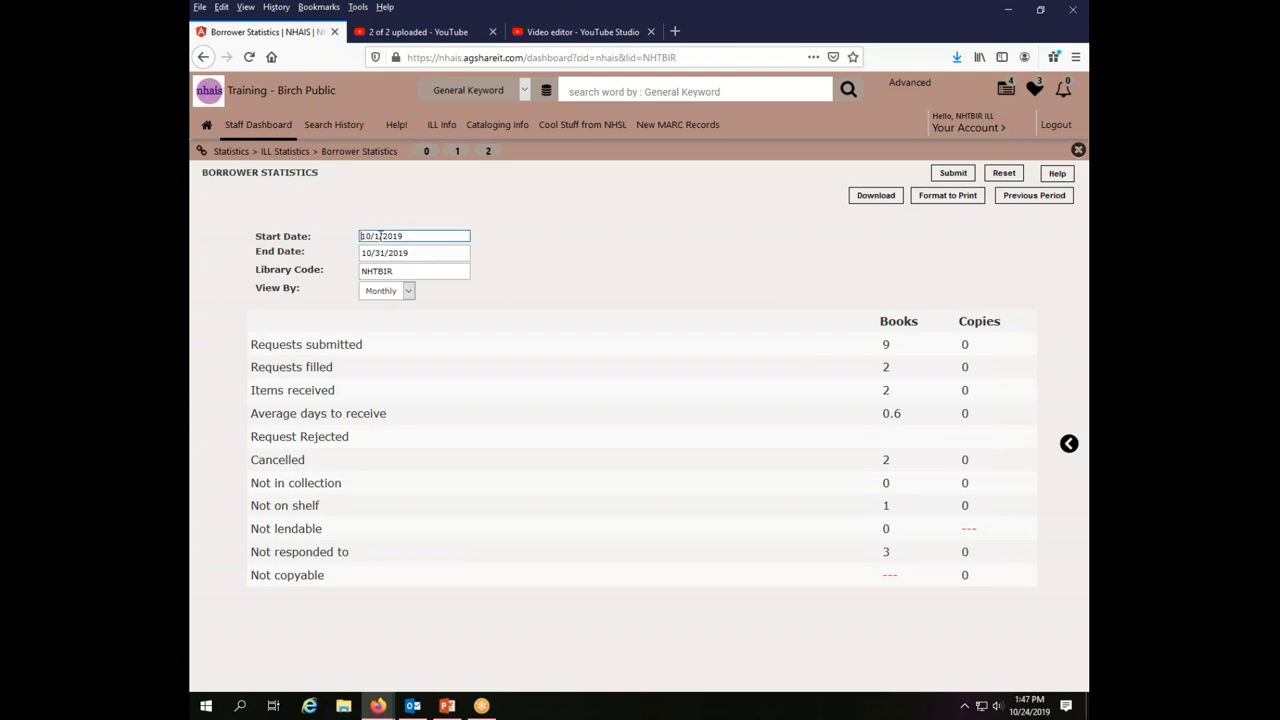
{"action": "triple_click", "coordinate": [412, 236]}
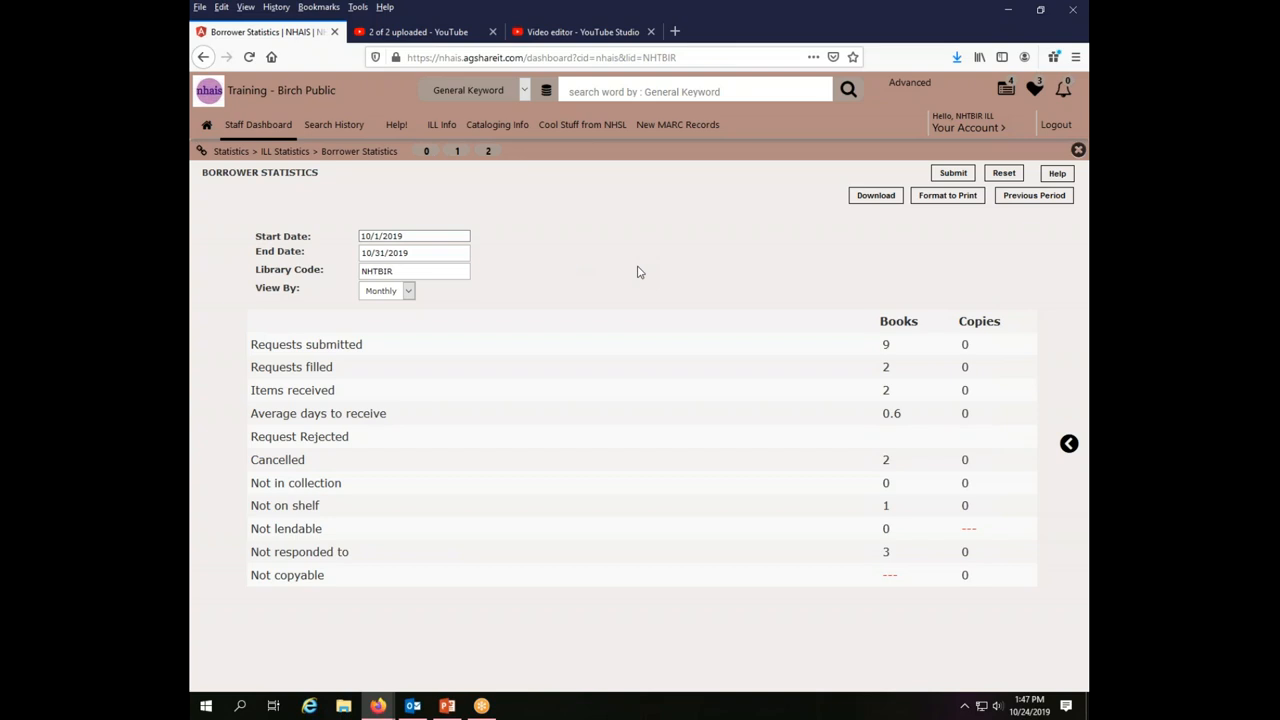
{"action": "mouse_move", "coordinate": [544, 300]}
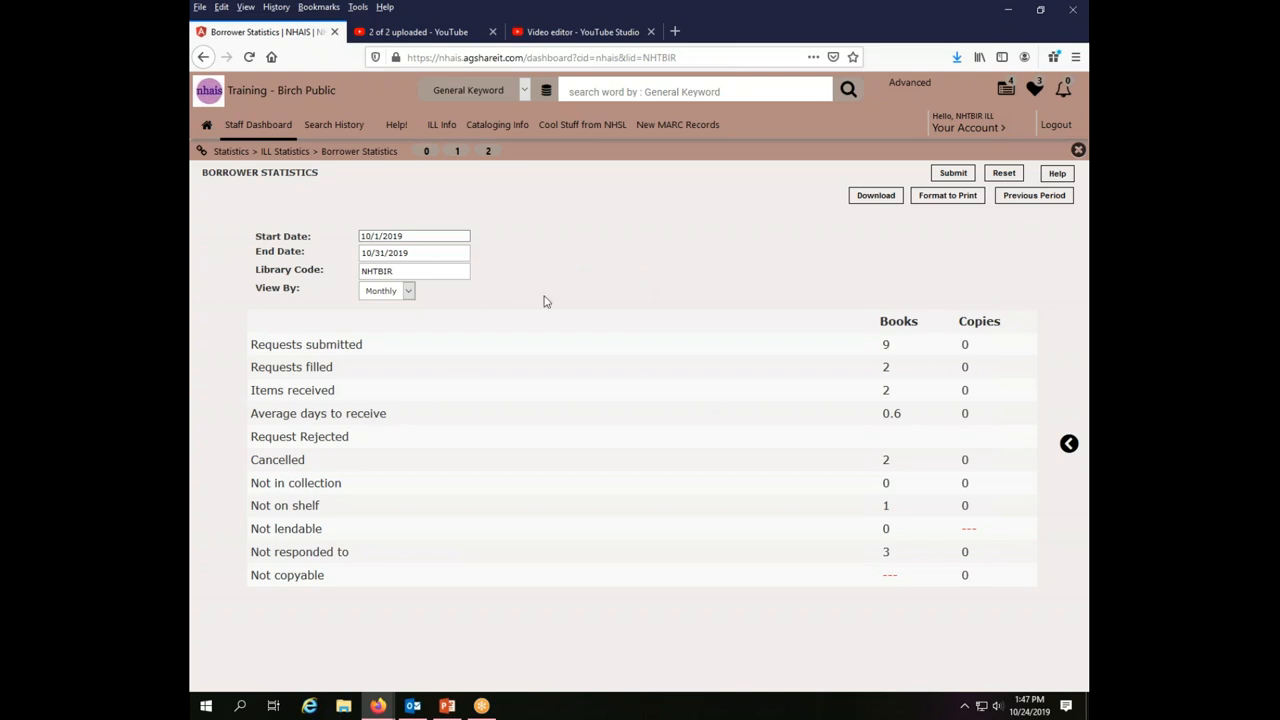
{"action": "left_click", "coordinate": [412, 236]}
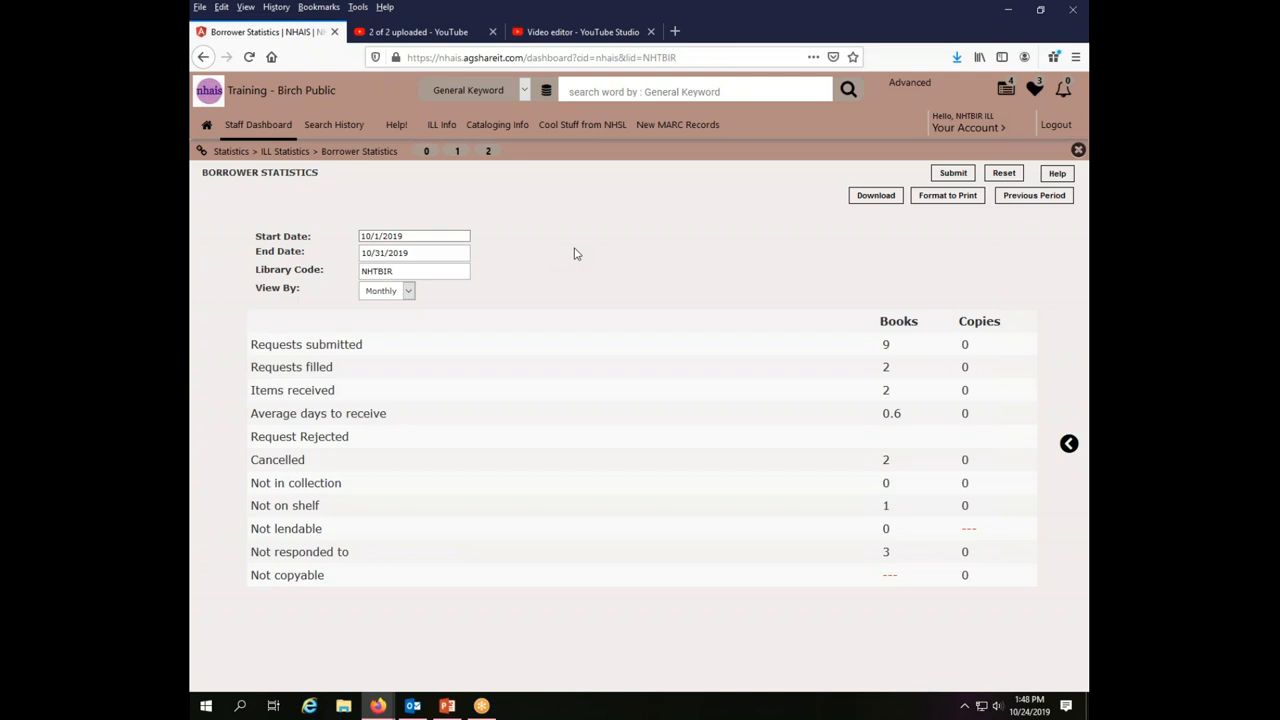
{"action": "mouse_move", "coordinate": [556, 518]}
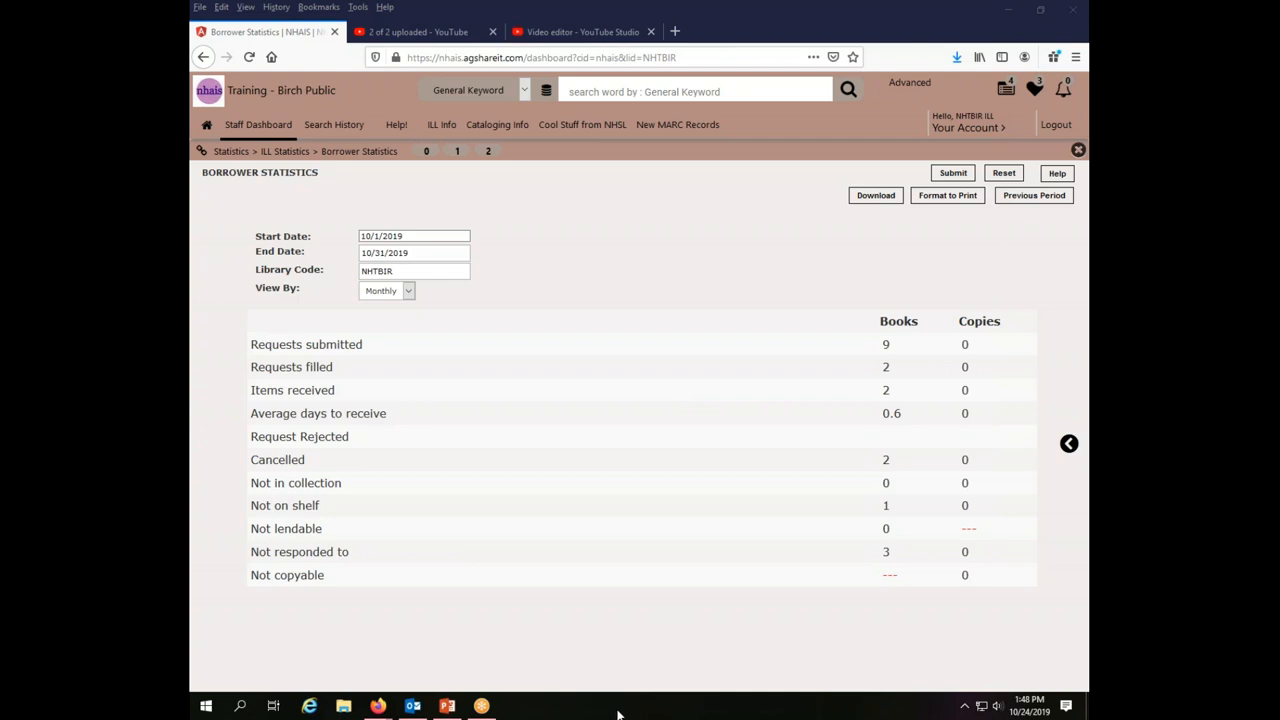
{"action": "mouse_move", "coordinate": [588, 248]}
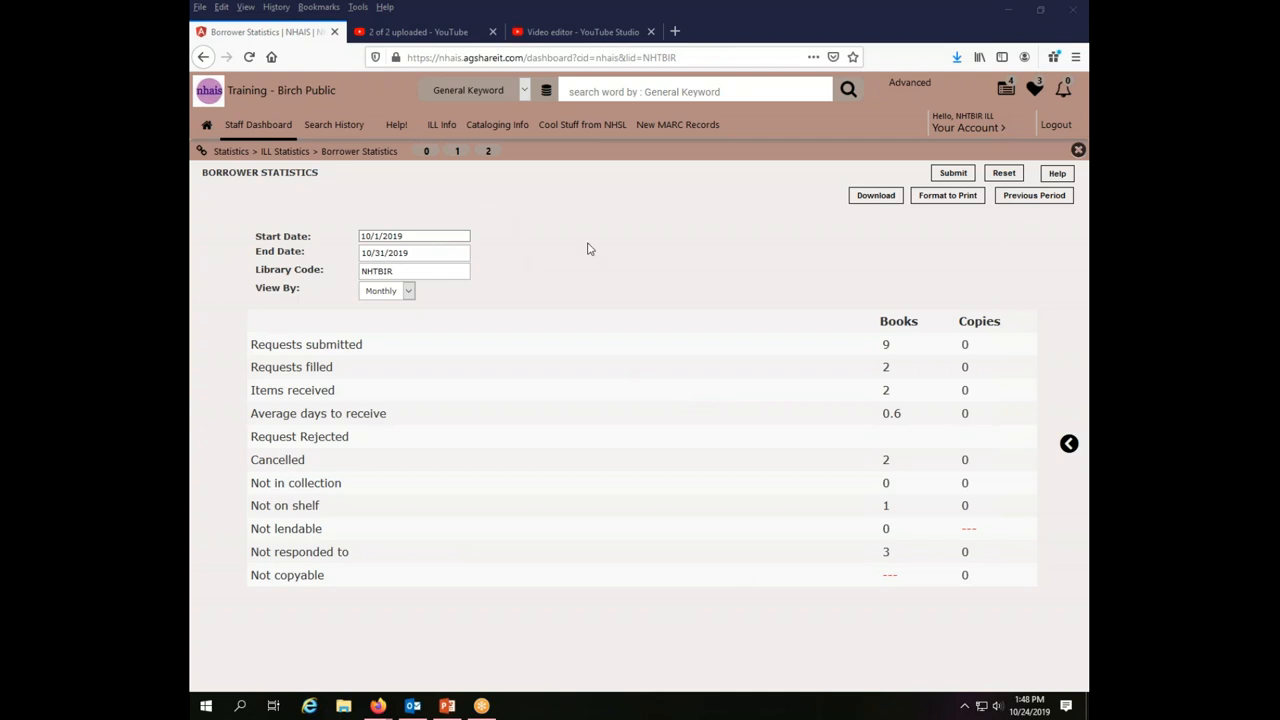
{"action": "mouse_move", "coordinate": [828, 224]}
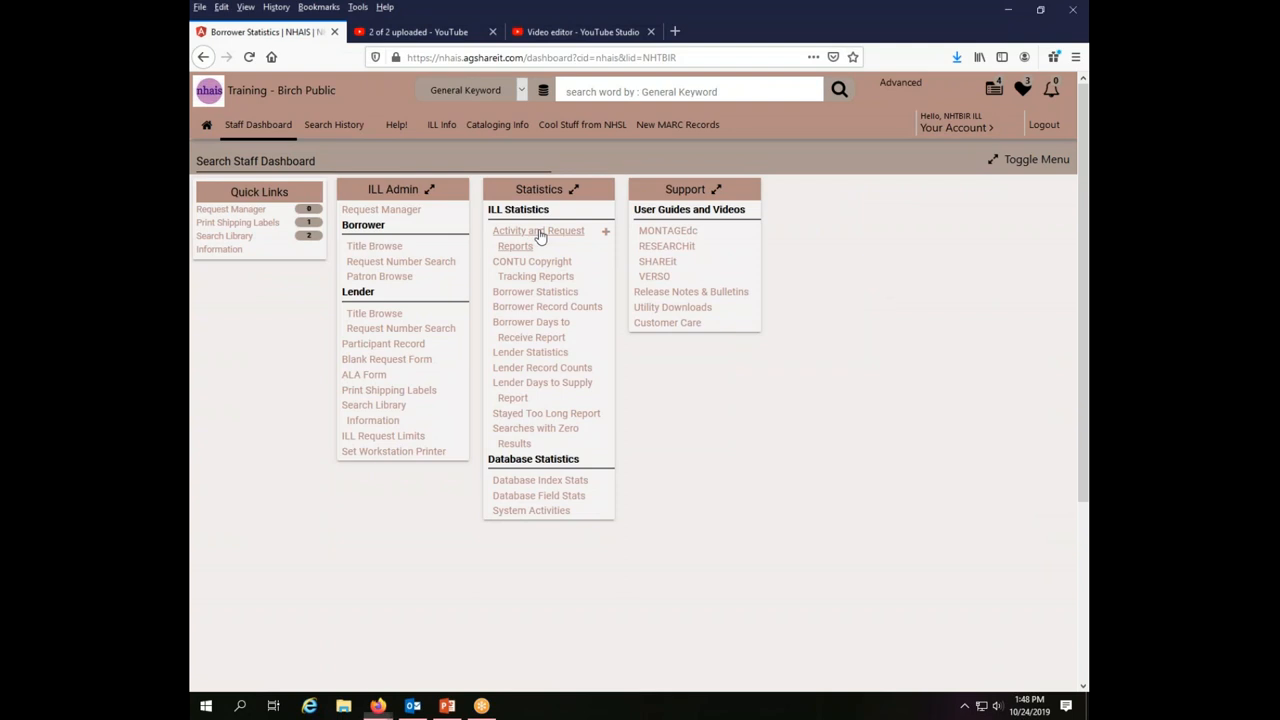
Bring up the Activity and Request Reports form from ILL Statistics
{"action": "left_click", "coordinate": [538, 238]}
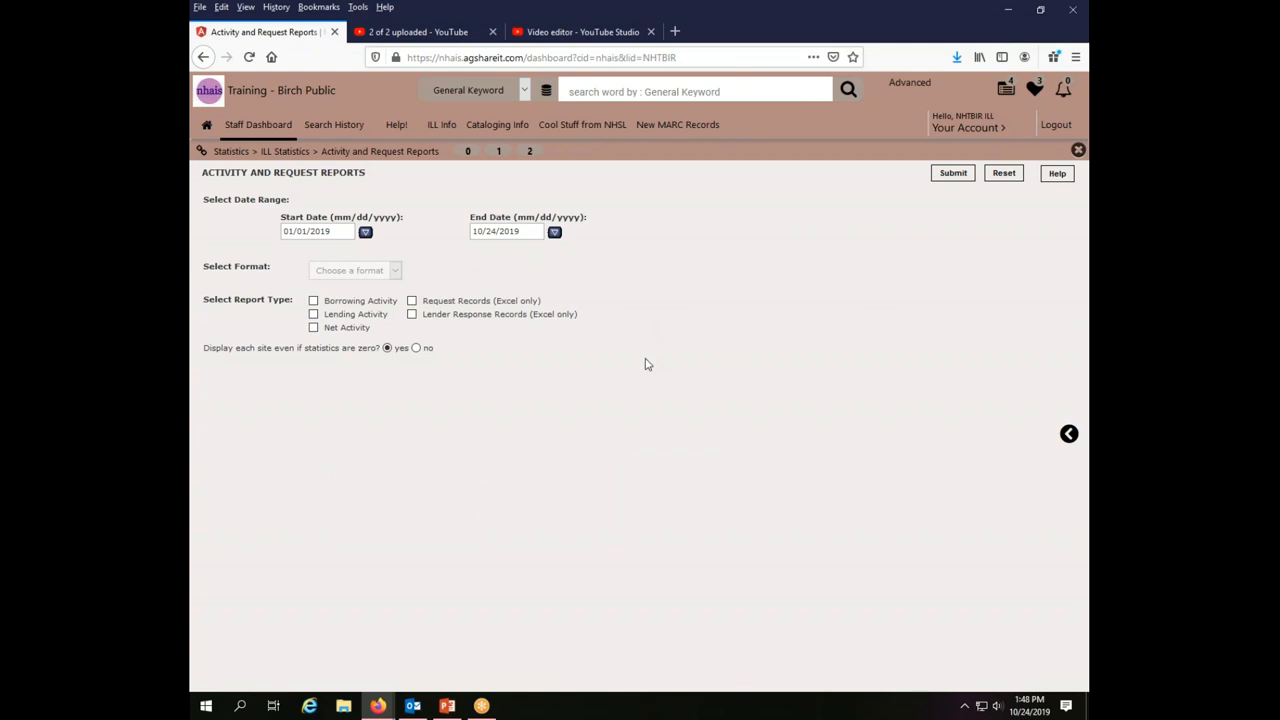
{"action": "mouse_move", "coordinate": [648, 378]}
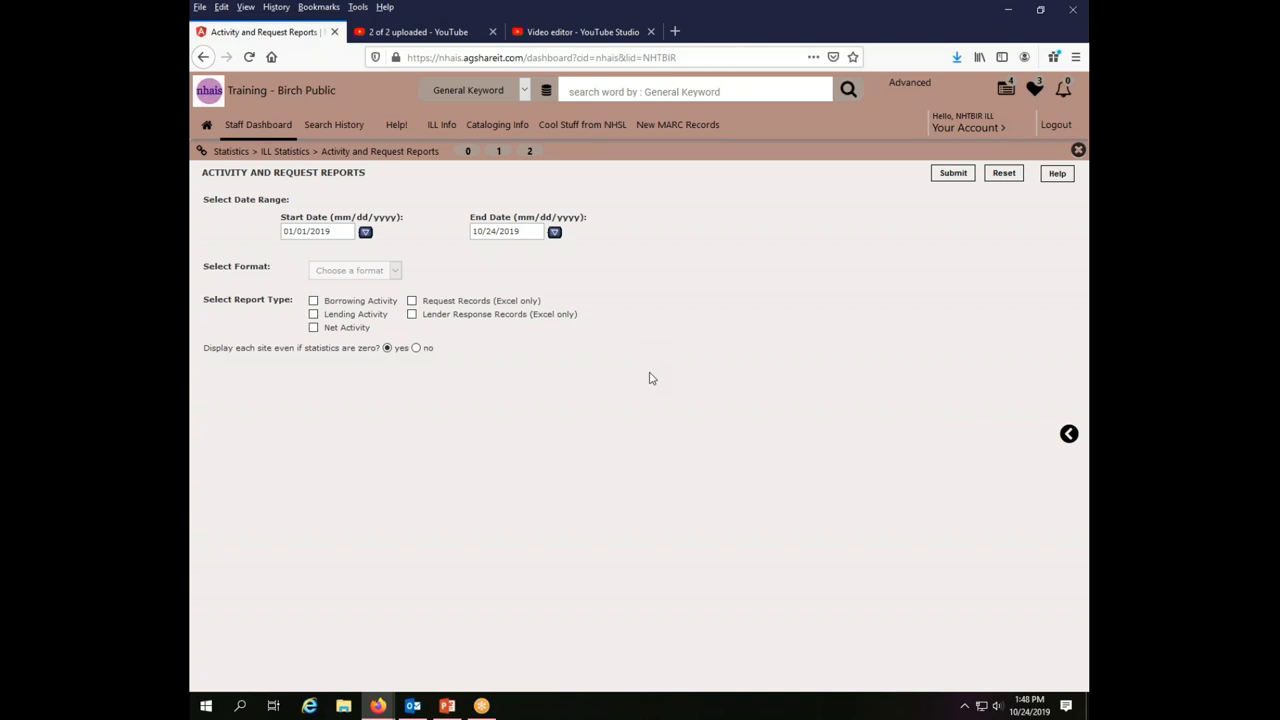
{"action": "mouse_move", "coordinate": [712, 412]}
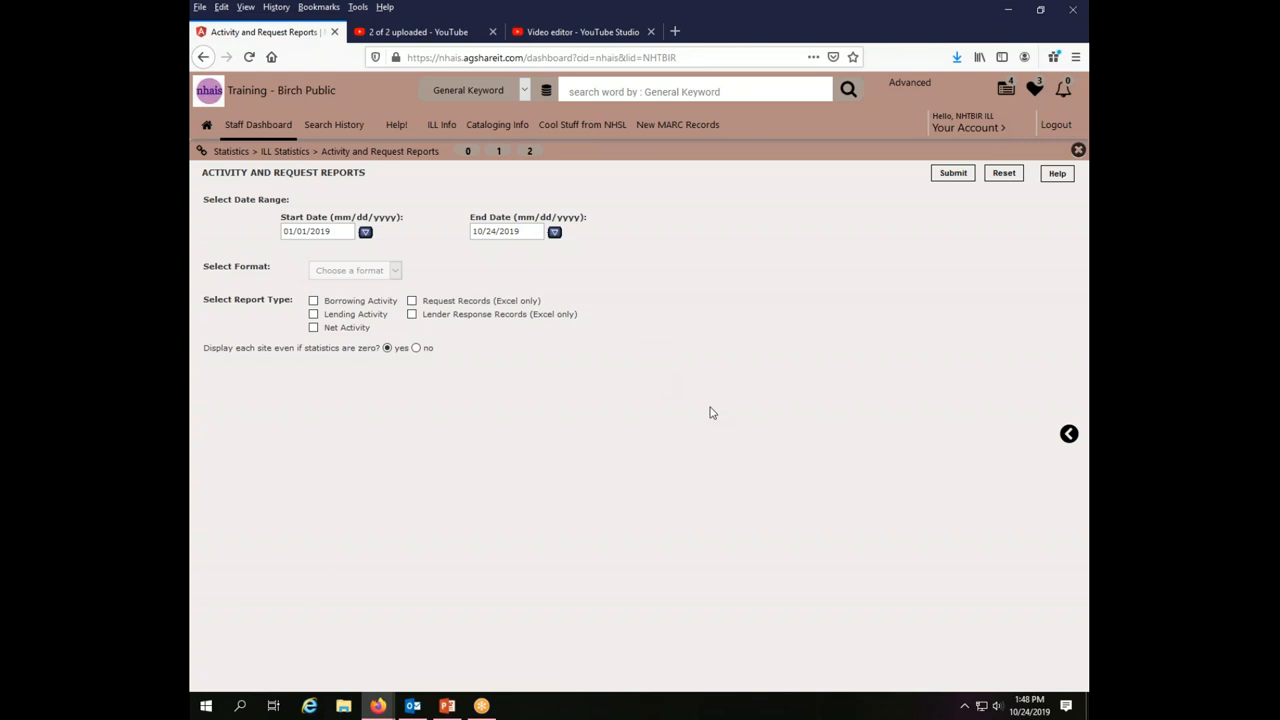
{"action": "mouse_move", "coordinate": [564, 588]}
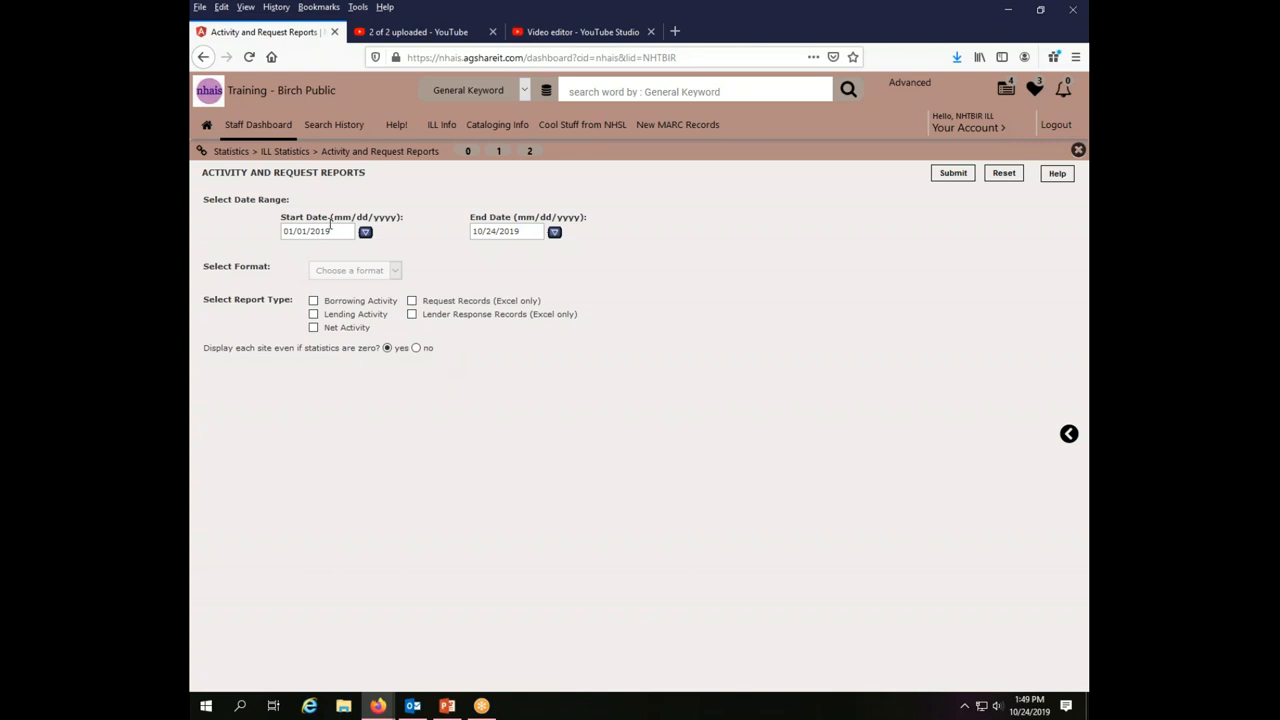
{"action": "mouse_move", "coordinate": [322, 244]}
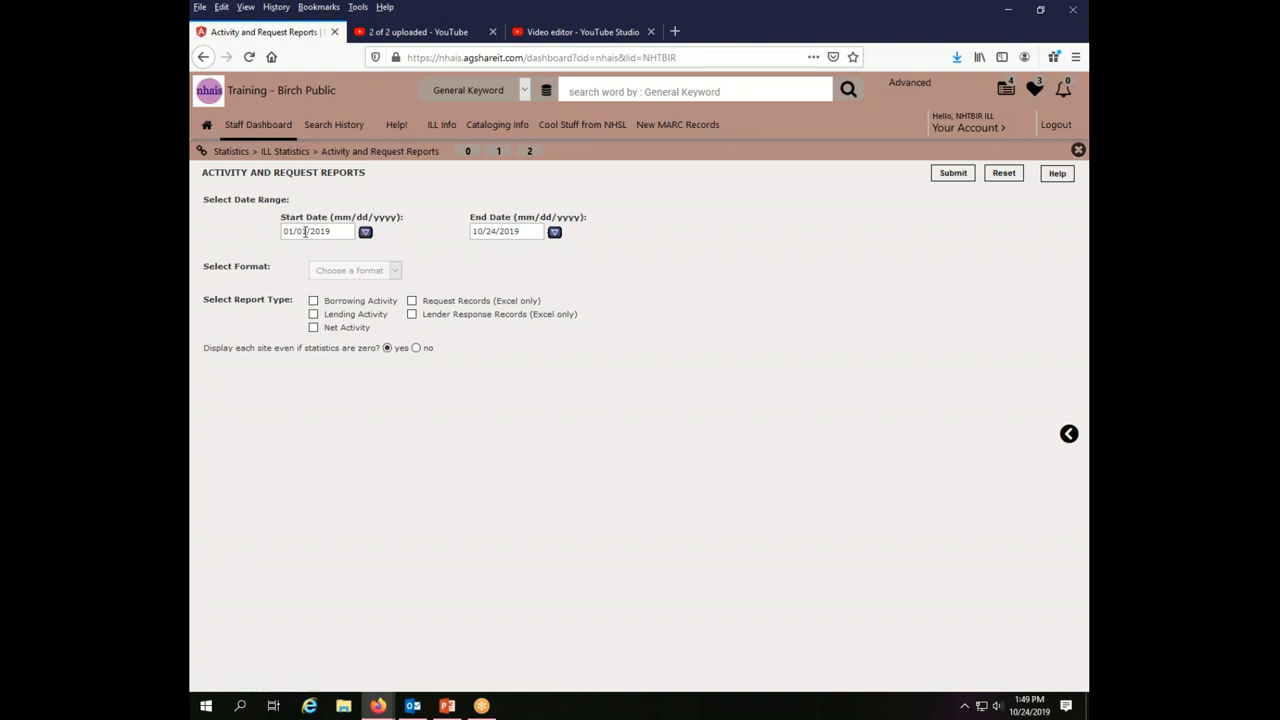
Enter a 07/01/2019 start date and 06/30/2020 end date for the report
{"action": "double_click", "coordinate": [294, 232]}
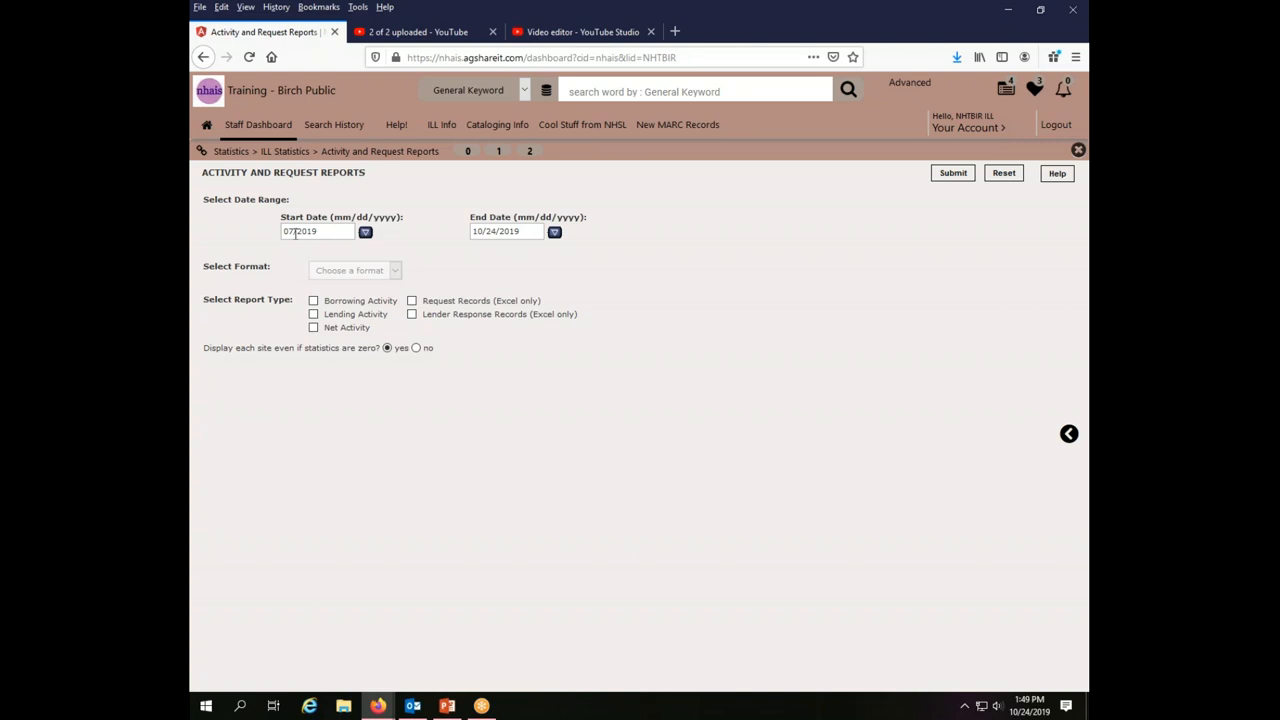
{"action": "mouse_move", "coordinate": [318, 250]}
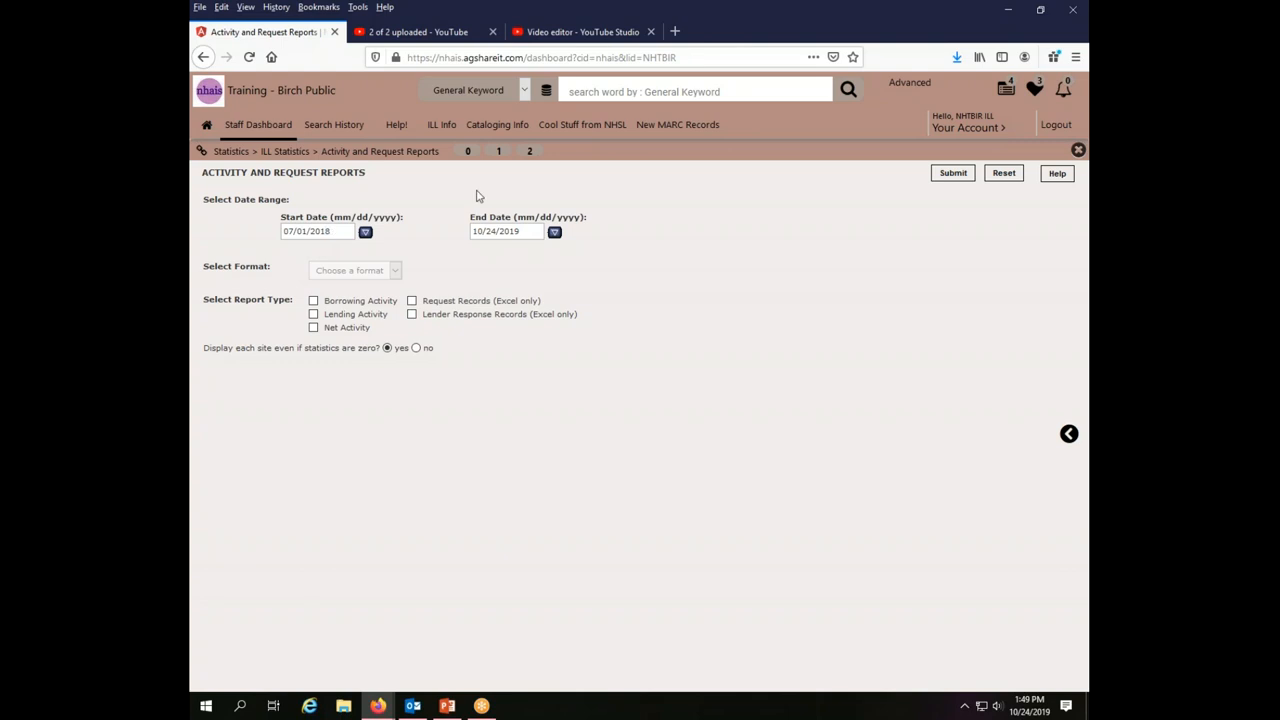
{"action": "left_click", "coordinate": [504, 232]}
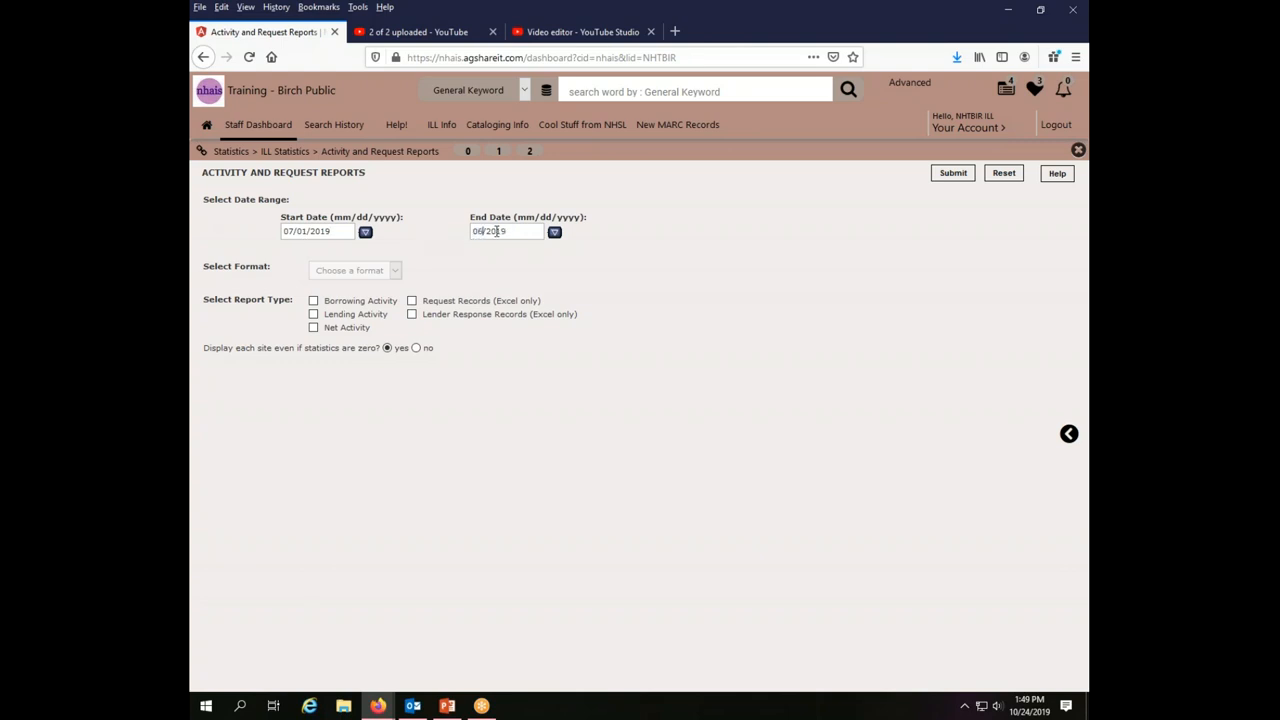
{"action": "type", "text": "06/30/2019"}
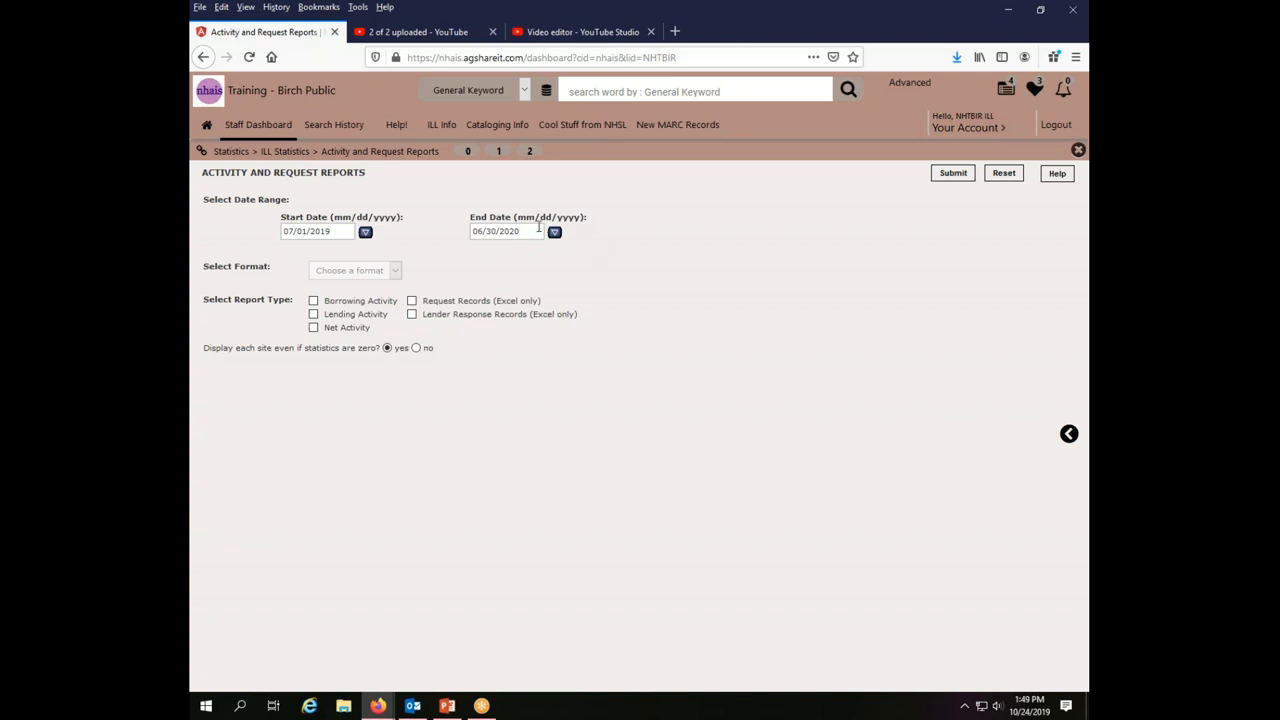
{"action": "mouse_move", "coordinate": [570, 224]}
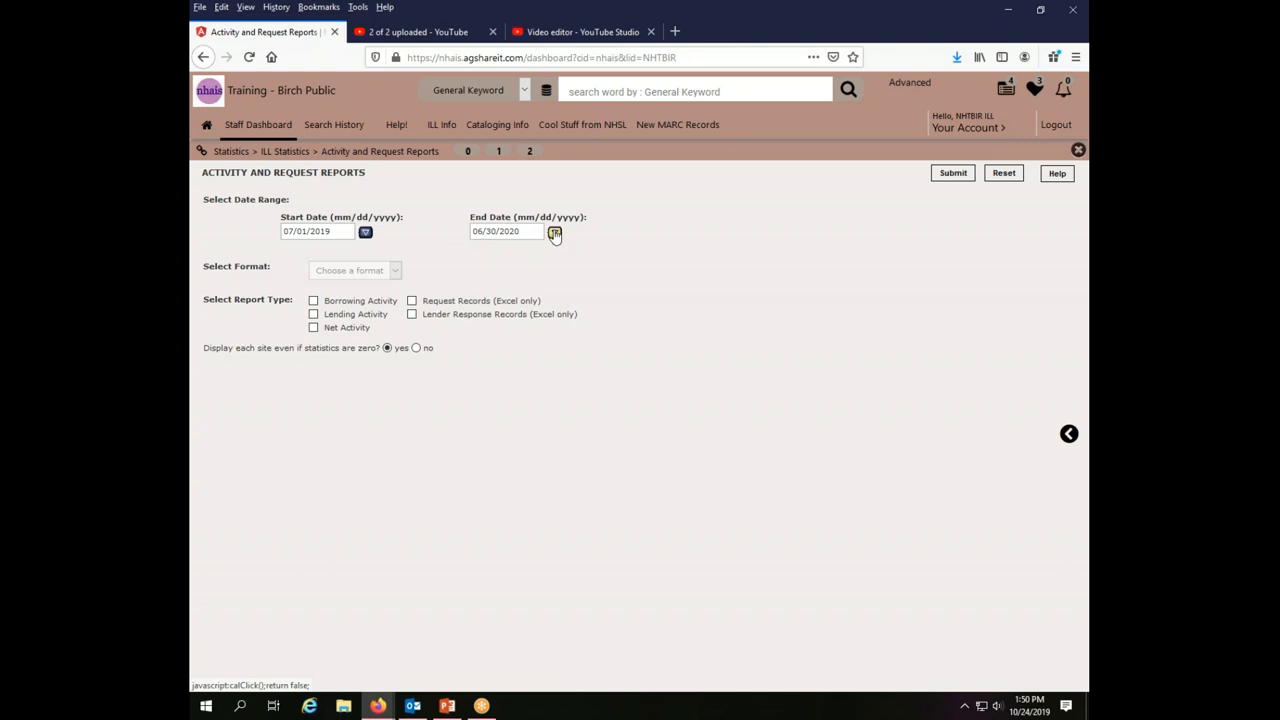
{"action": "left_click", "coordinate": [556, 232]}
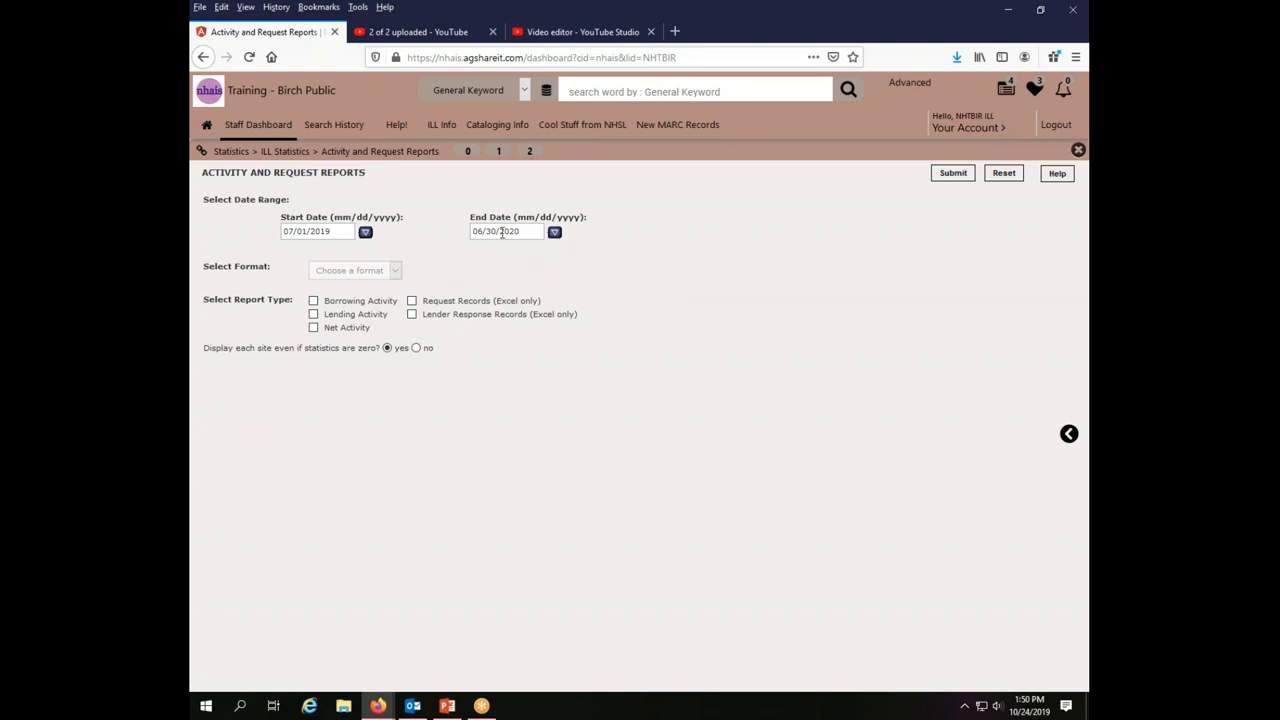
{"action": "mouse_move", "coordinate": [514, 262]}
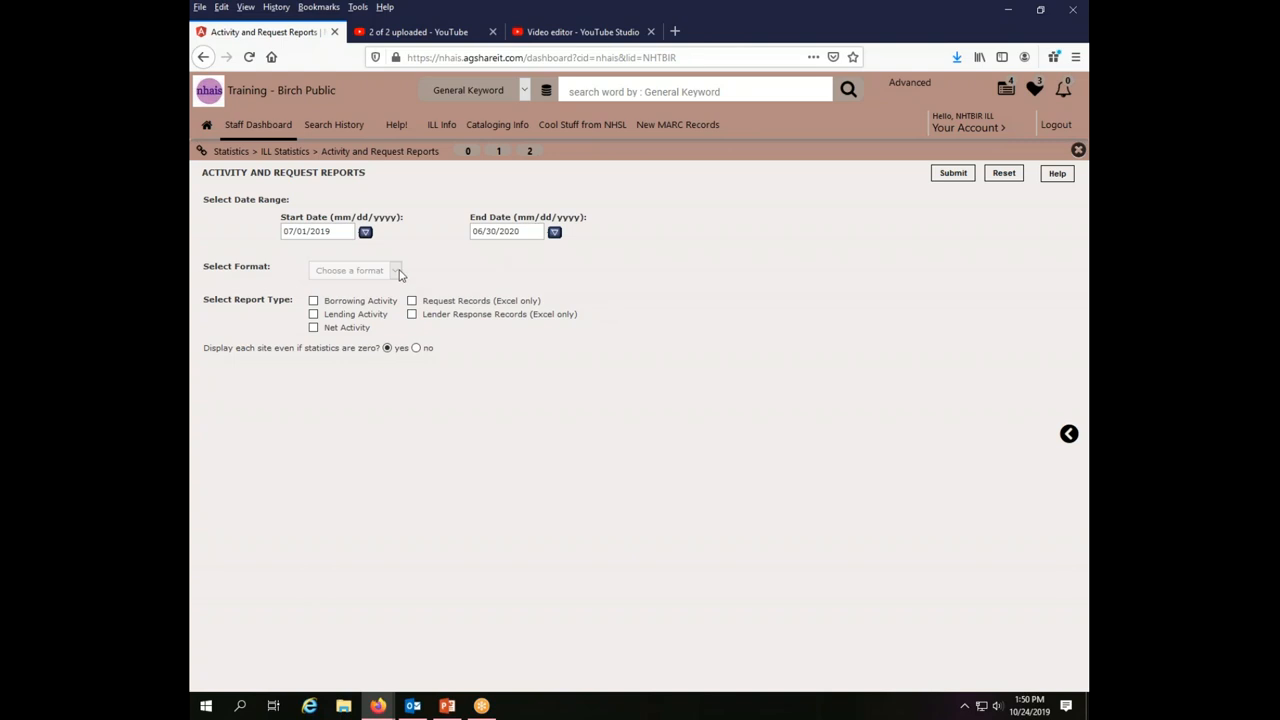
Choose HTML as the report format
{"action": "left_click", "coordinate": [356, 270]}
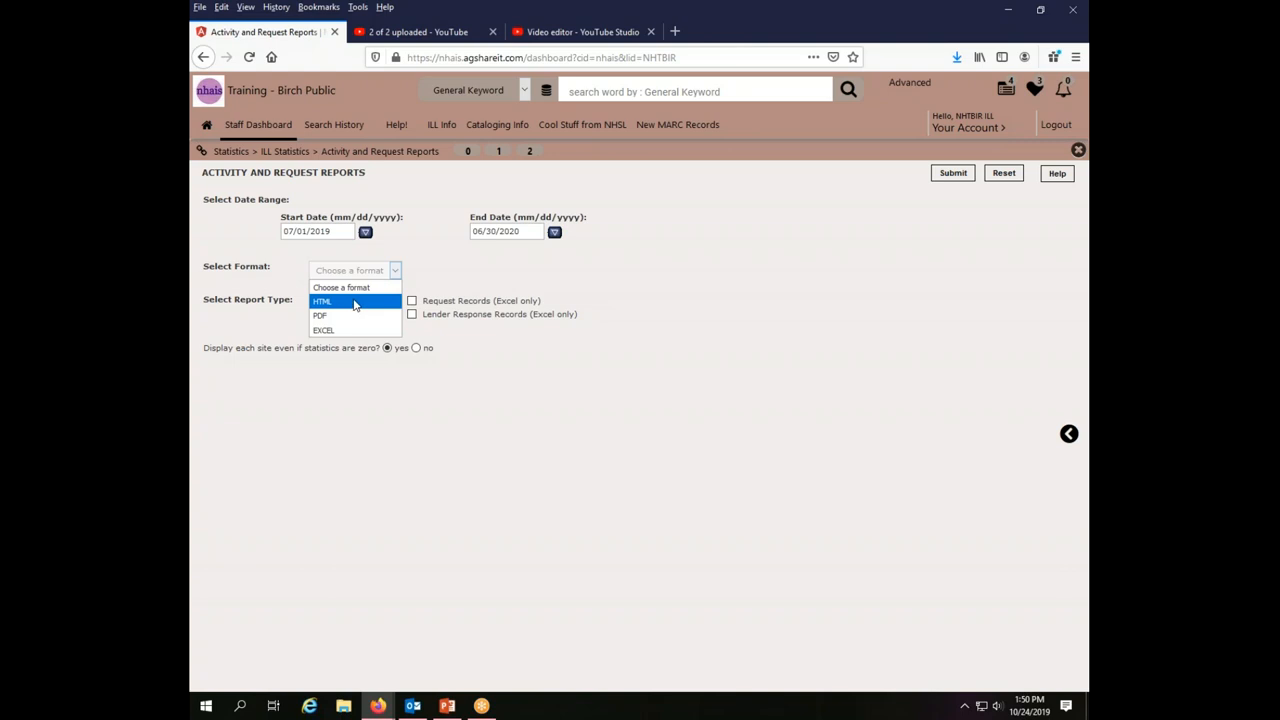
{"action": "mouse_move", "coordinate": [356, 304]}
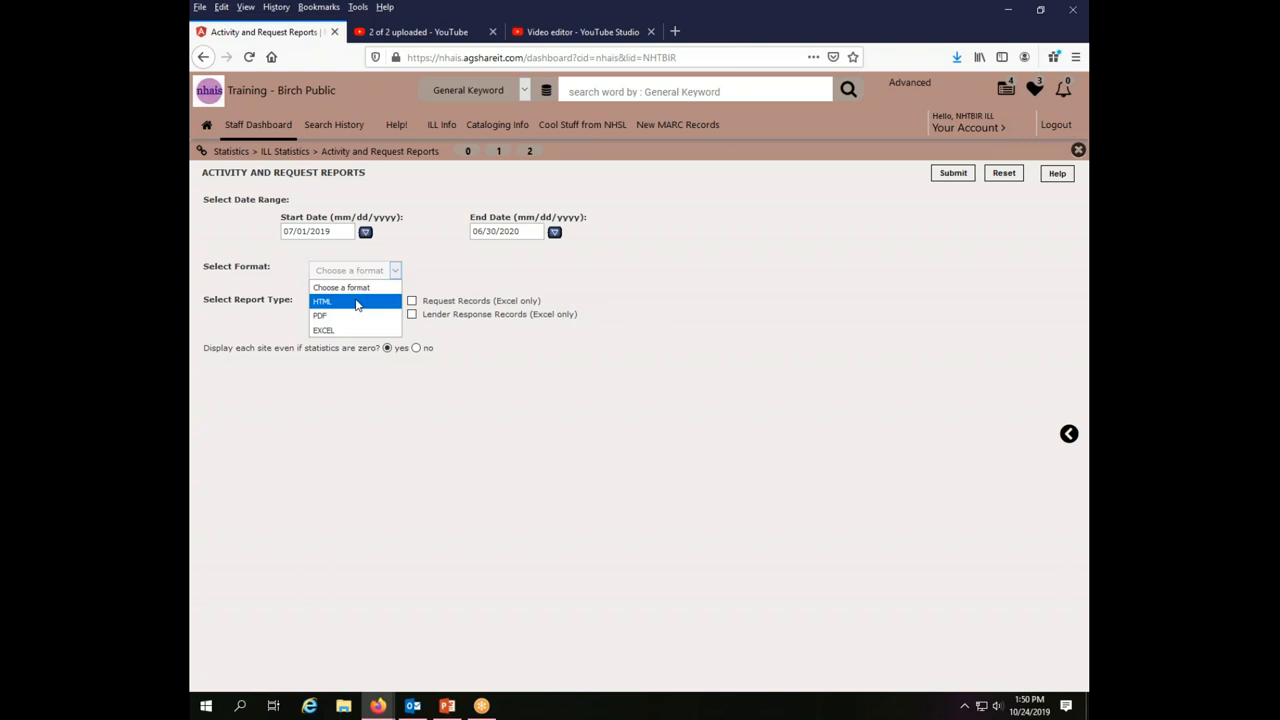
{"action": "mouse_move", "coordinate": [364, 312]}
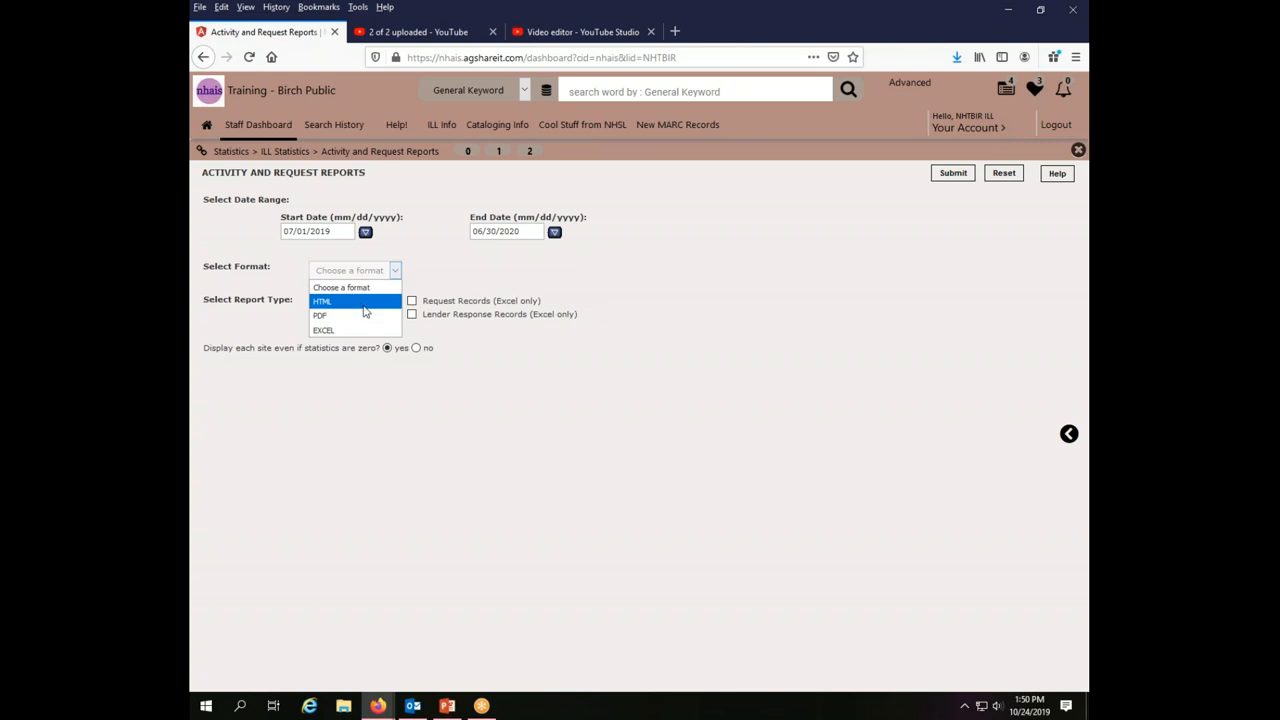
{"action": "mouse_move", "coordinate": [356, 316]}
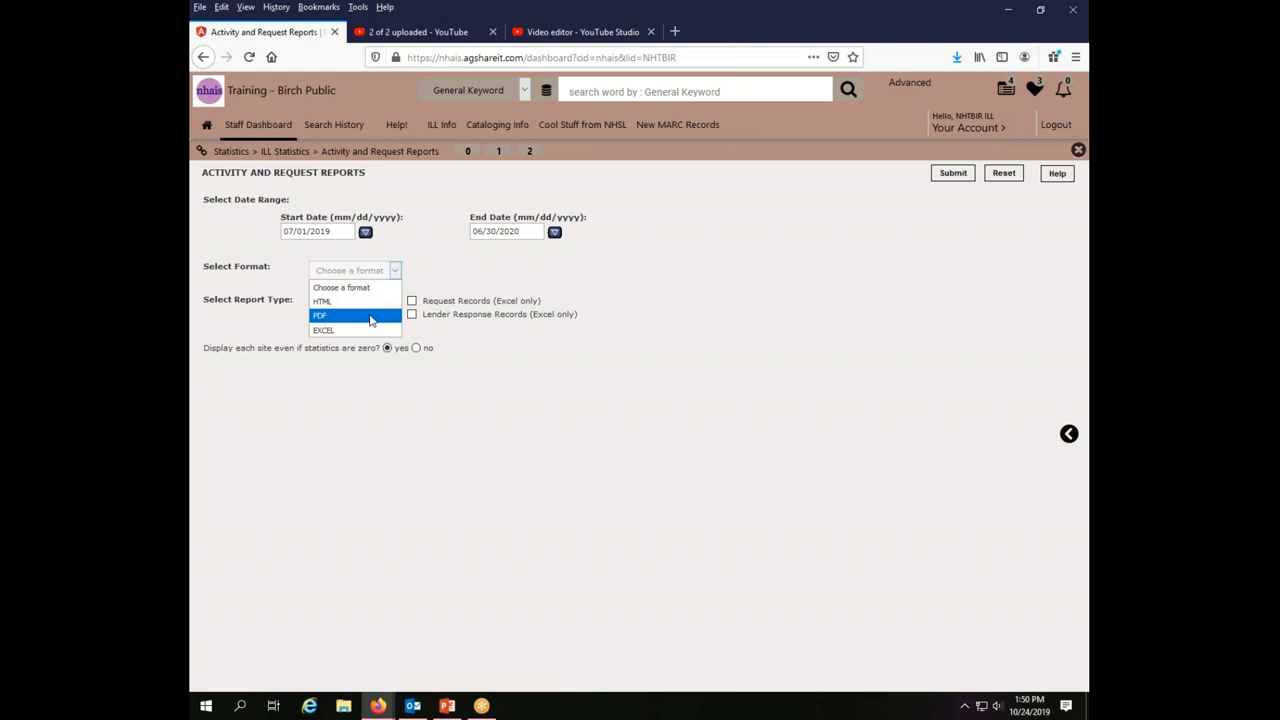
{"action": "mouse_move", "coordinate": [356, 300]}
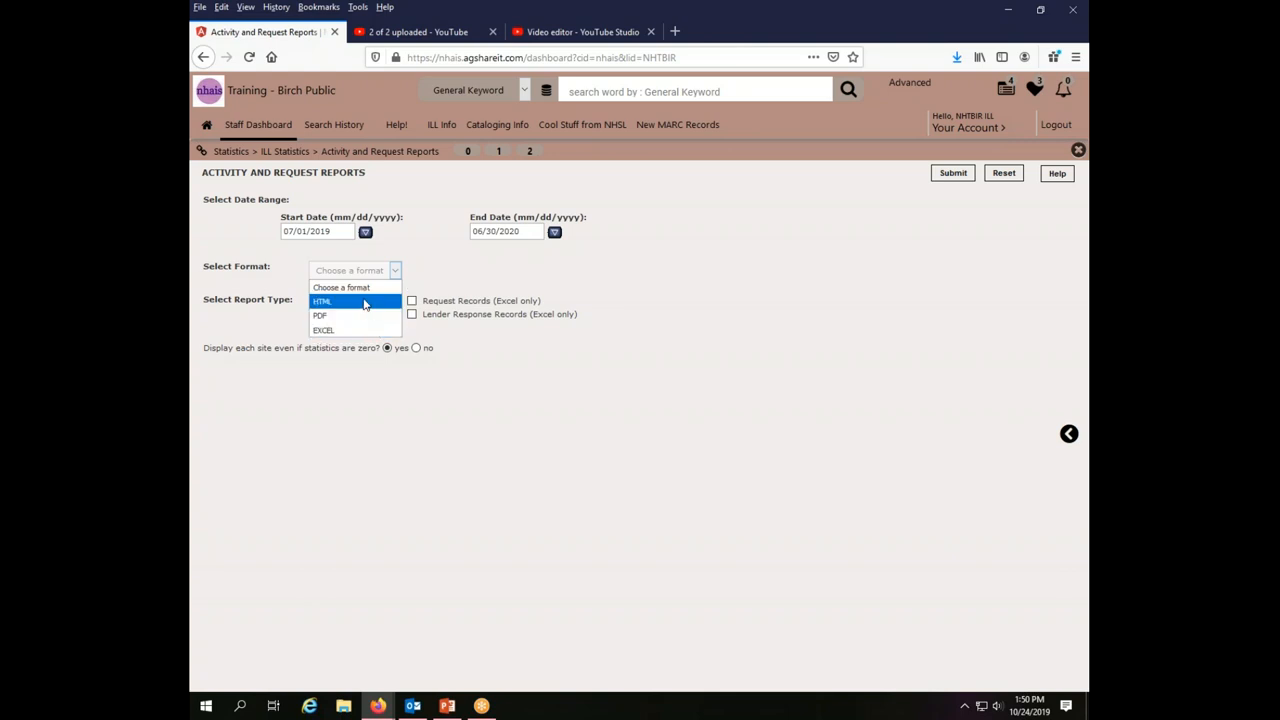
{"action": "left_click", "coordinate": [322, 300]}
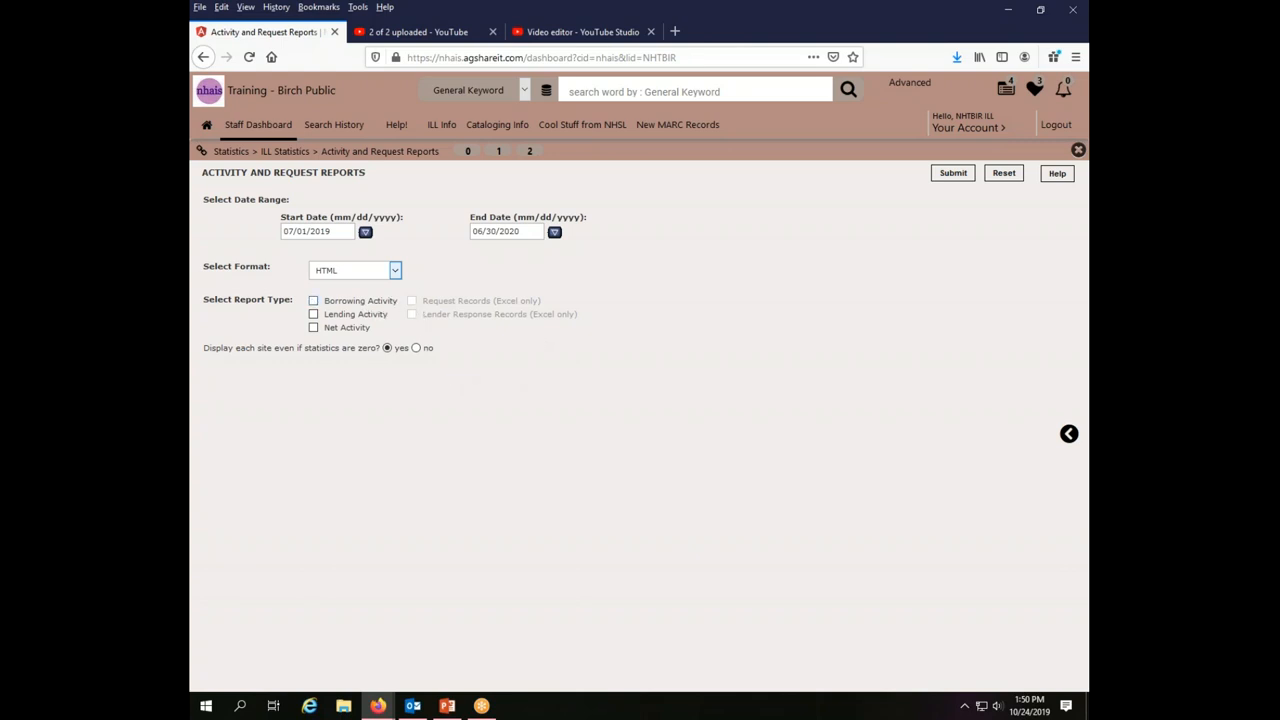
Tick Borrowing Activity and Lending Activity and set displaying zero-statistic sites to 'no'
{"action": "left_click", "coordinate": [312, 300]}
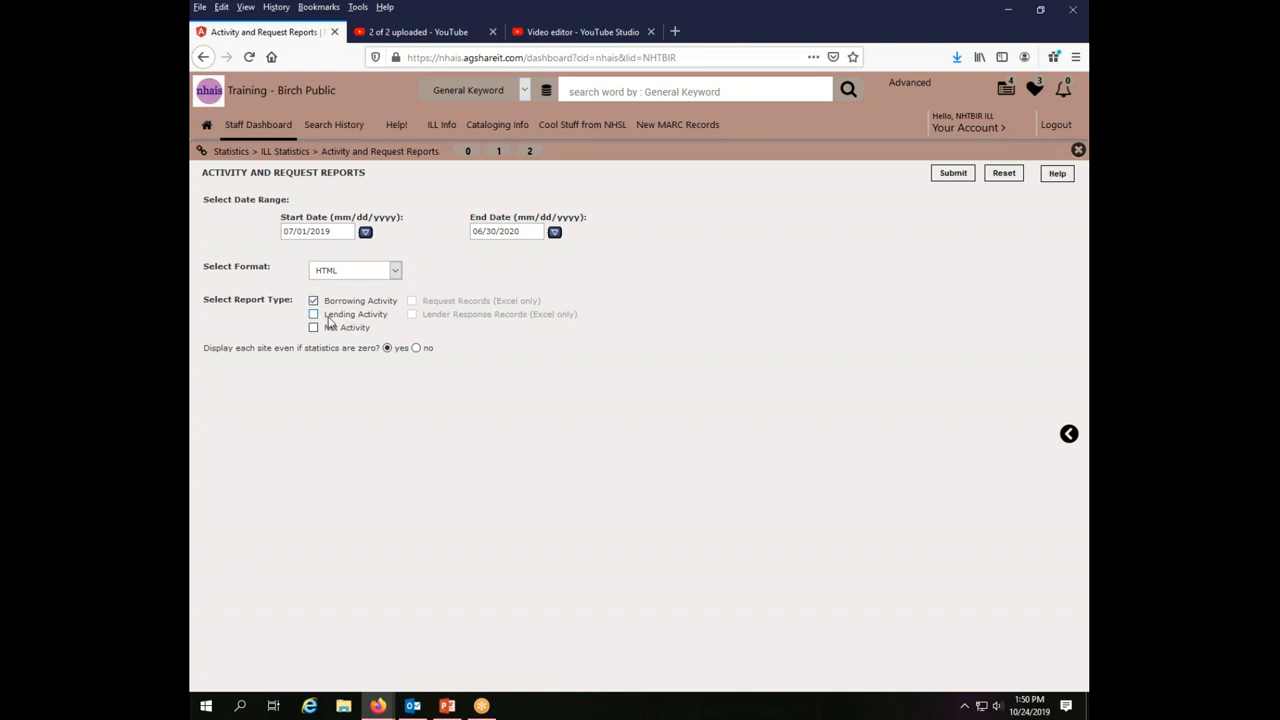
{"action": "left_click", "coordinate": [312, 314]}
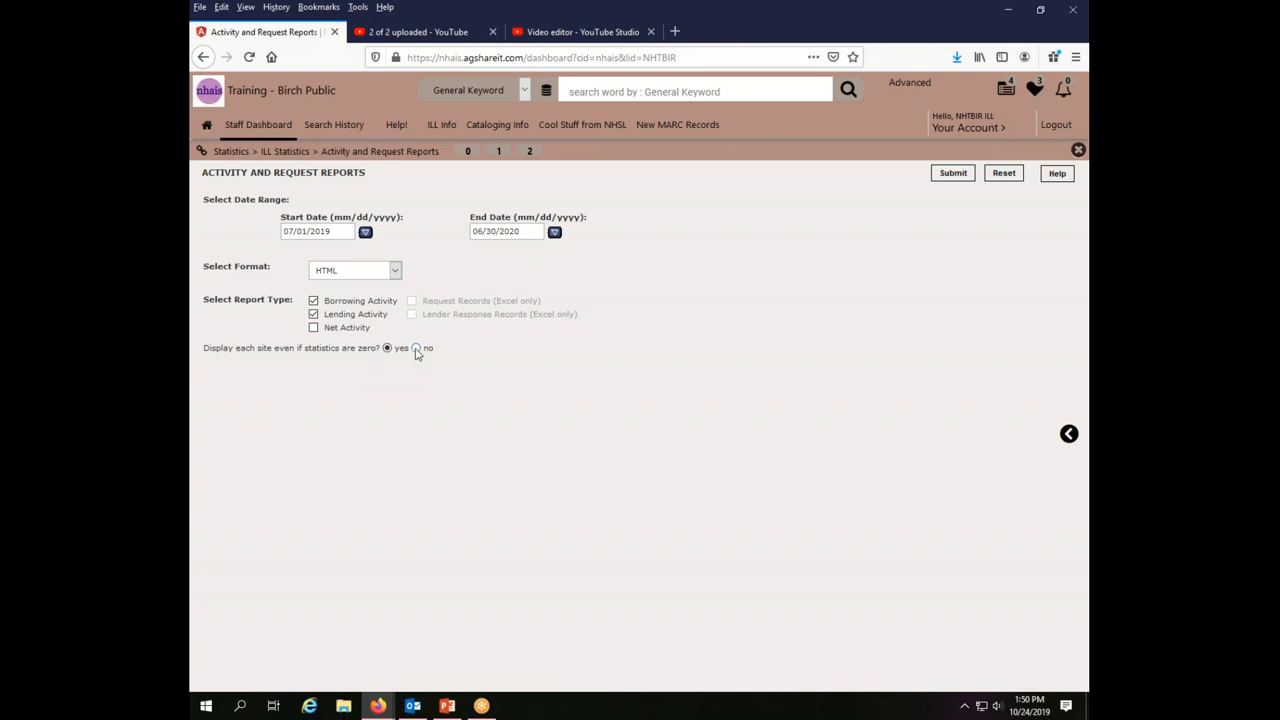
{"action": "left_click", "coordinate": [416, 348]}
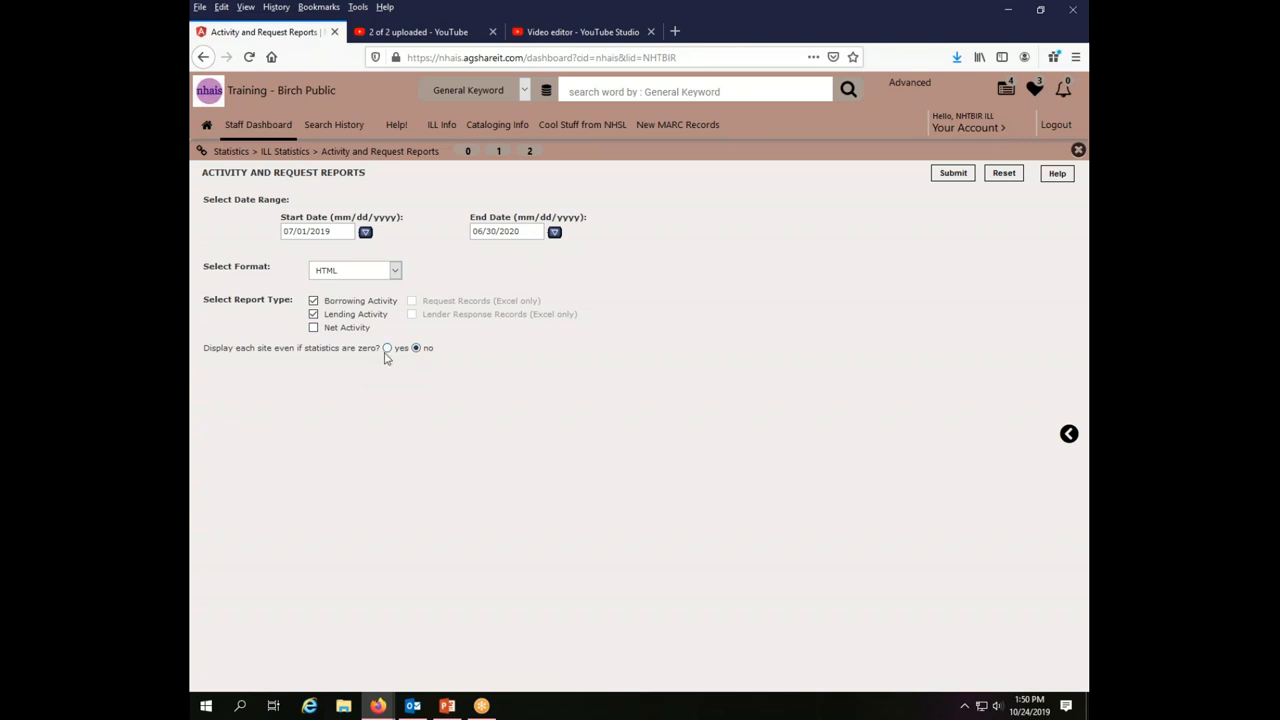
{"action": "left_click", "coordinate": [416, 348]}
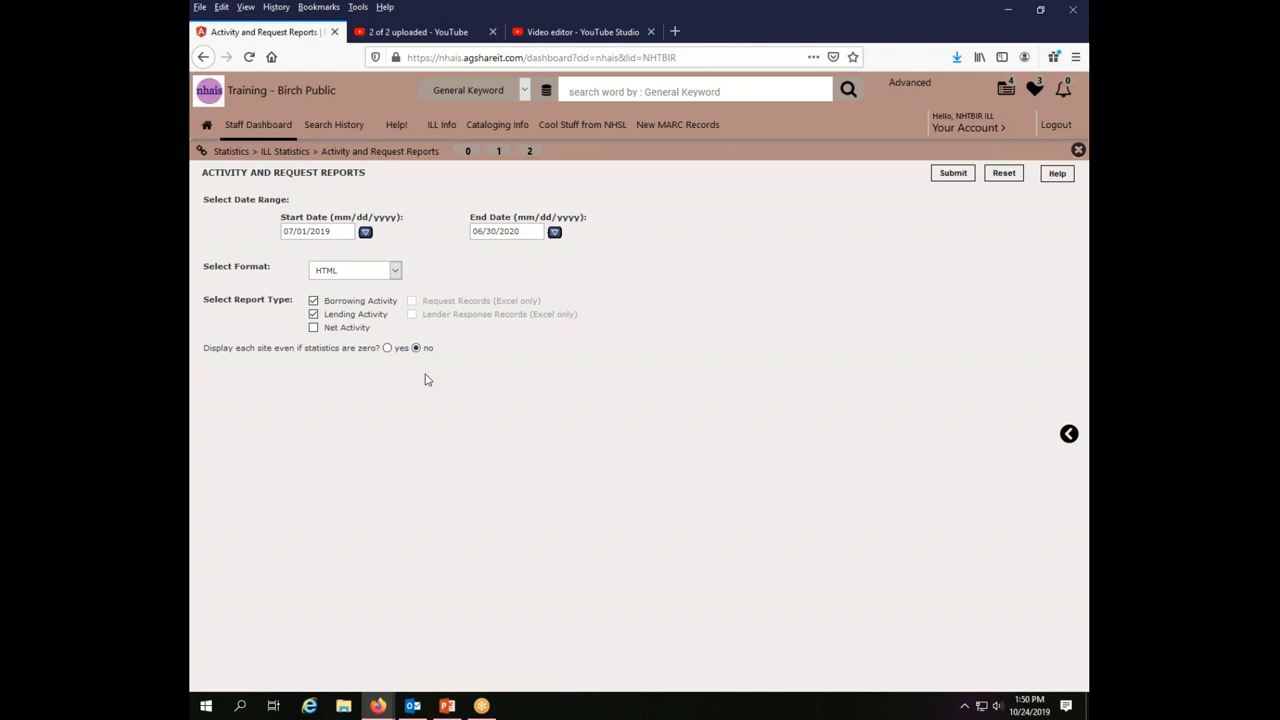
{"action": "mouse_move", "coordinate": [472, 432]}
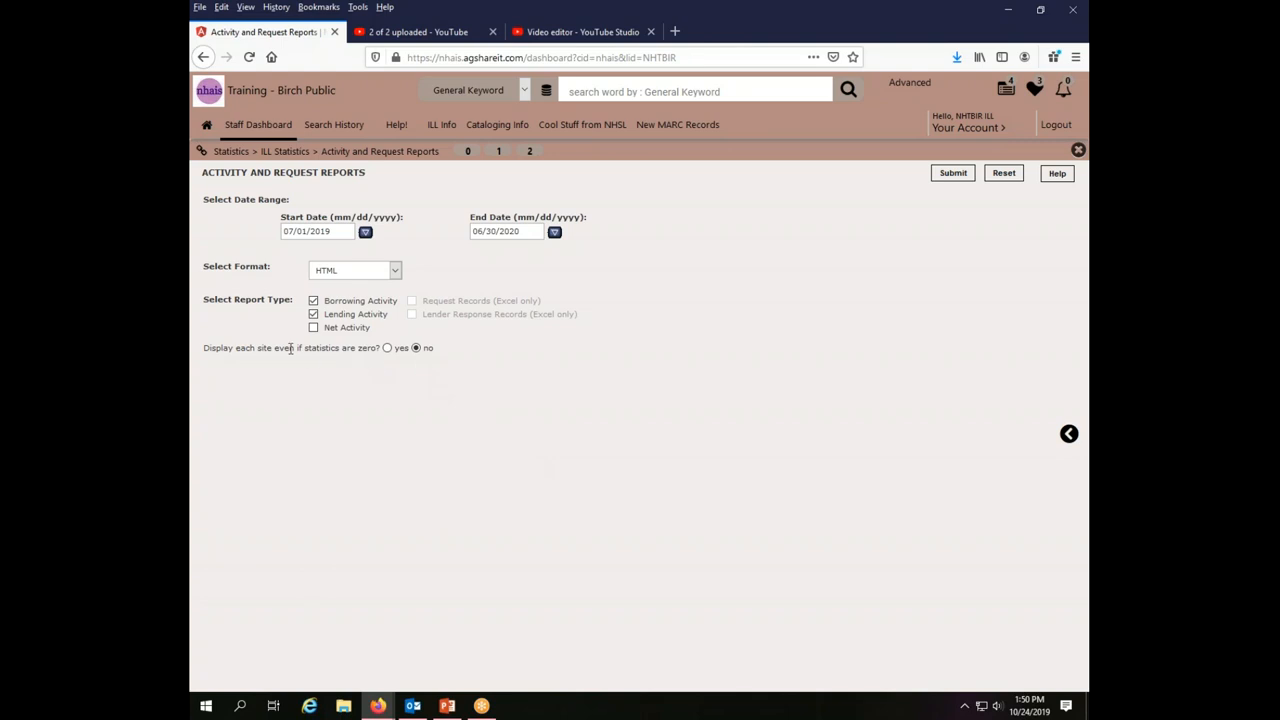
{"action": "mouse_move", "coordinate": [424, 360]}
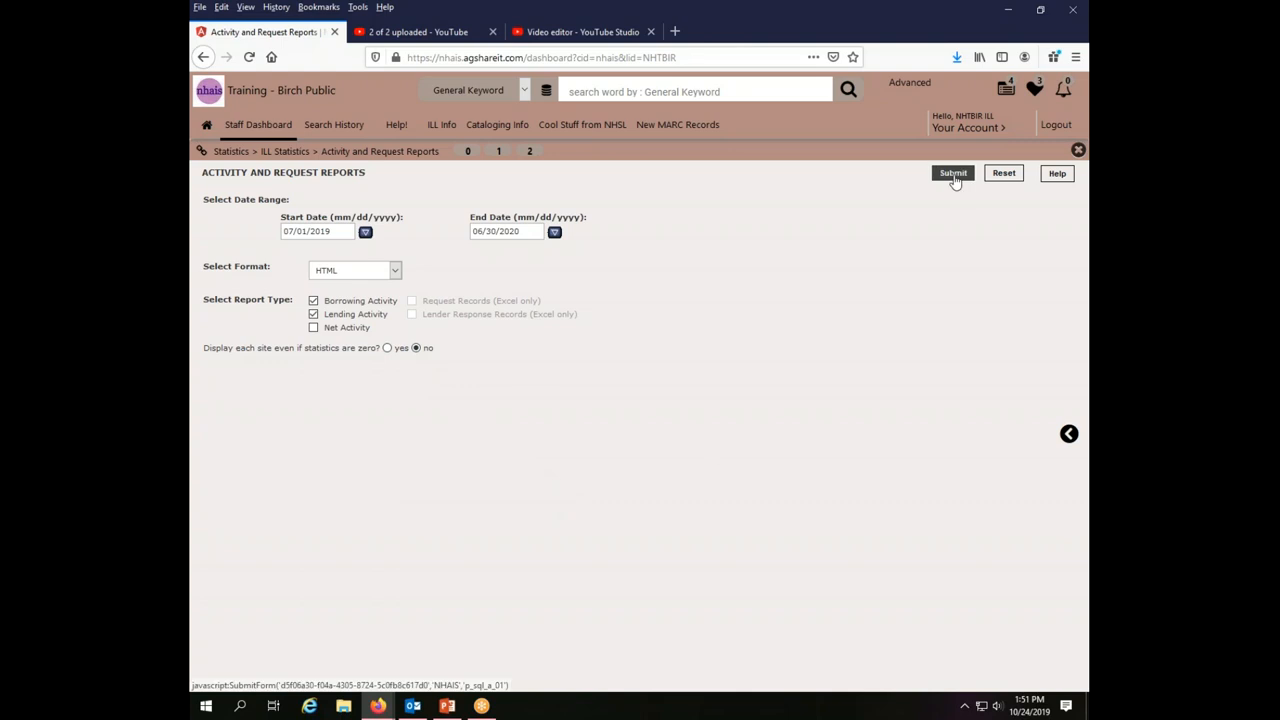
Submit to generate the 07/01/2019–06/30/2020 Borrowing Activity Report with 7 attempts, 2 filled
{"action": "left_click", "coordinate": [952, 172]}
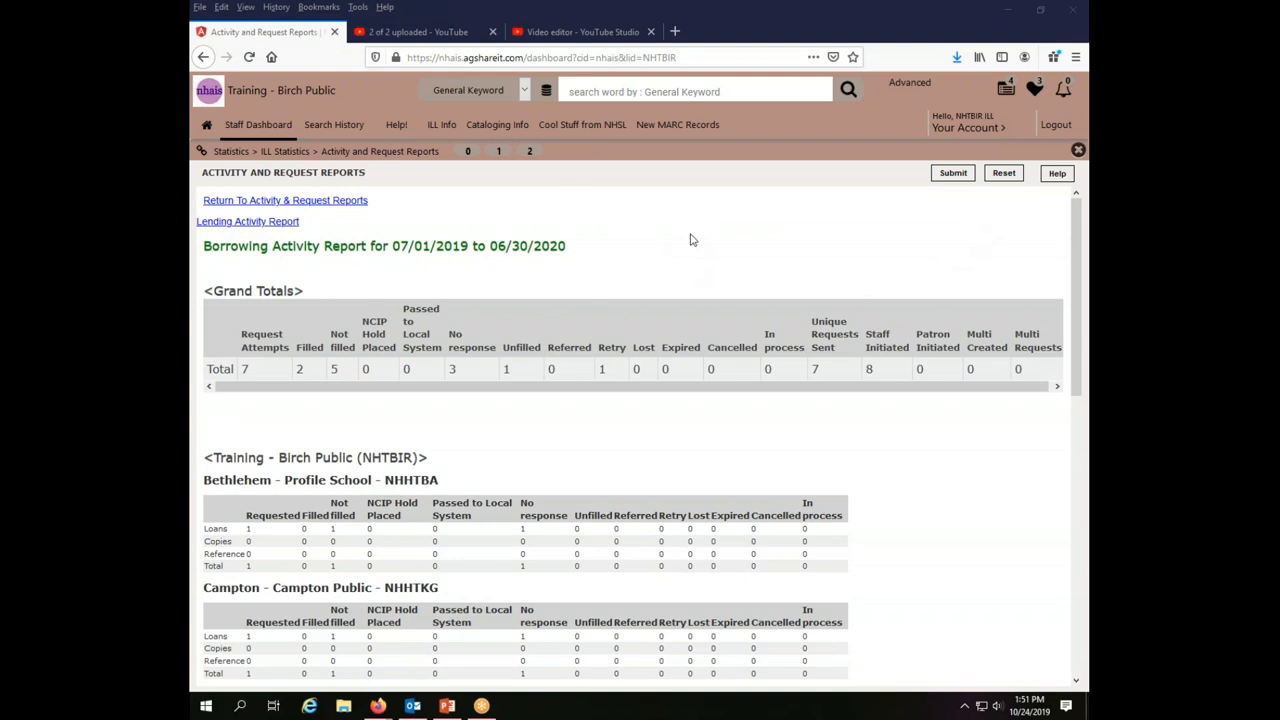
{"action": "mouse_move", "coordinate": [676, 236]}
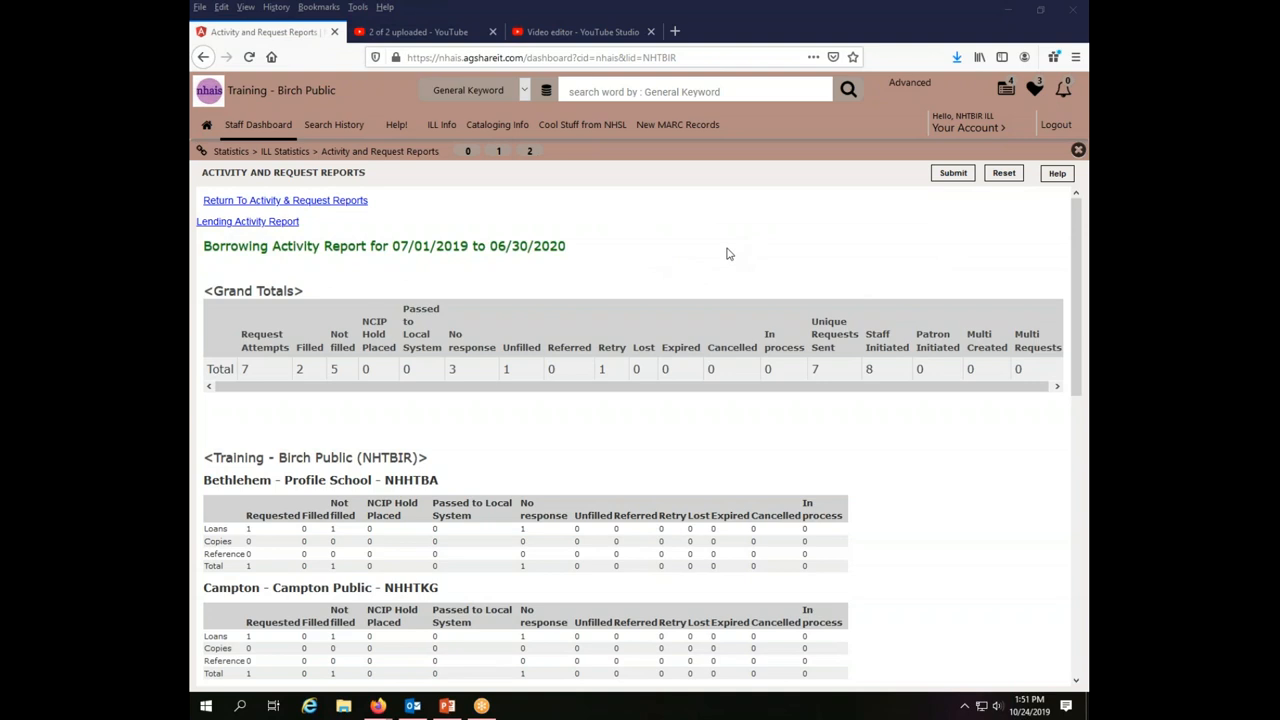
{"action": "mouse_move", "coordinate": [620, 424]}
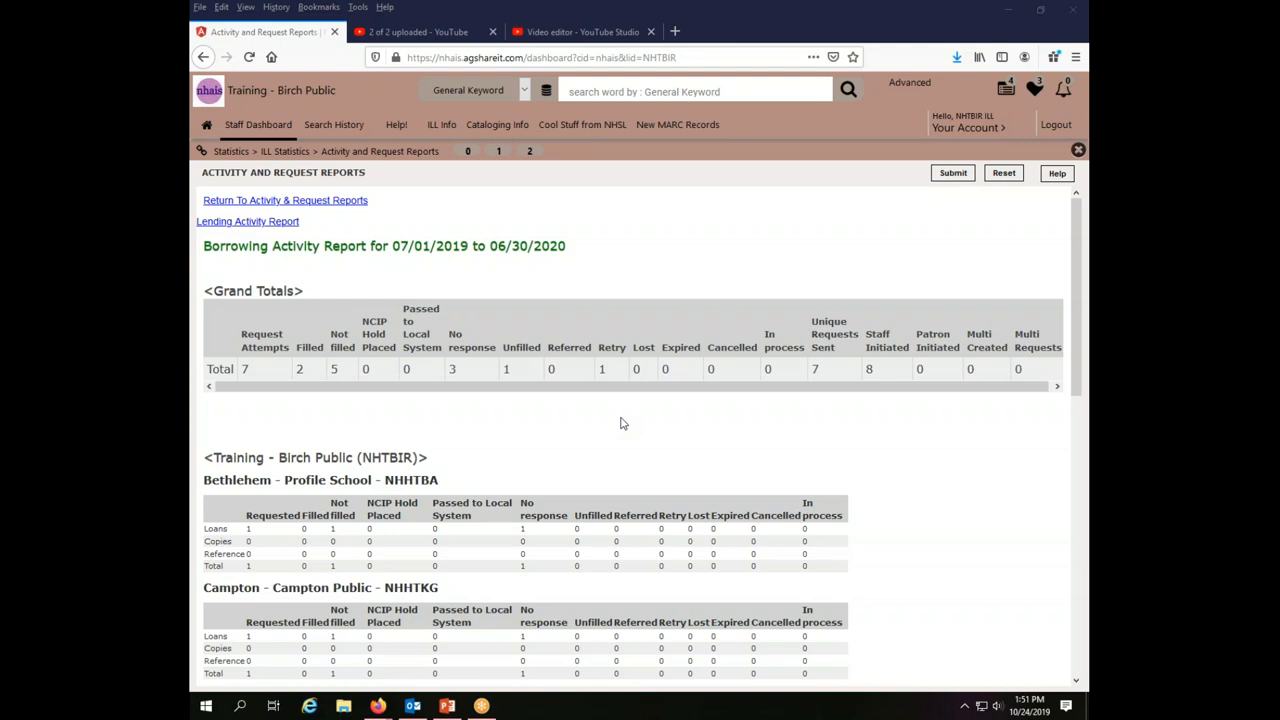
{"action": "mouse_move", "coordinate": [192, 522]}
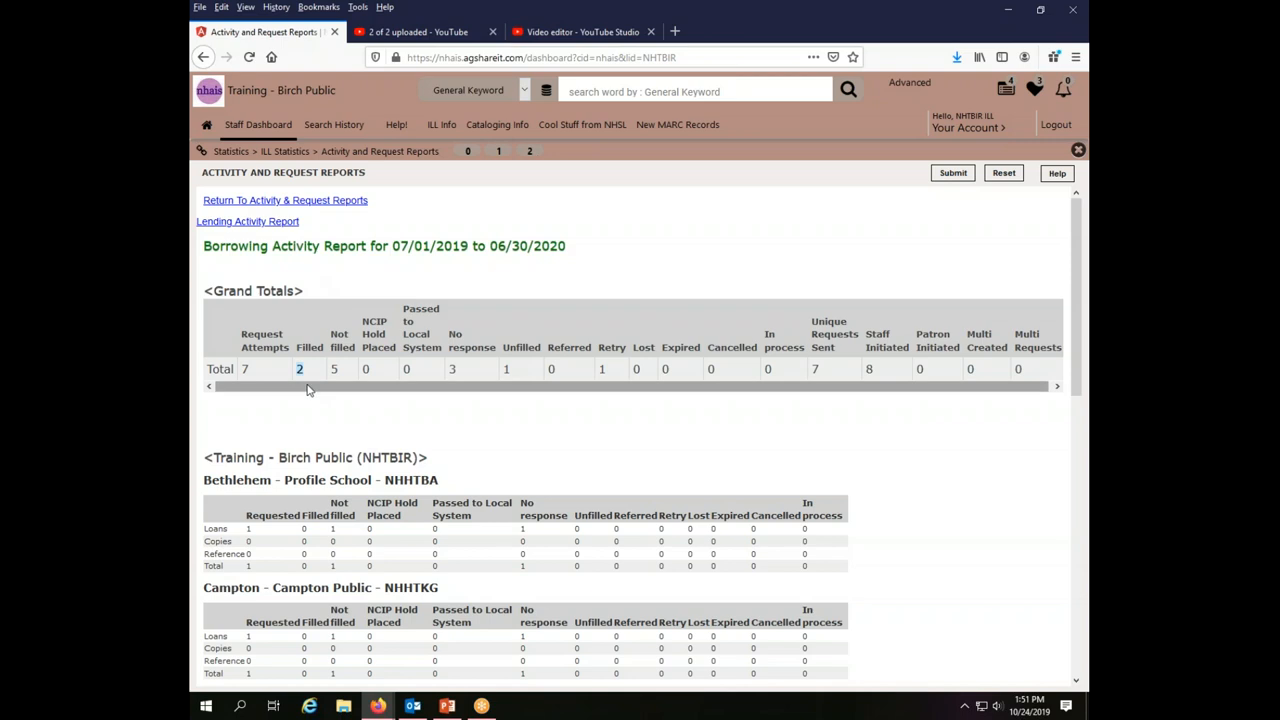
{"action": "mouse_move", "coordinate": [280, 388]}
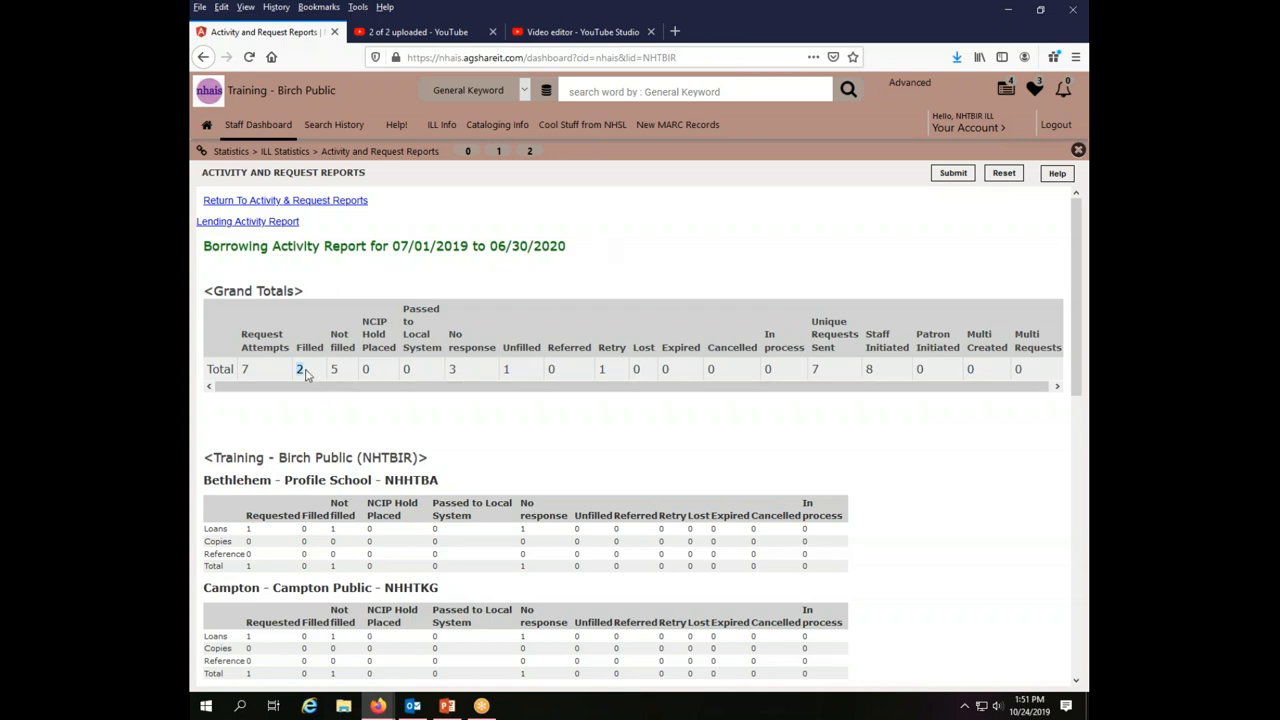
{"action": "mouse_move", "coordinate": [308, 378]}
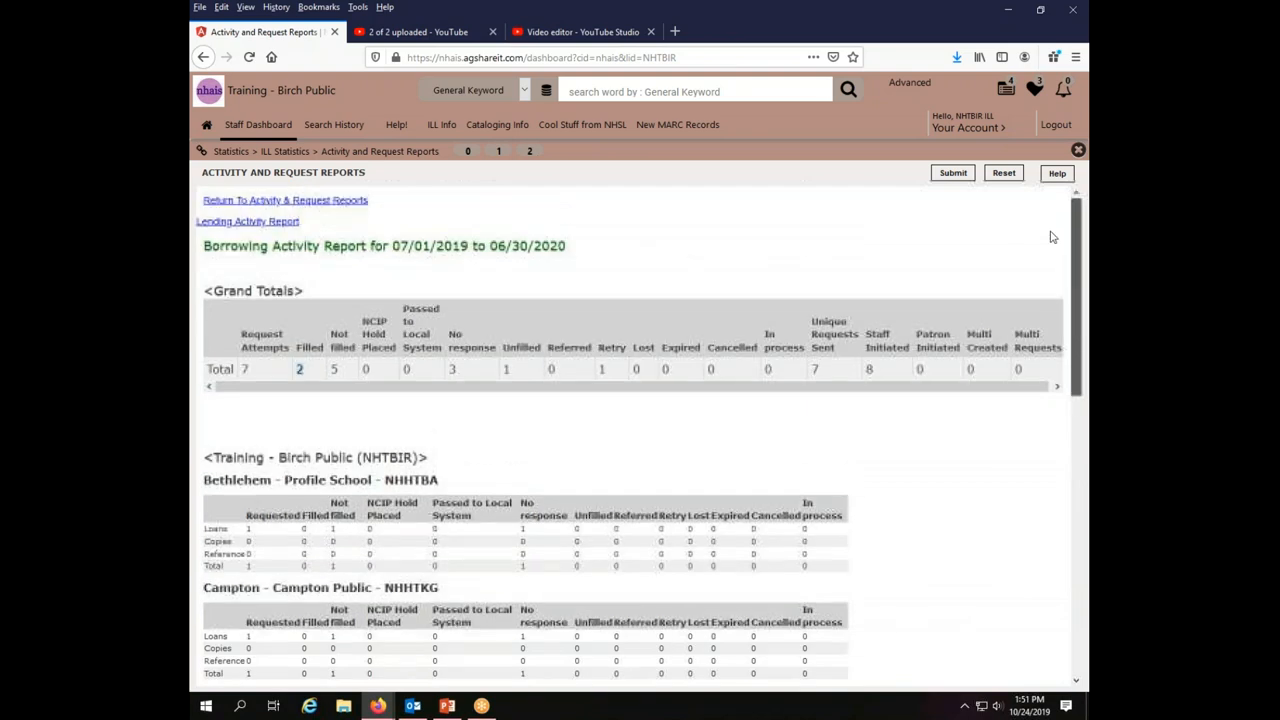
{"action": "scroll", "scroll_direction": "down", "scroll_amount": 3}
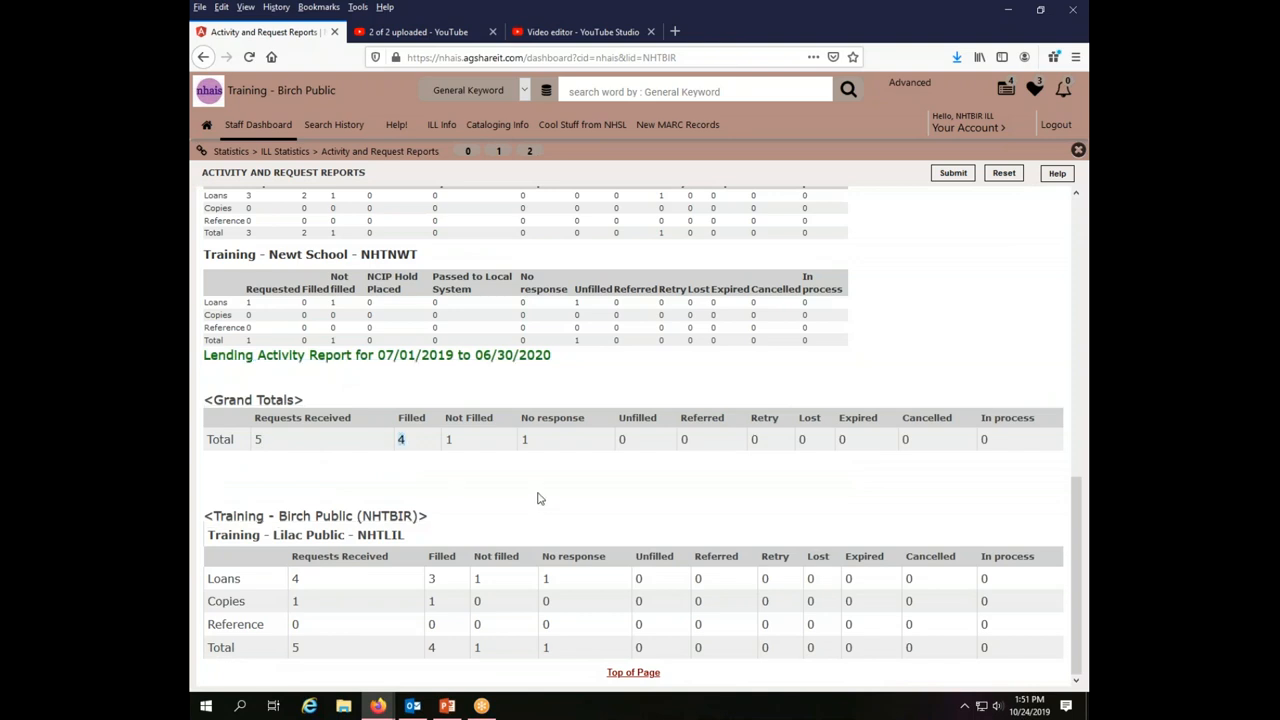
{"action": "mouse_move", "coordinate": [420, 462]}
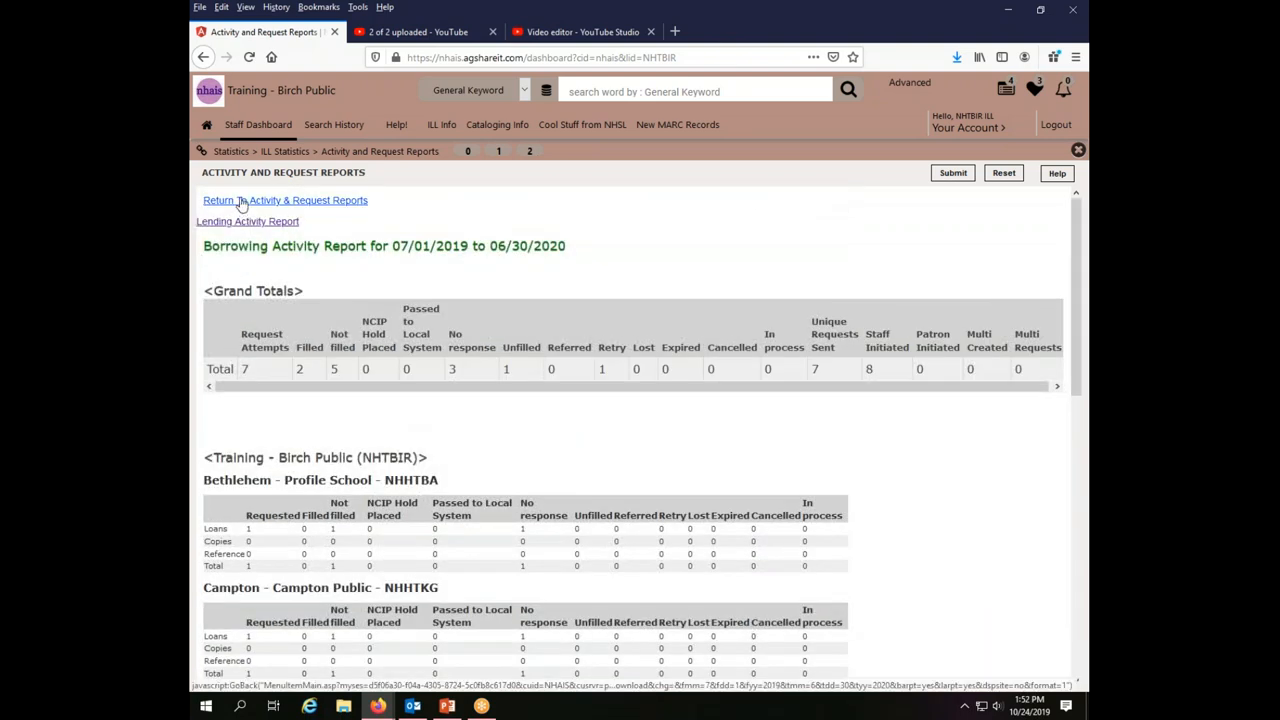
{"action": "scroll", "scroll_direction": "down", "scroll_amount": 3}
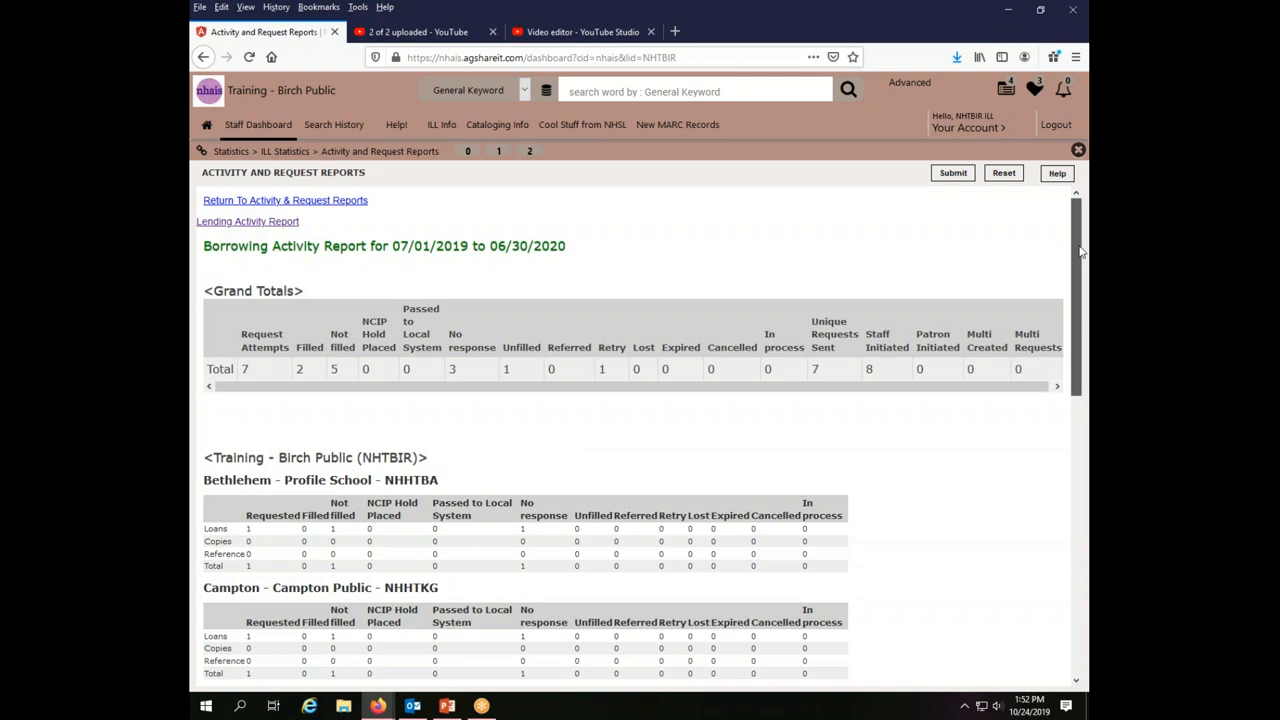
{"action": "scroll", "scroll_direction": "down", "scroll_amount": 3}
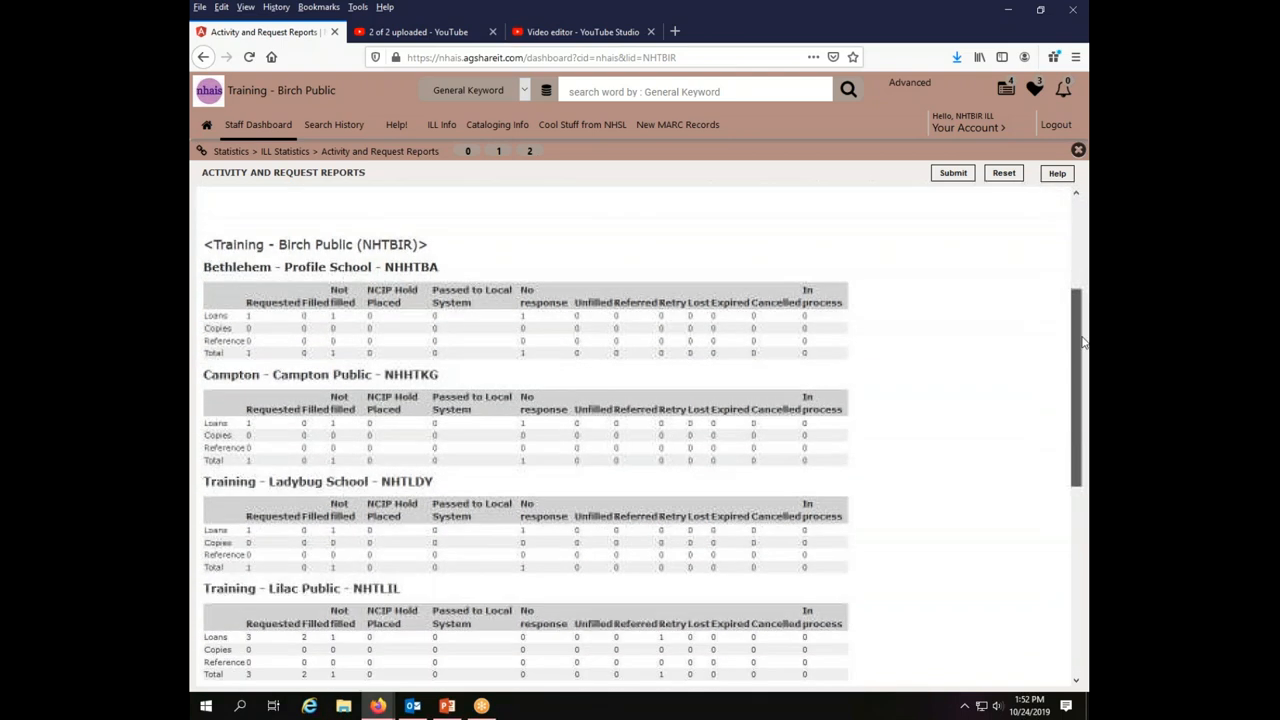
{"action": "scroll", "scroll_direction": "down", "scroll_amount": 3}
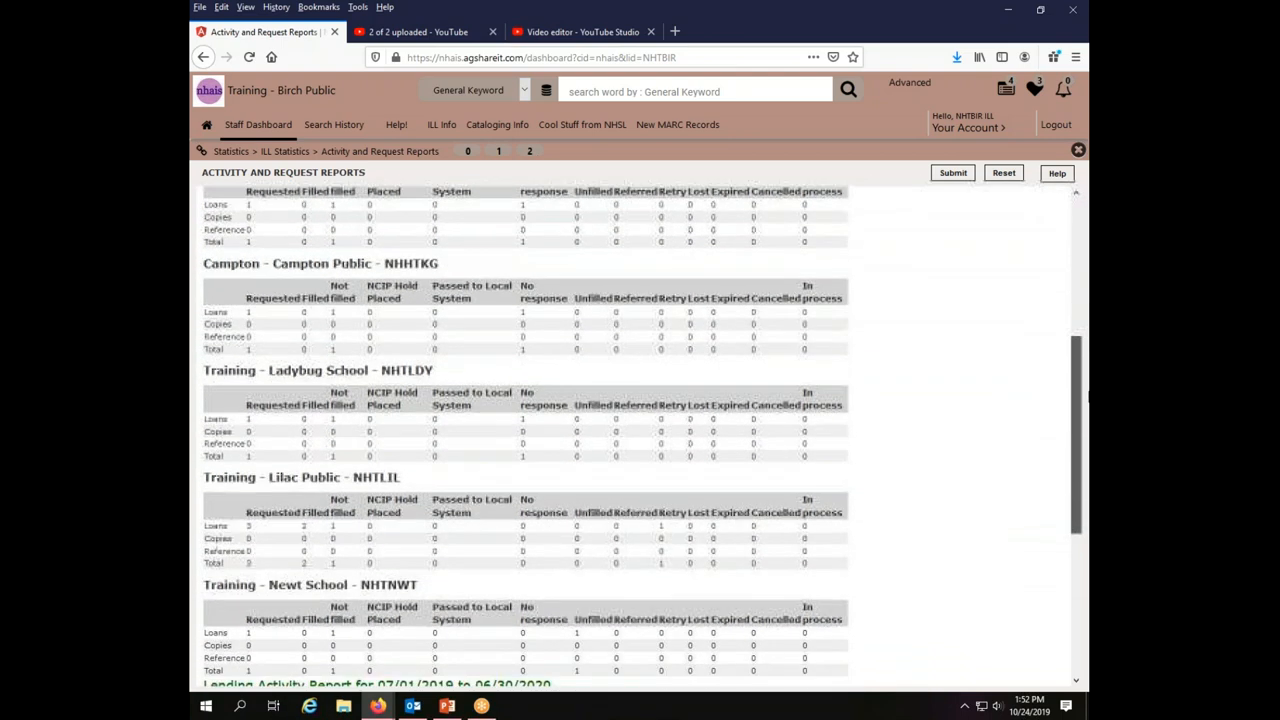
{"action": "scroll", "scroll_direction": "down", "scroll_amount": 3}
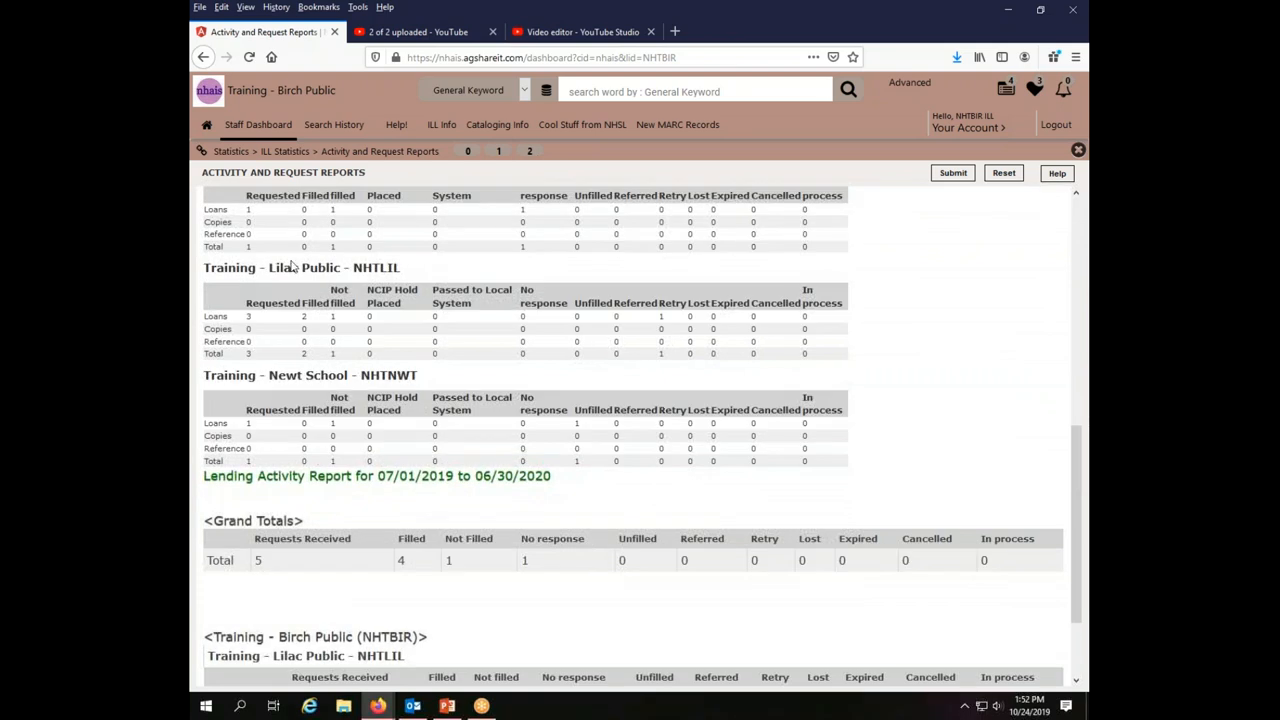
{"action": "mouse_move", "coordinate": [1076, 440]}
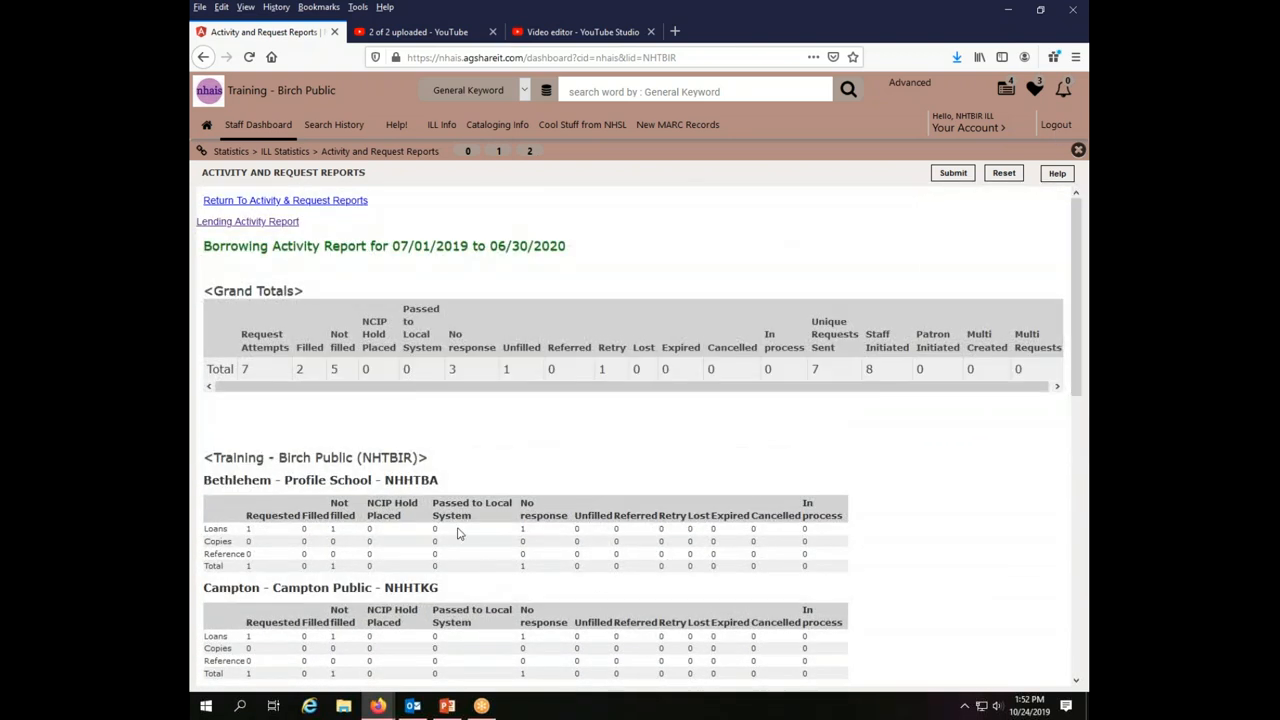
{"action": "mouse_move", "coordinate": [680, 452]}
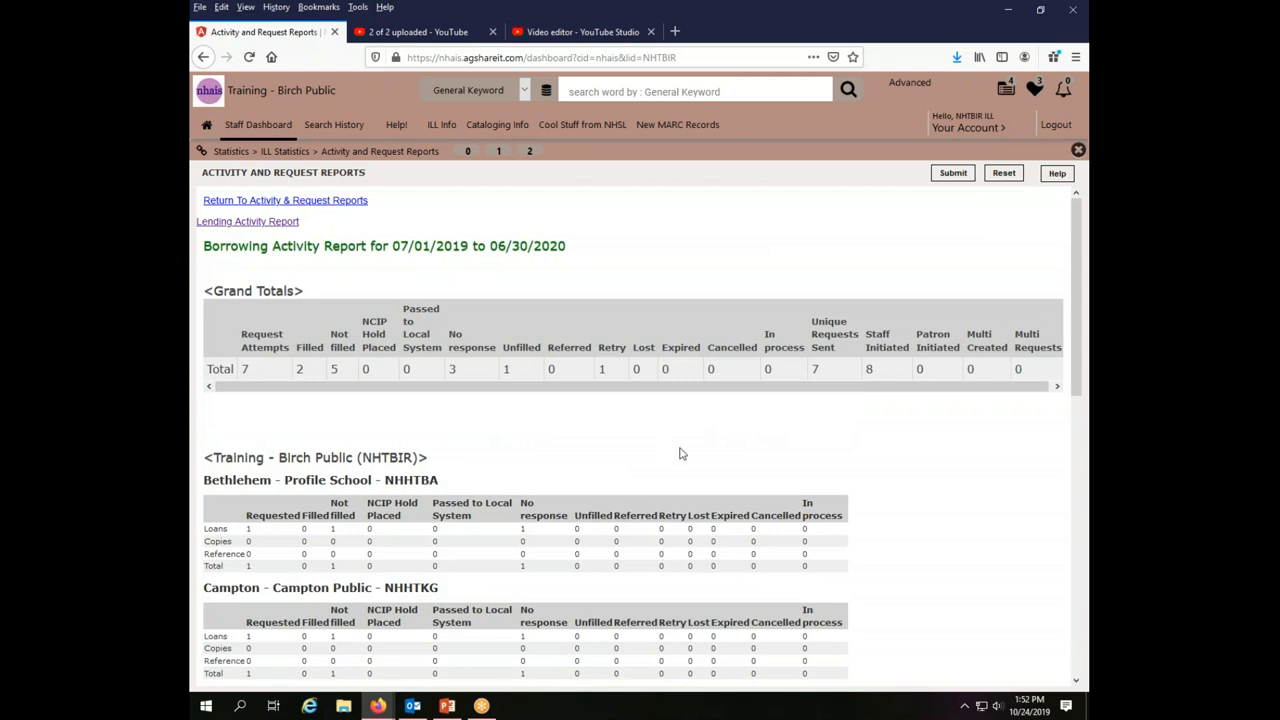
{"action": "mouse_move", "coordinate": [912, 588]}
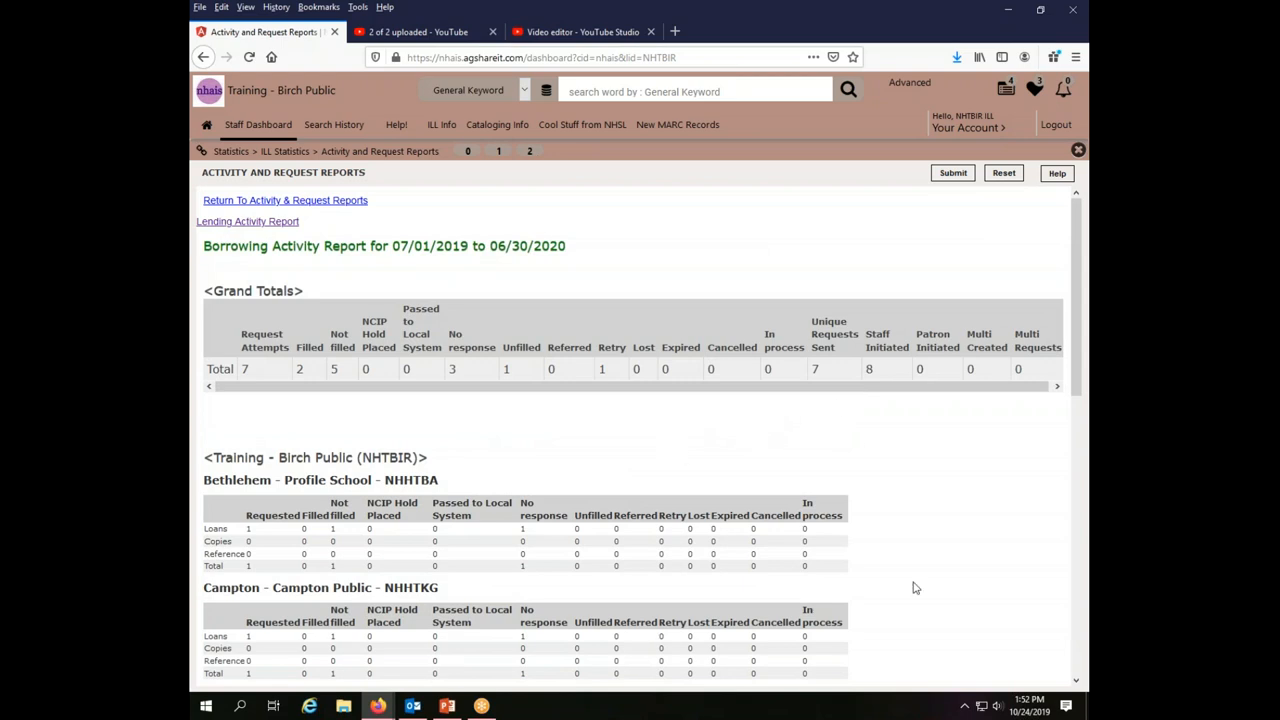